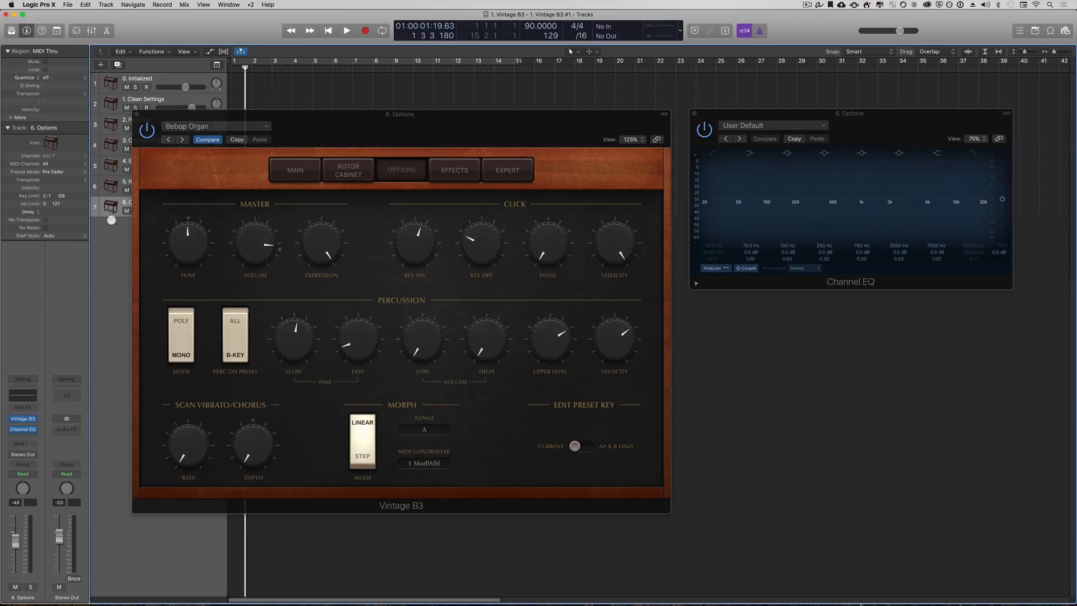
- Nudge the master Tune knob, then flip between Options and Main to land on the drawbar page
drag(188, 240, 191, 255)
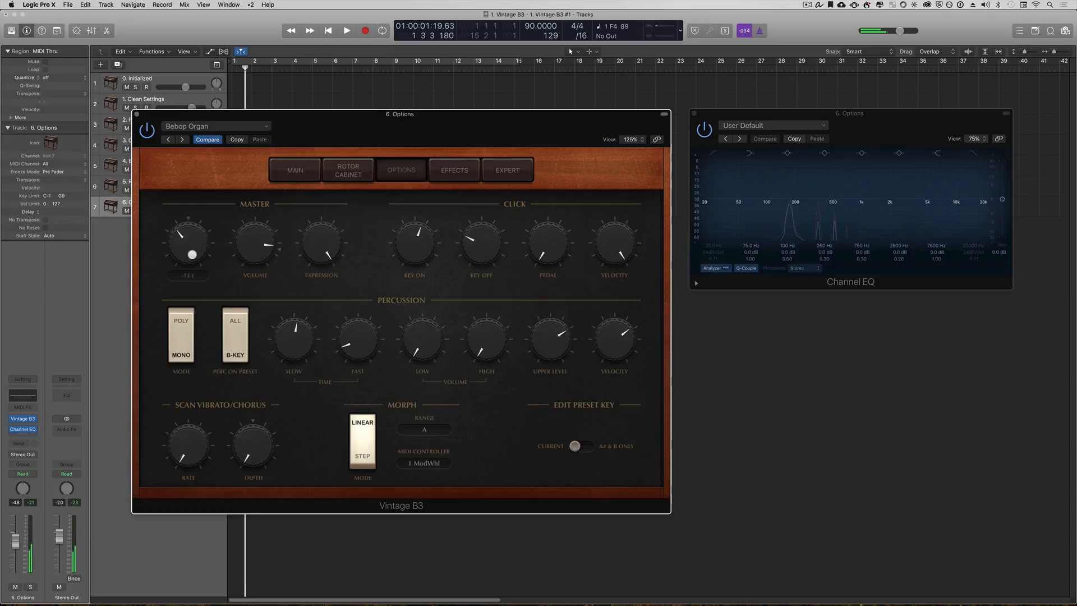
drag(191, 242, 201, 216)
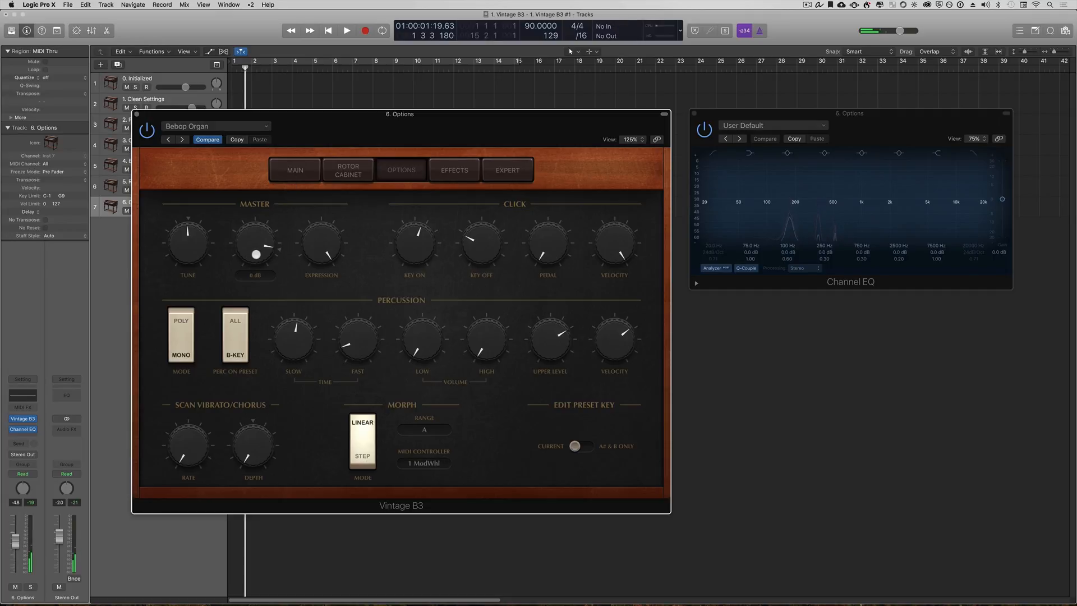
click(293, 170)
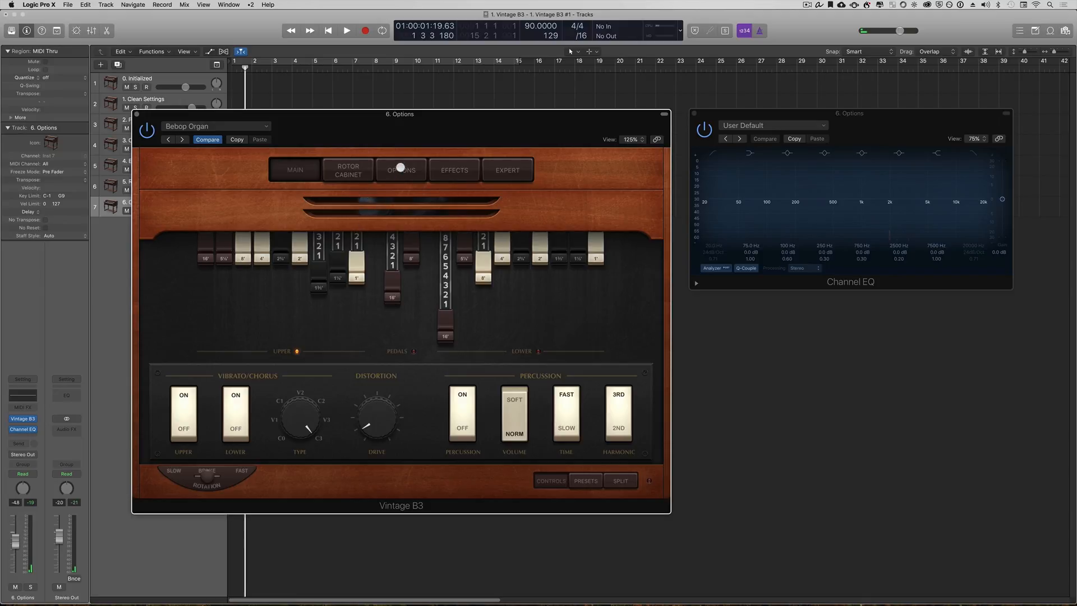
click(401, 170)
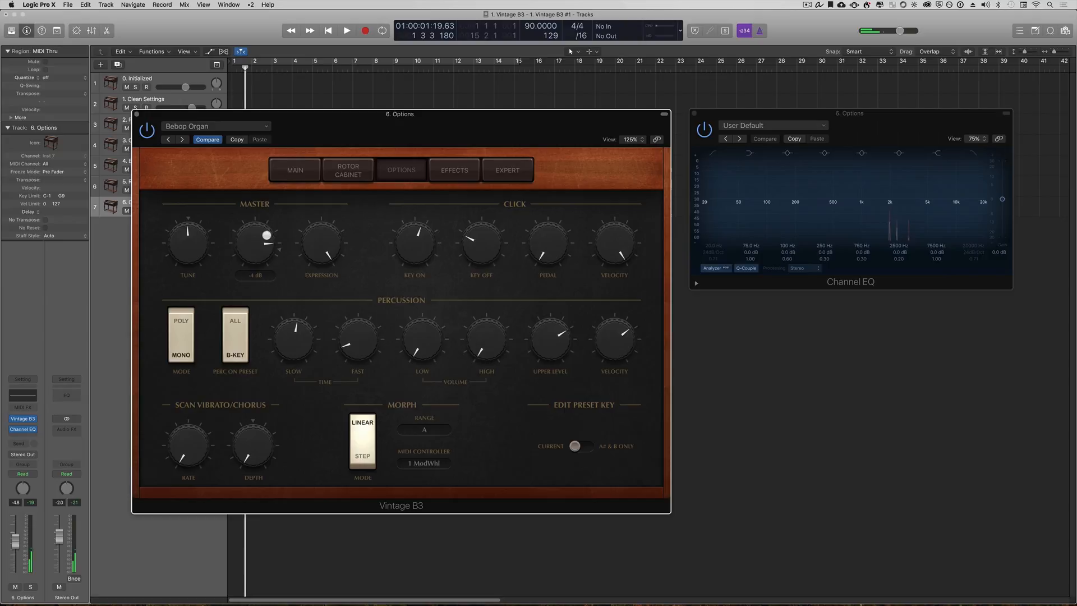
click(294, 169)
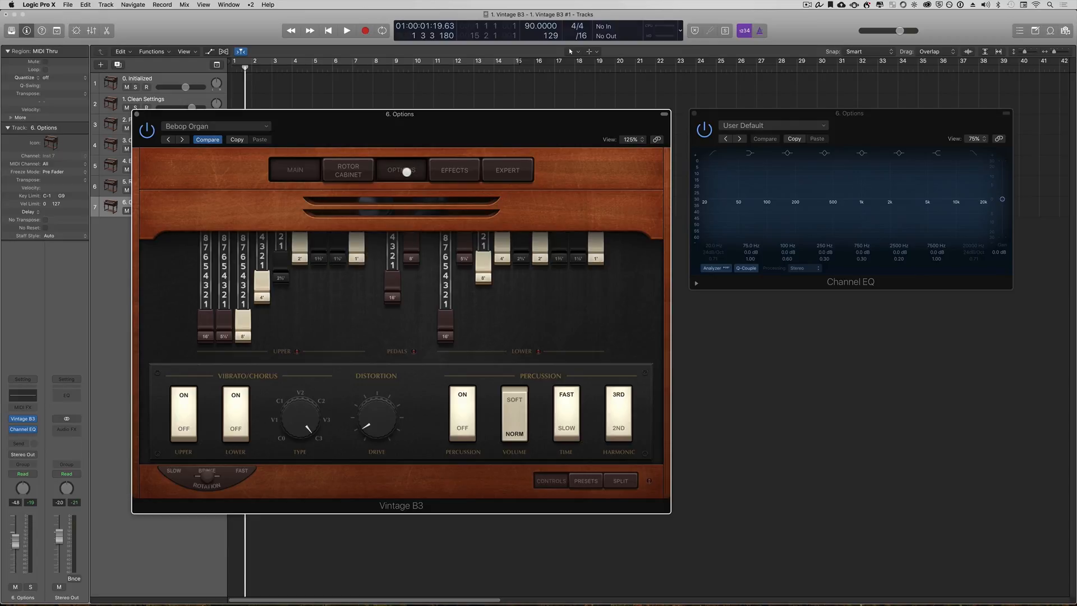
- Lower and restore the master Expression knob, with a quick look at the Rotor Cabinet page
click(401, 170)
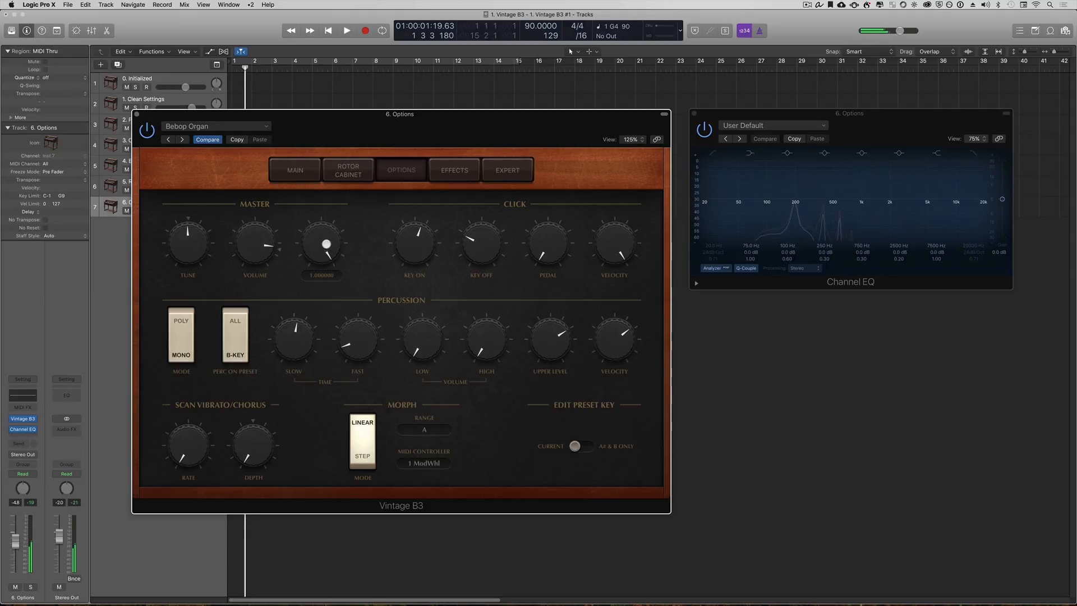
drag(326, 244, 332, 289)
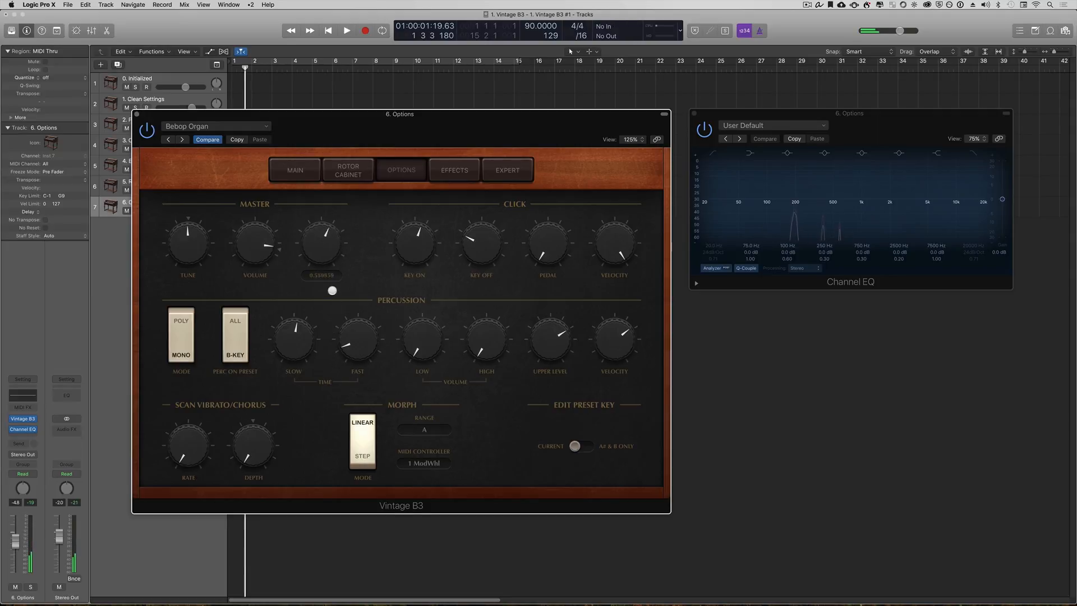
drag(332, 290, 323, 240)
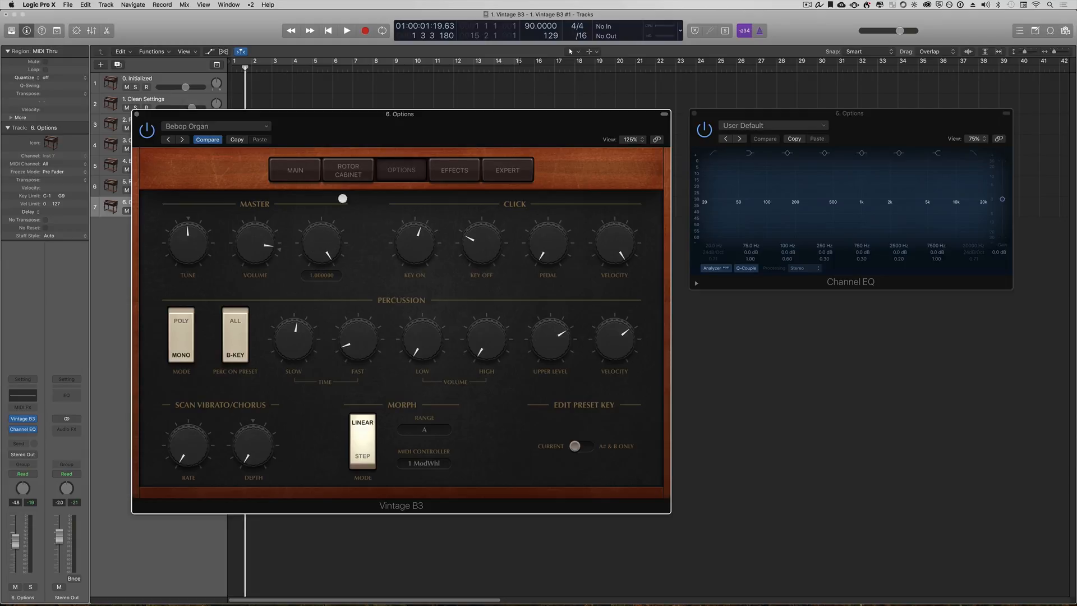
click(348, 169)
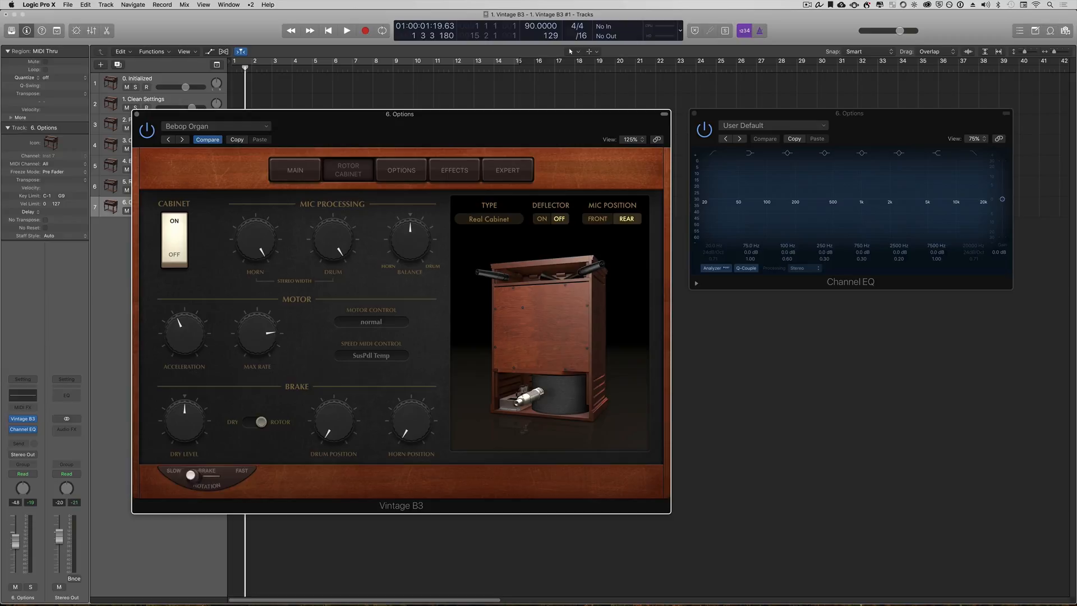
click(402, 170)
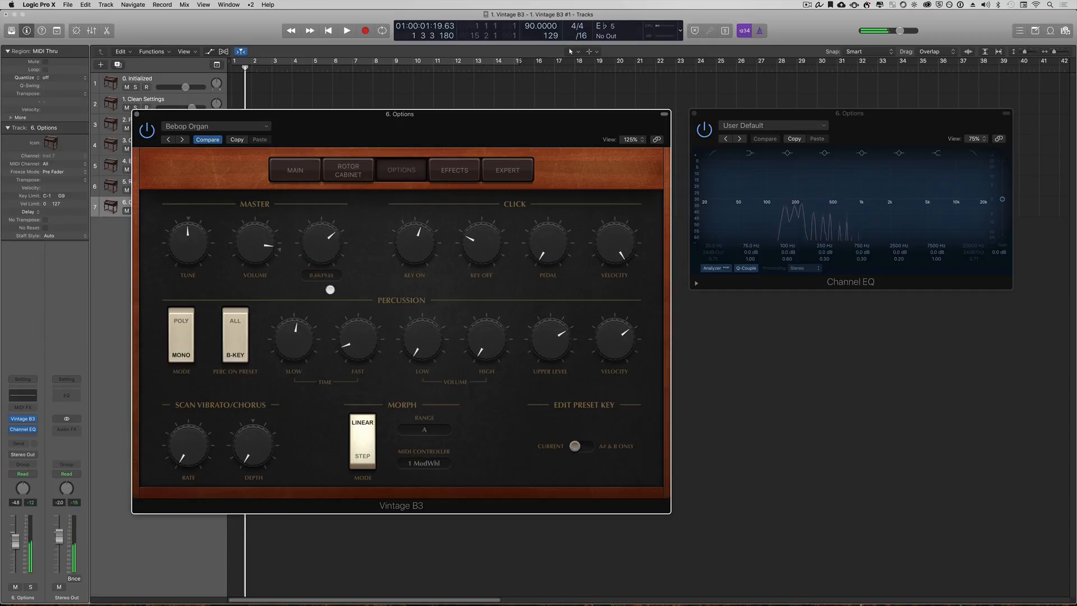
- Sweep the master Expression a few more times and settle it back at 1.000000
drag(317, 243, 317, 220)
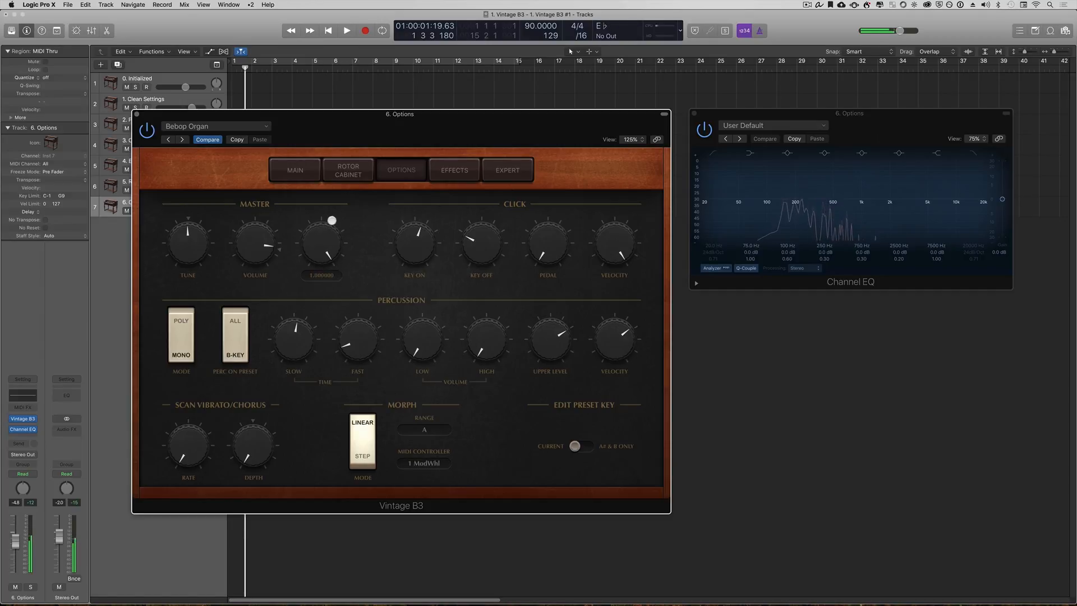
drag(332, 237, 336, 242)
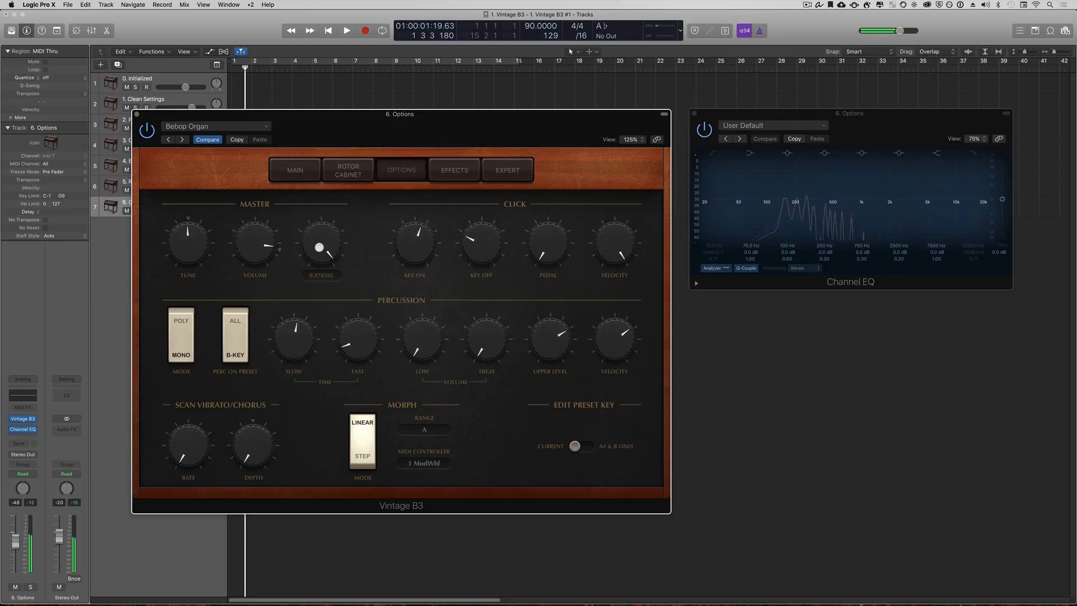
drag(319, 247, 330, 256)
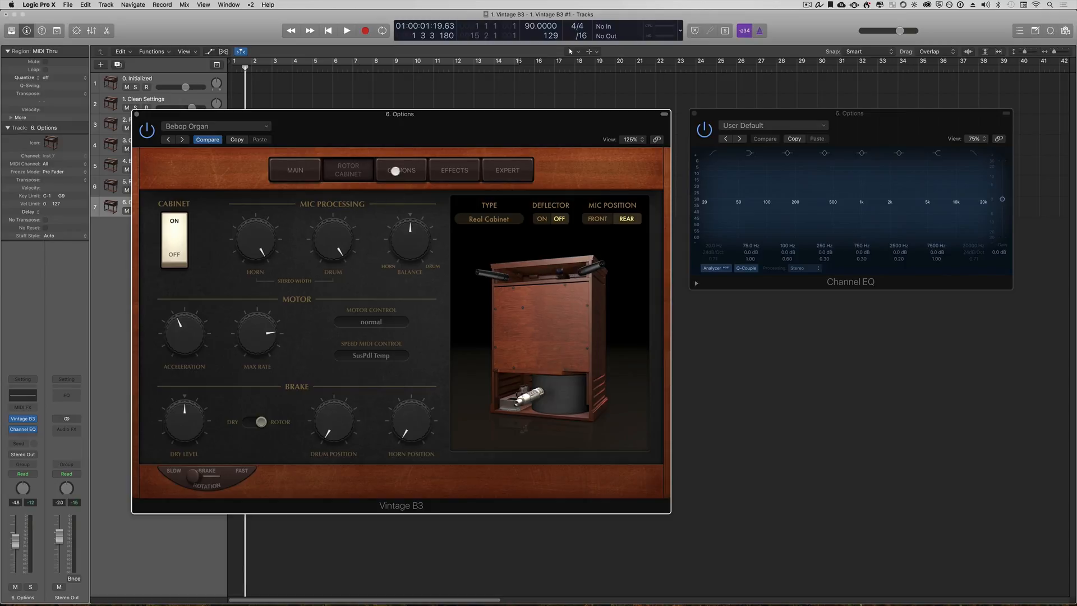
click(401, 170)
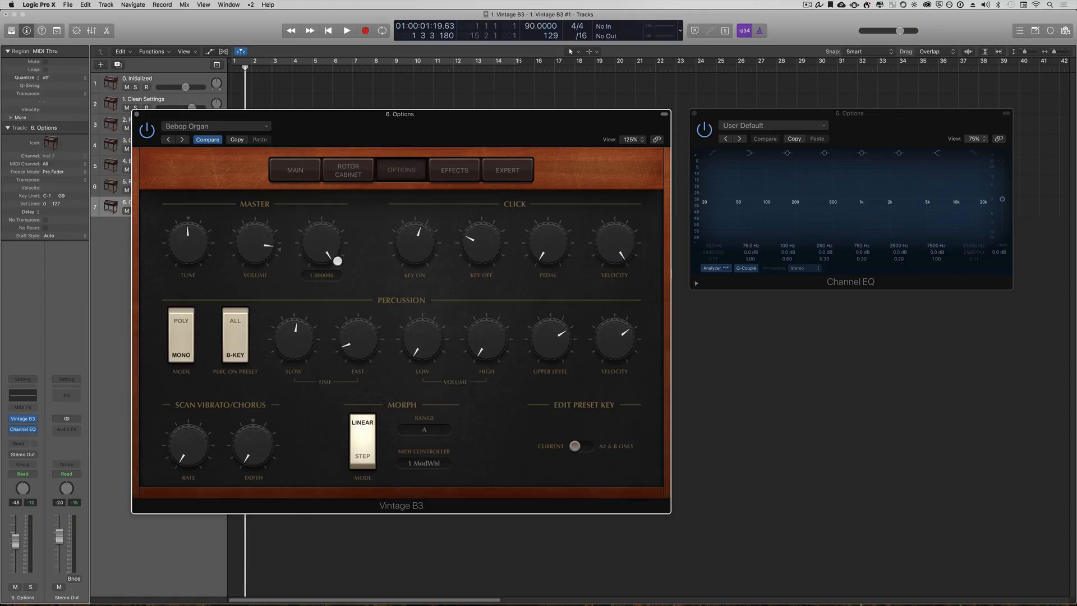
drag(337, 260, 326, 238)
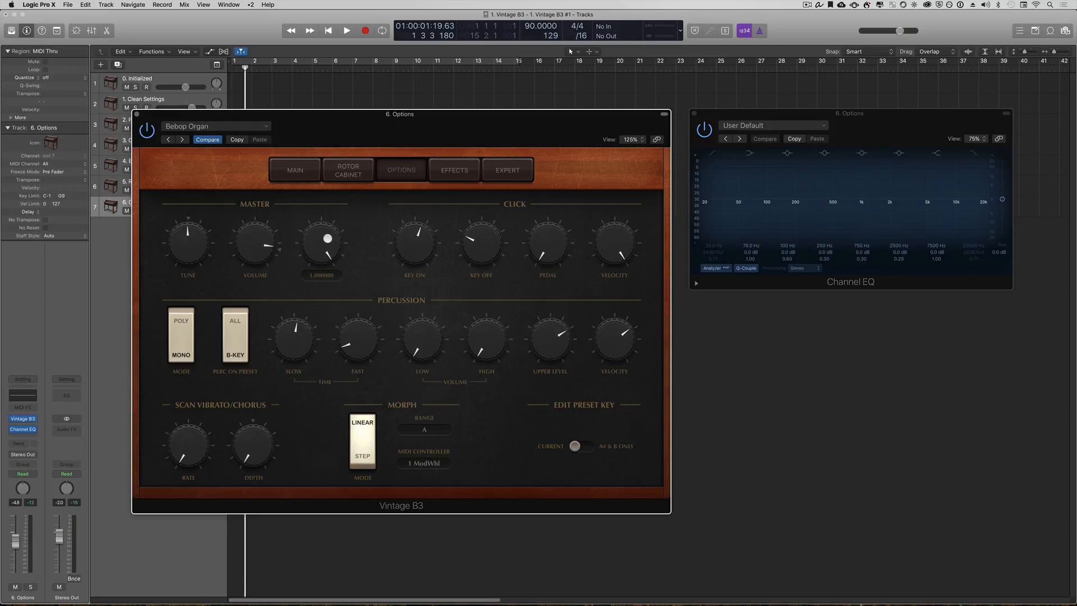
drag(326, 238, 328, 259)
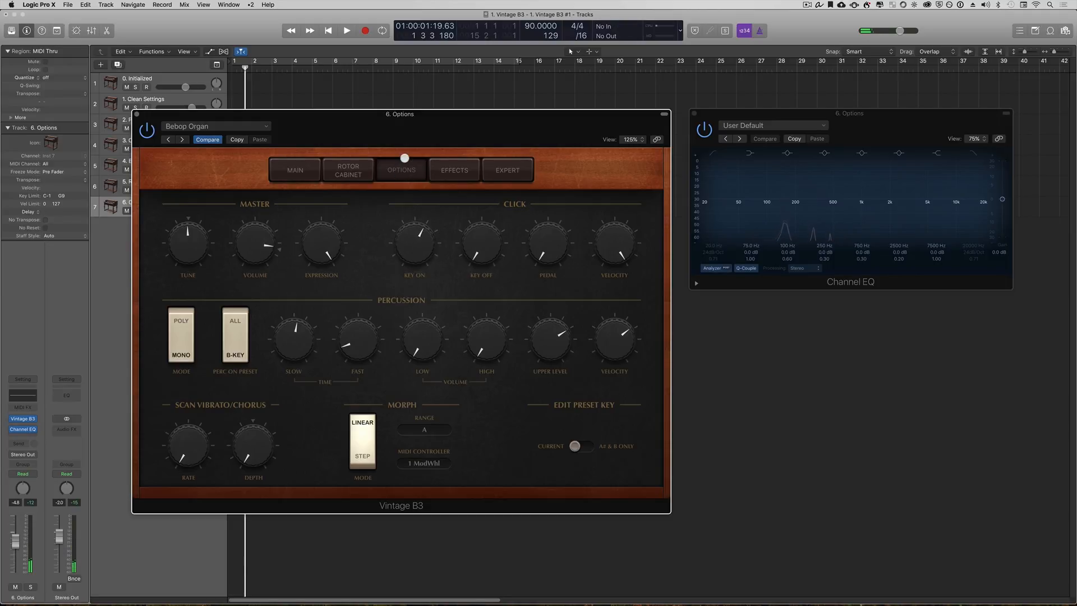
- Flip between Main and Options, raising the Click Key Off level along the way
click(294, 170)
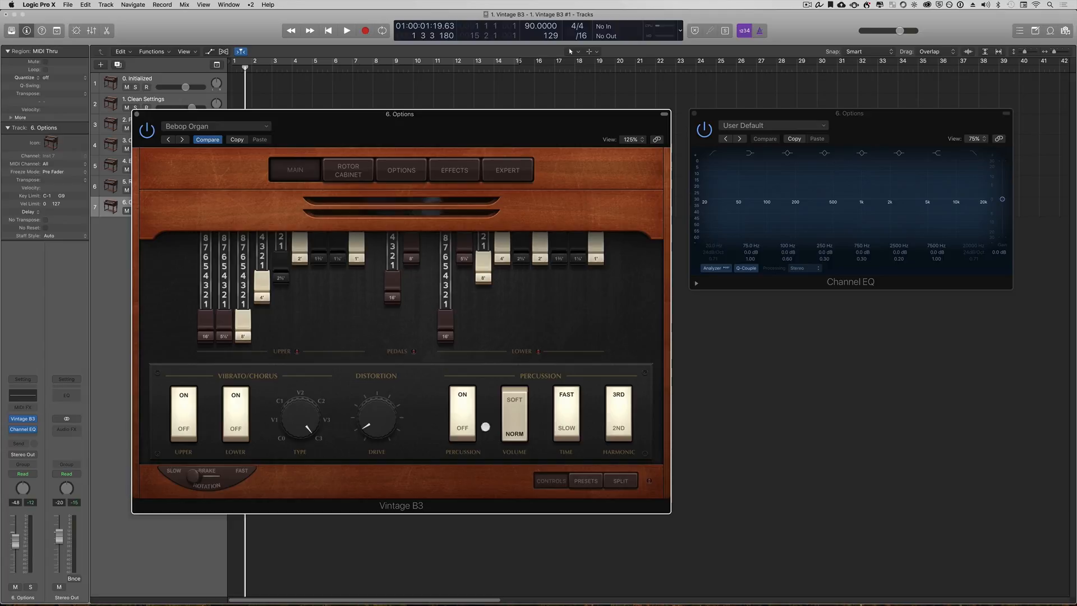
click(401, 169)
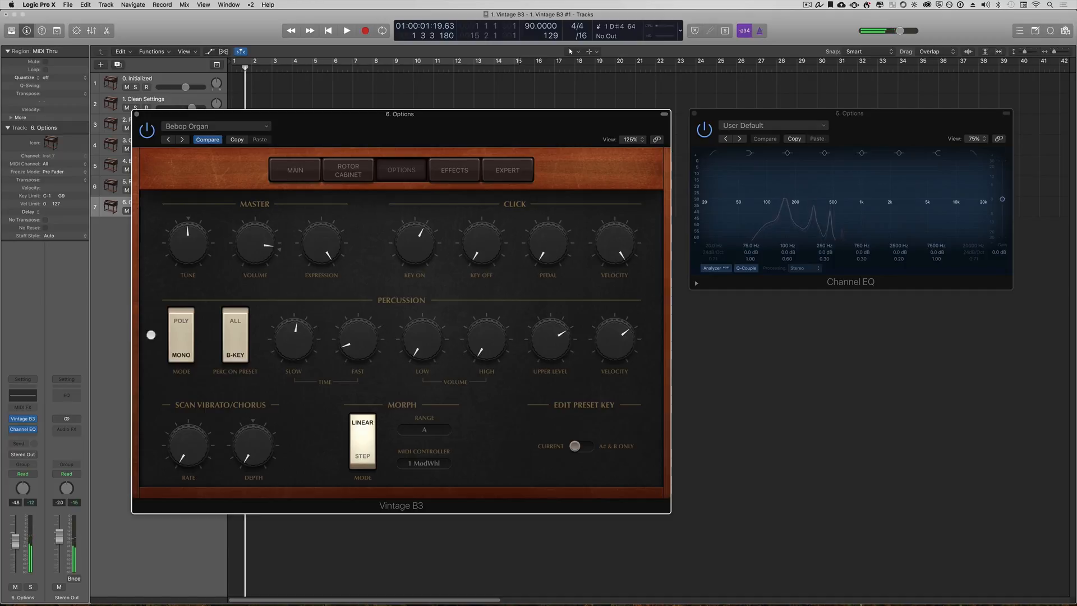
click(294, 169)
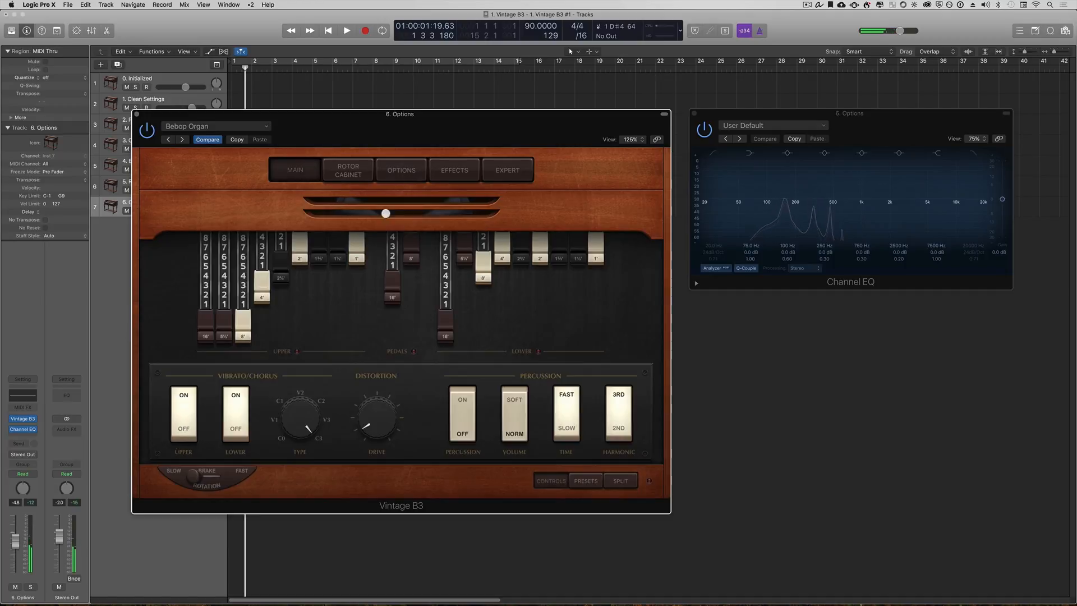
drag(385, 214, 442, 204)
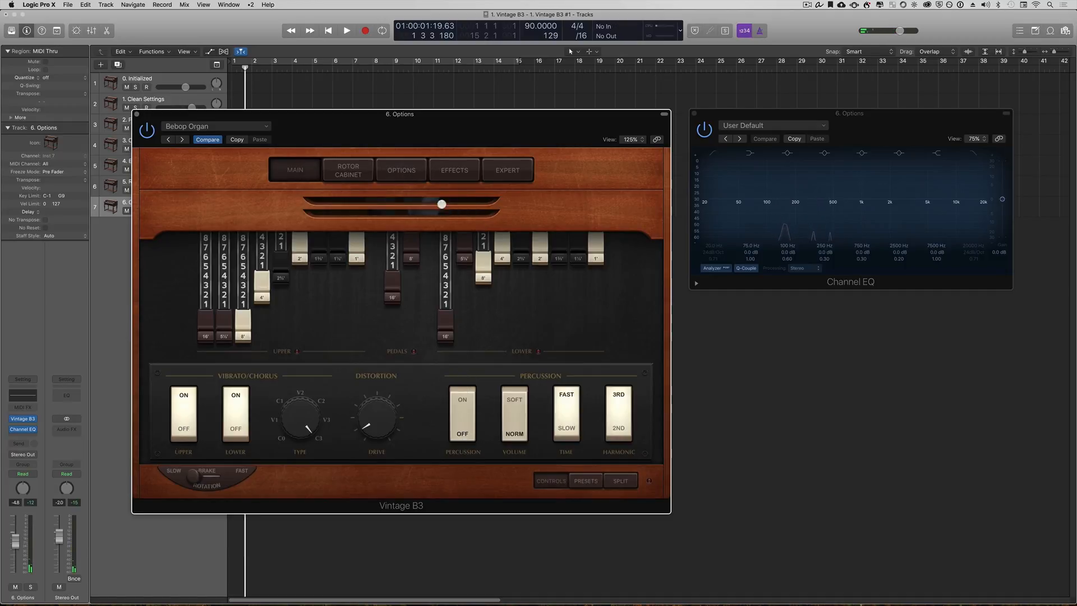
click(400, 170)
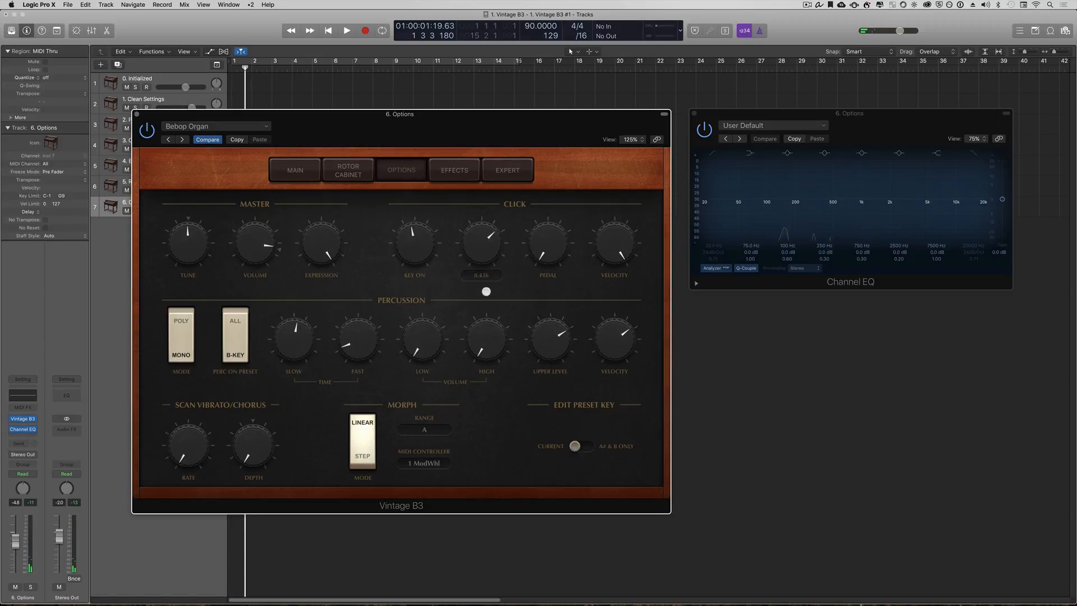
- Adjust the Key Off click, check the split keyboard on Main, then set the Pedal click level
drag(547, 242, 556, 255)
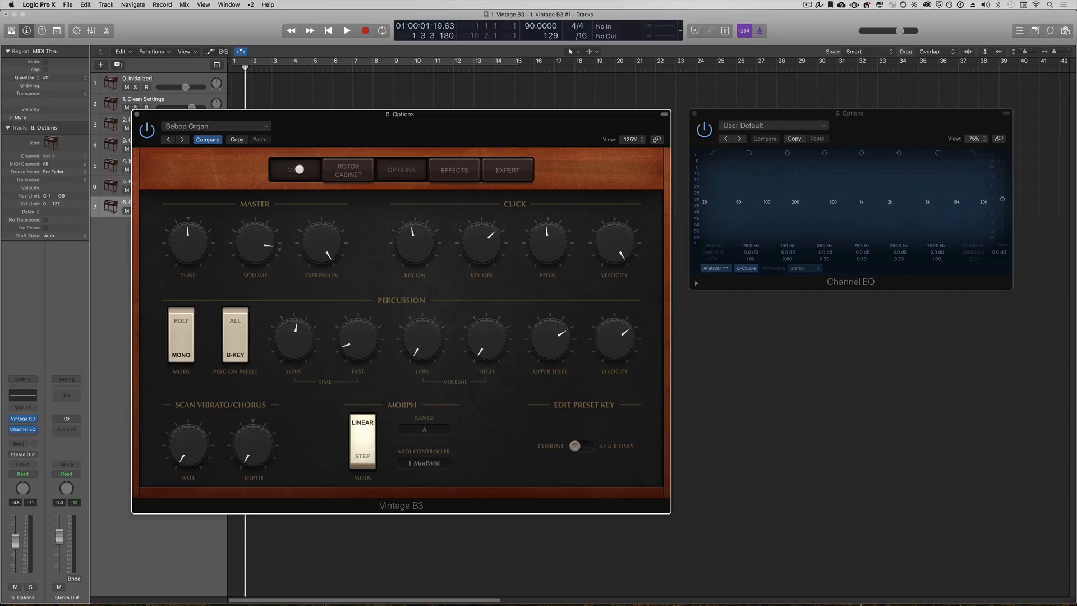
click(294, 170)
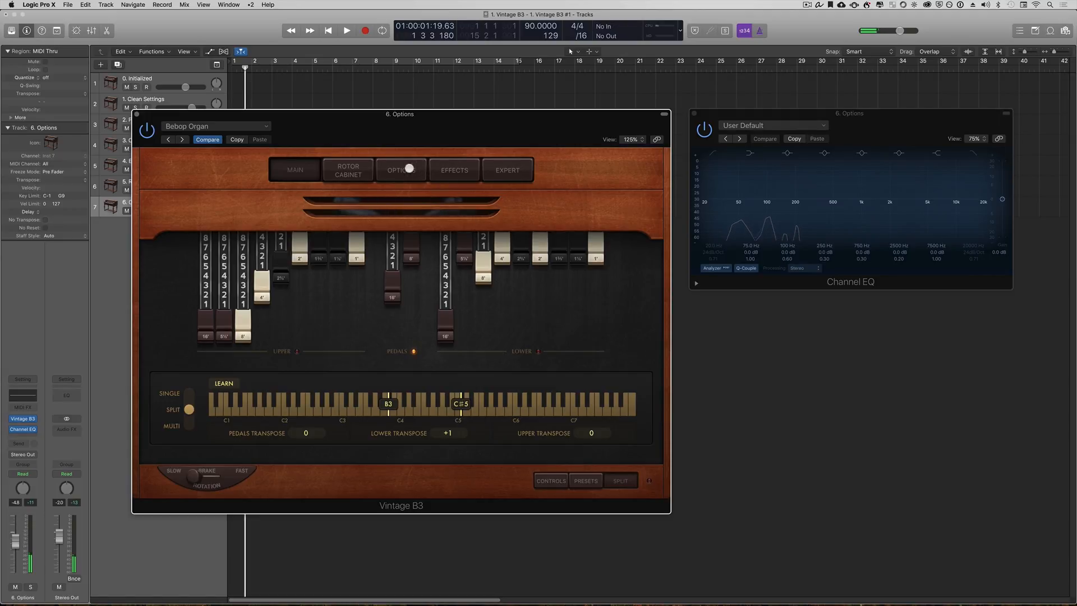
click(400, 169)
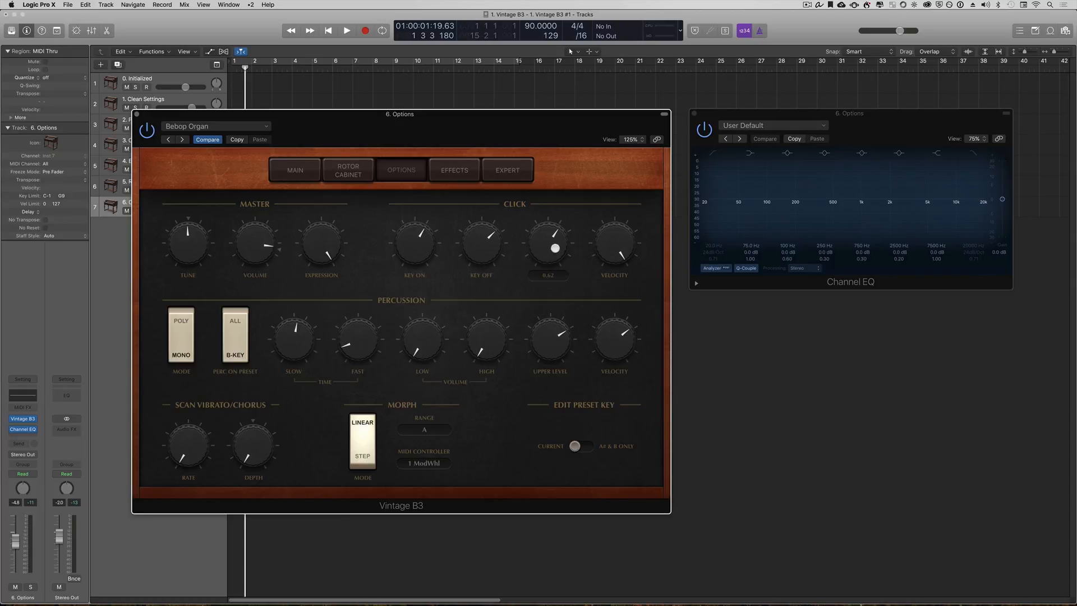
drag(555, 248, 553, 286)
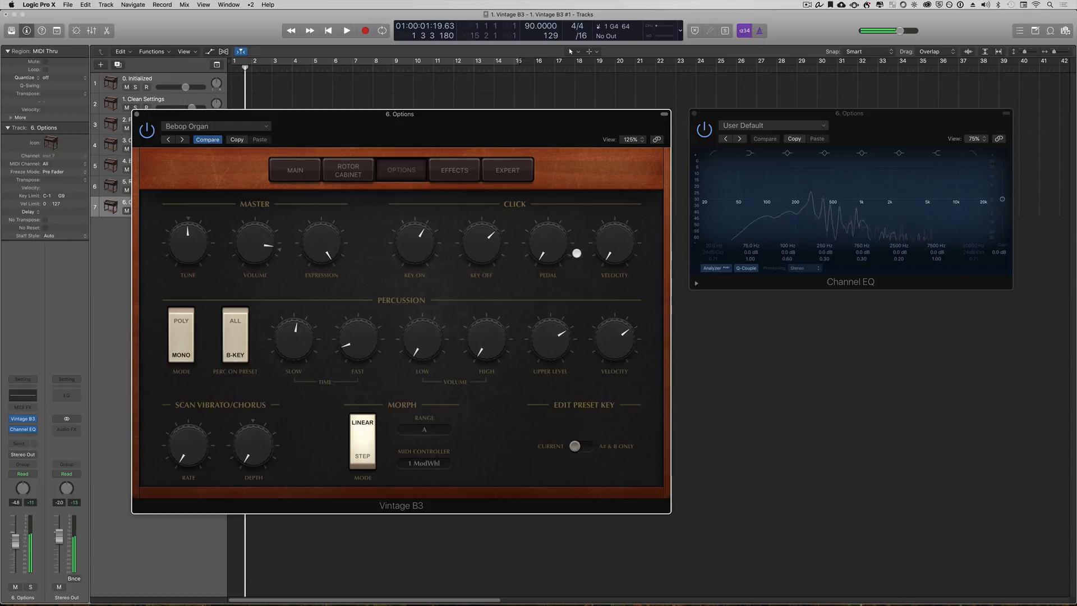
drag(549, 247, 570, 270)
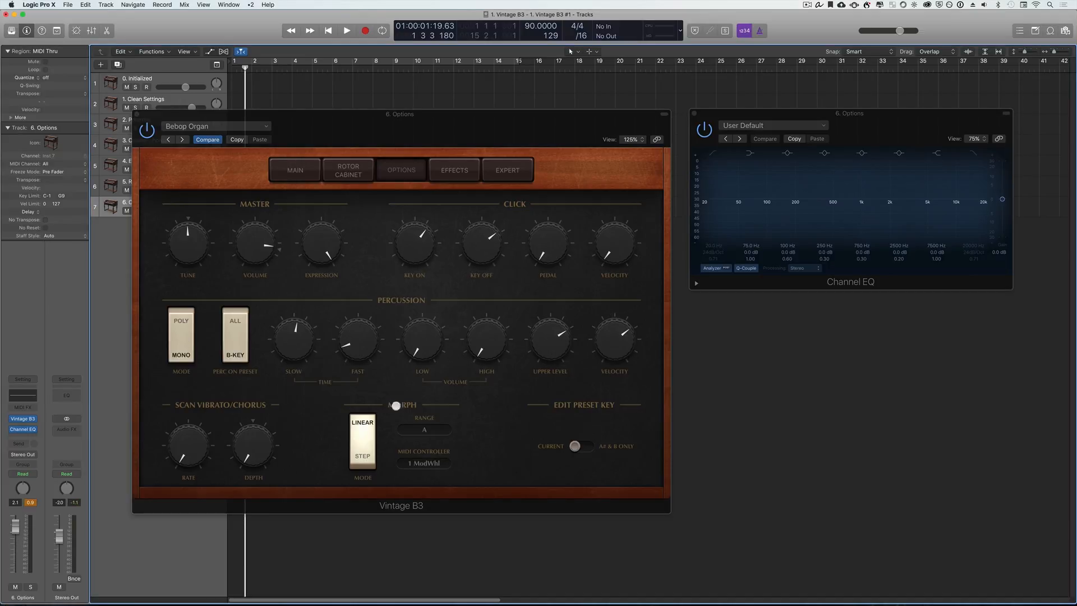
- Tweak an Options knob and toggle the Main-page Percussion switch while flipping pages
drag(414, 242, 425, 231)
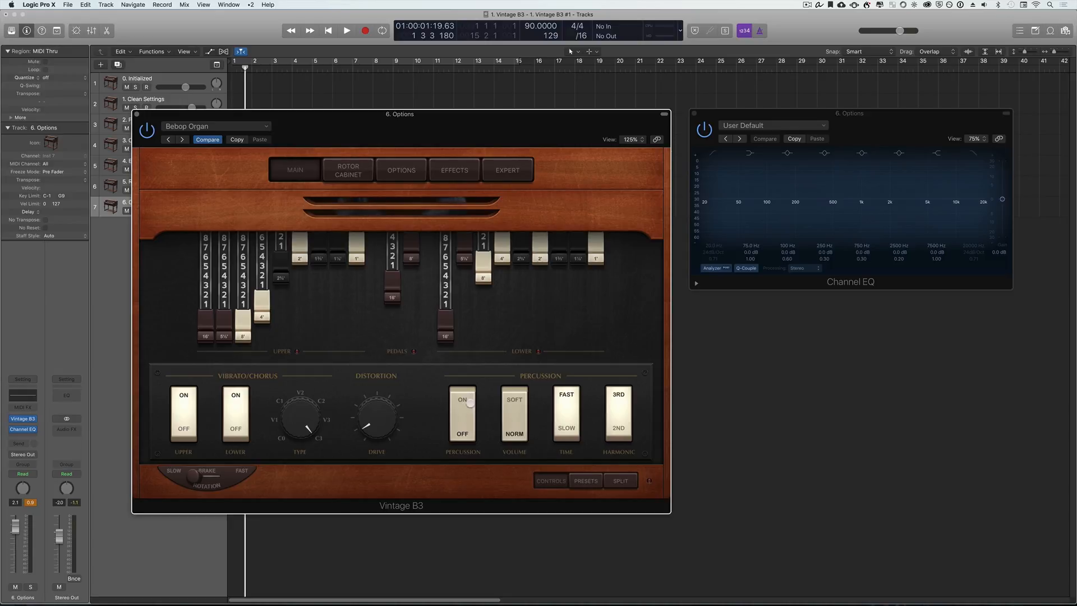
click(462, 415)
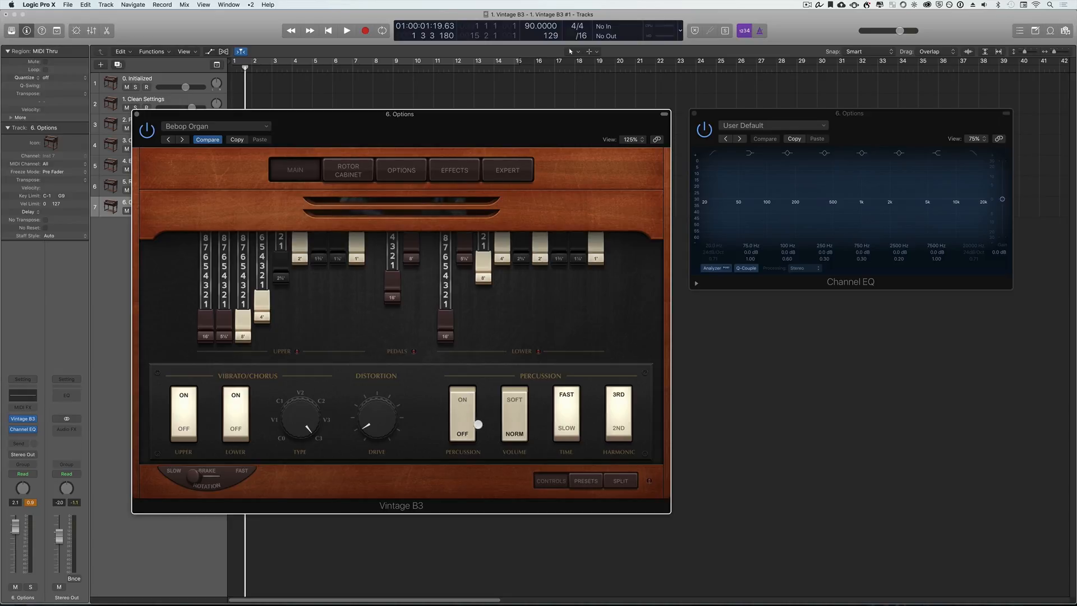
click(400, 169)
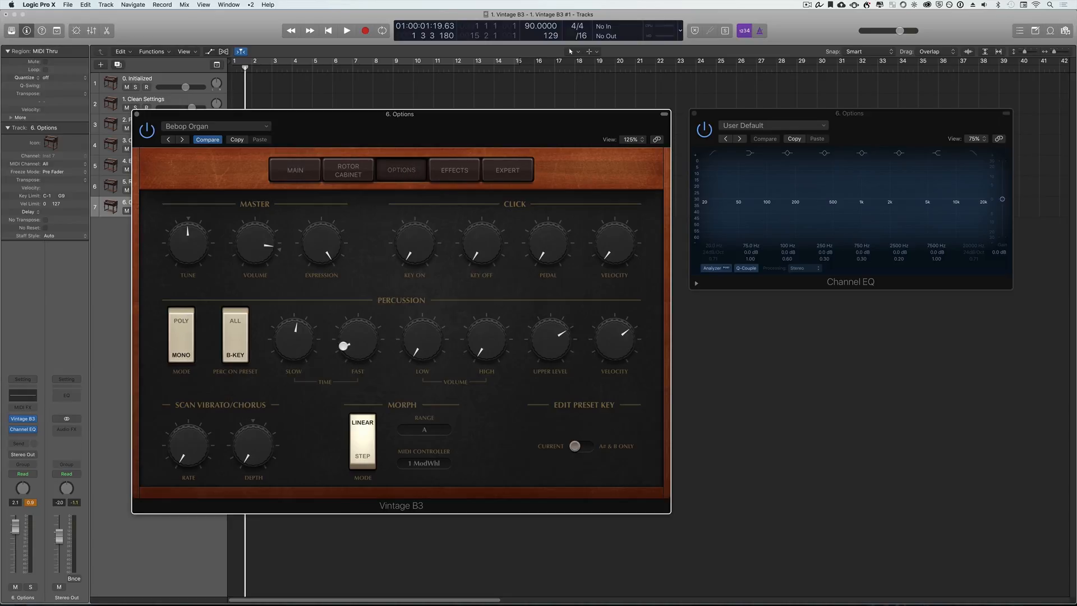
click(294, 169)
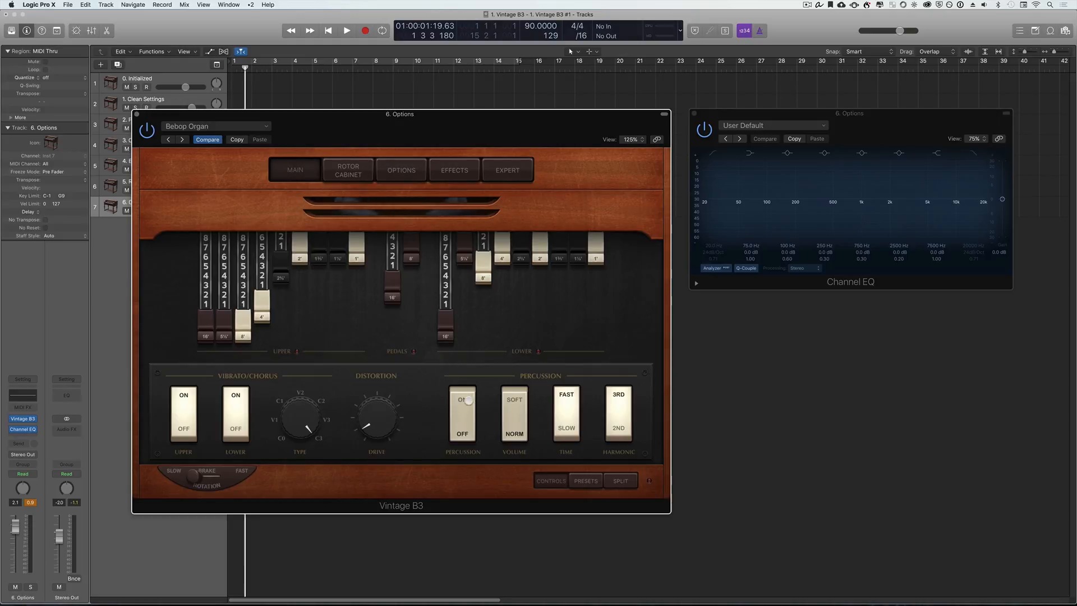
click(462, 405)
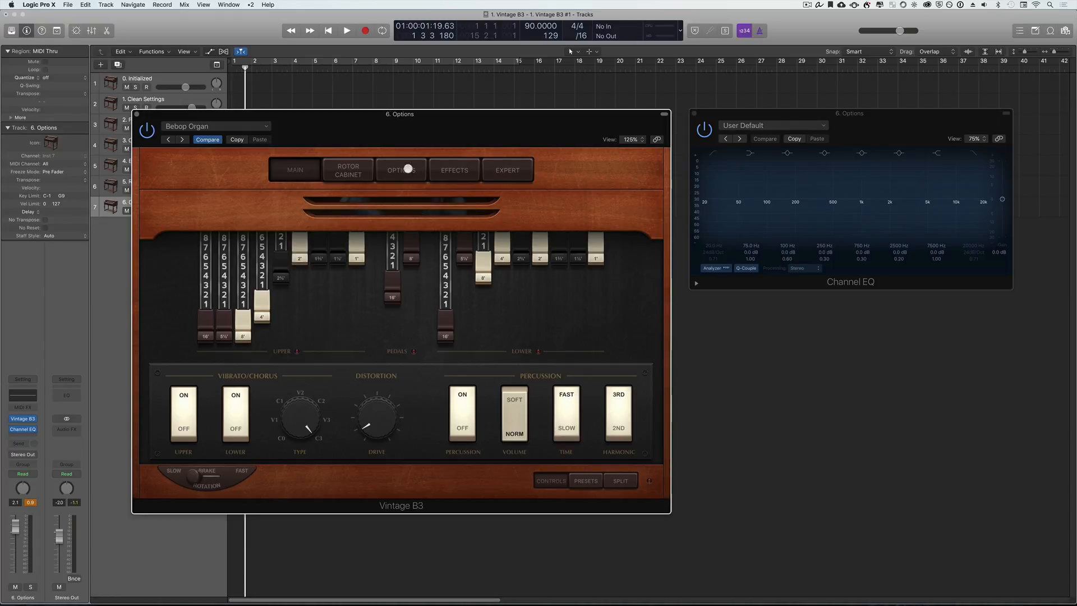
click(400, 169)
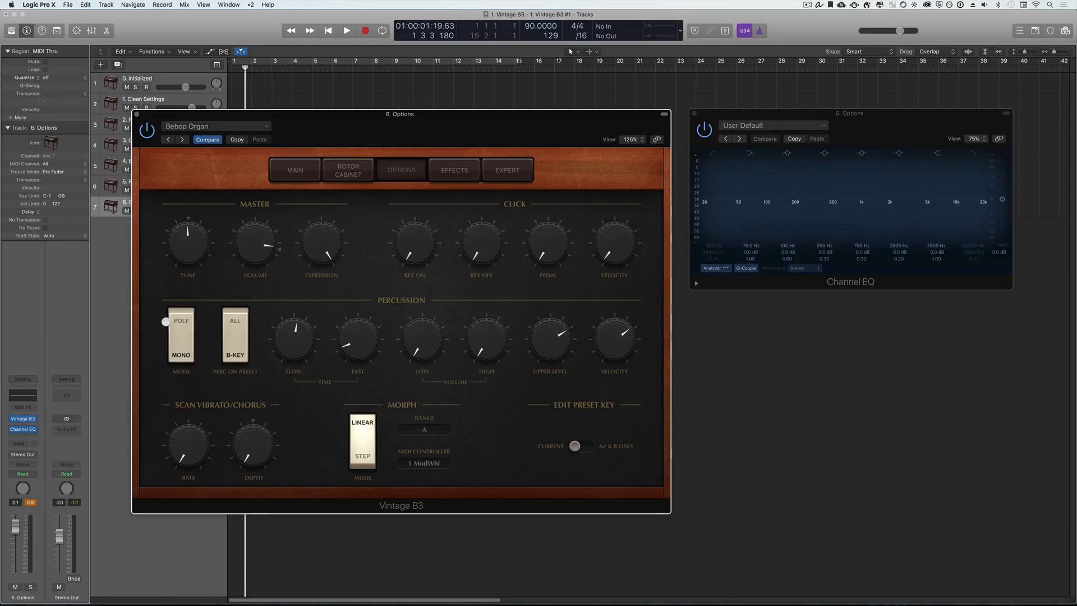
- Toggle percussion Poly/Mono, adjust its volume and slow decay, then toggle Percussion on Main
click(181, 321)
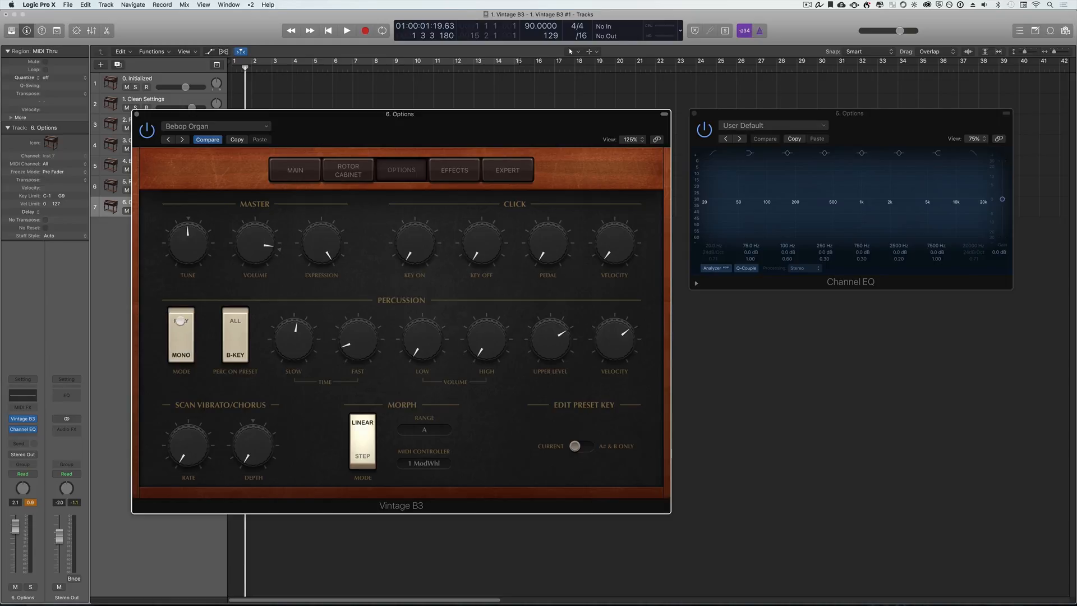
click(181, 336)
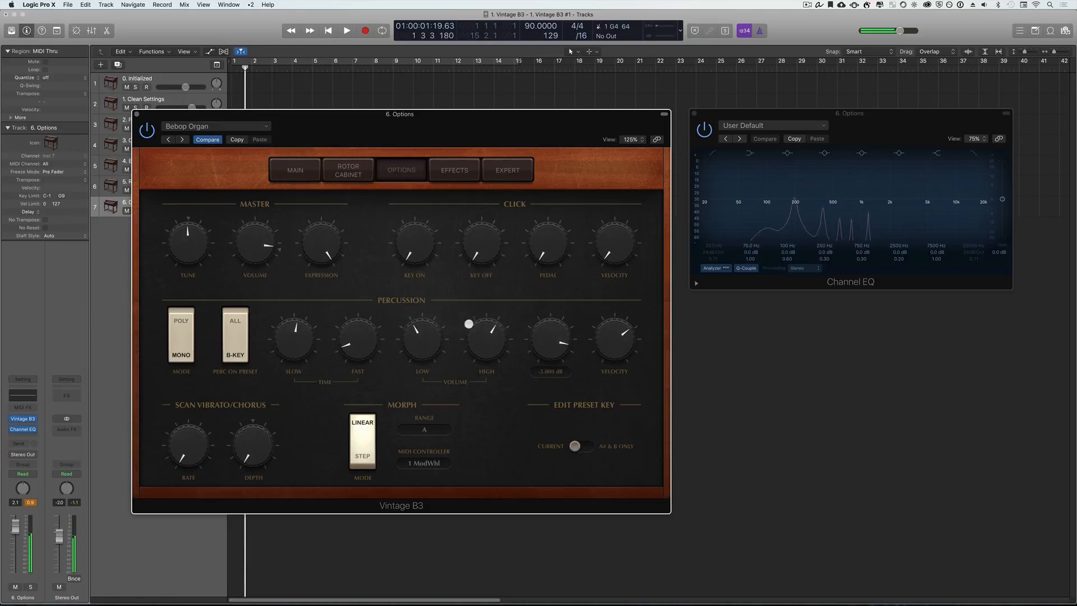
drag(486, 336, 488, 341)
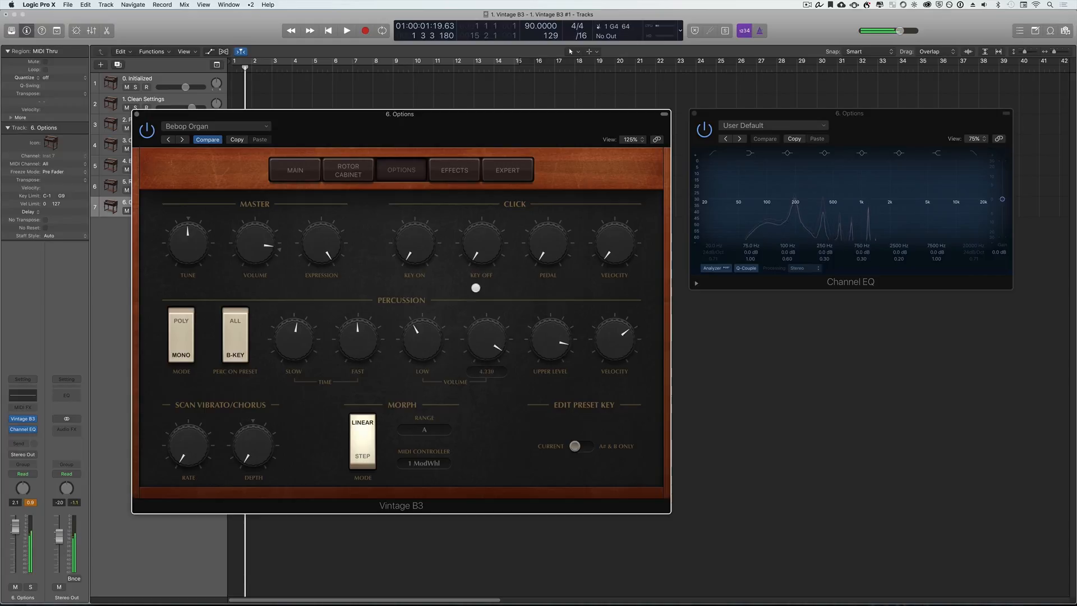
drag(293, 336, 302, 362)
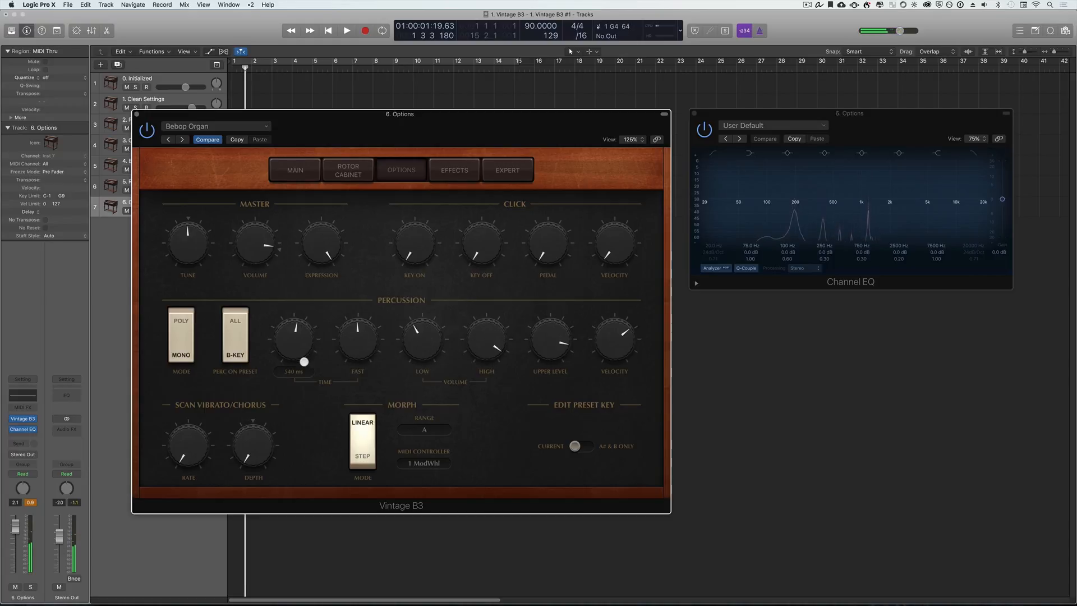
click(293, 169)
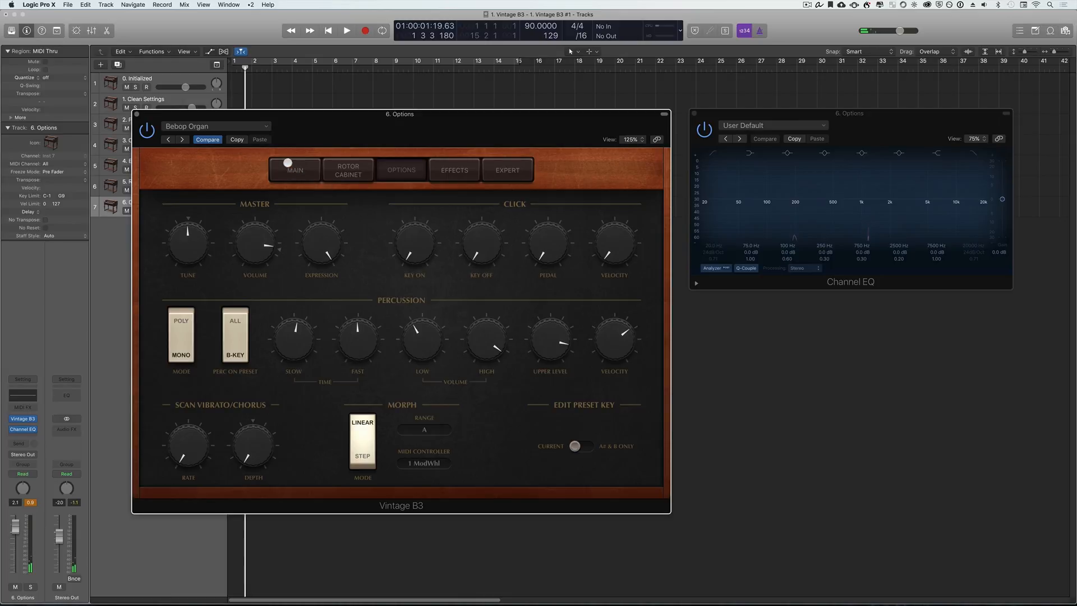
click(294, 170)
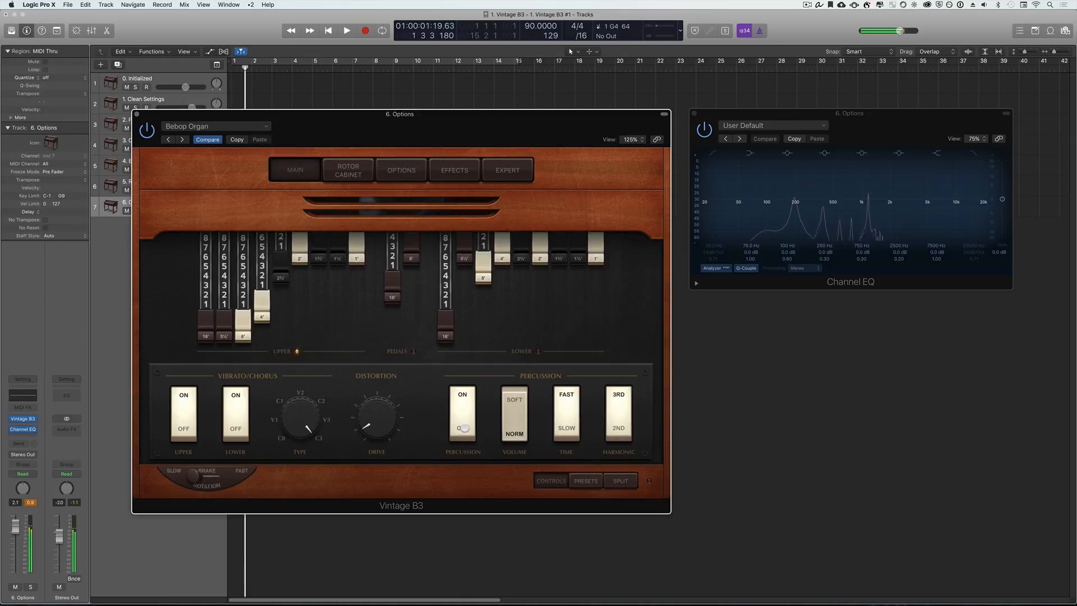
click(462, 417)
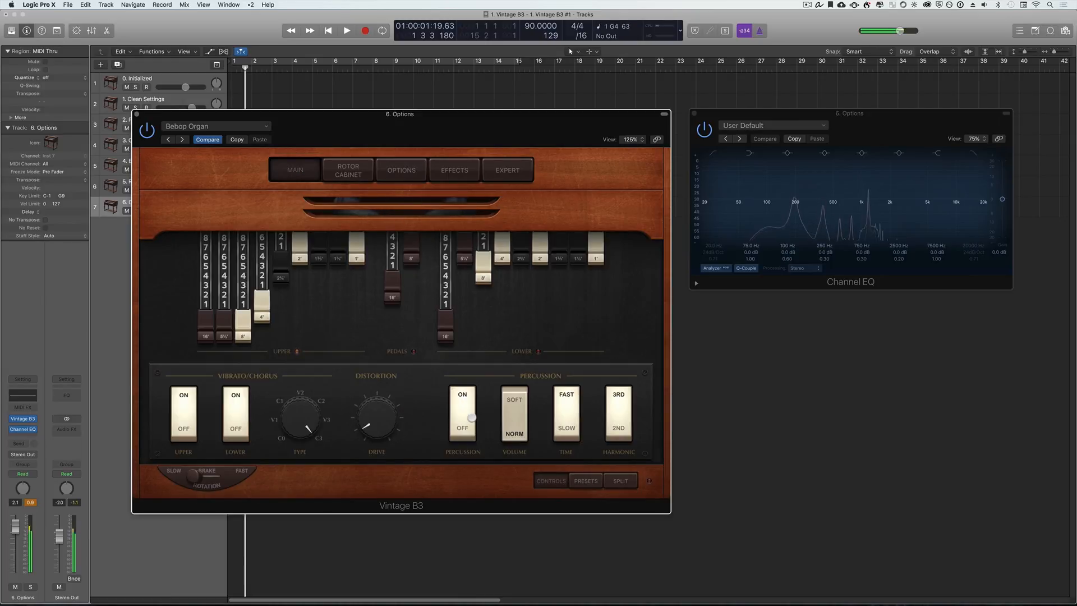
click(462, 433)
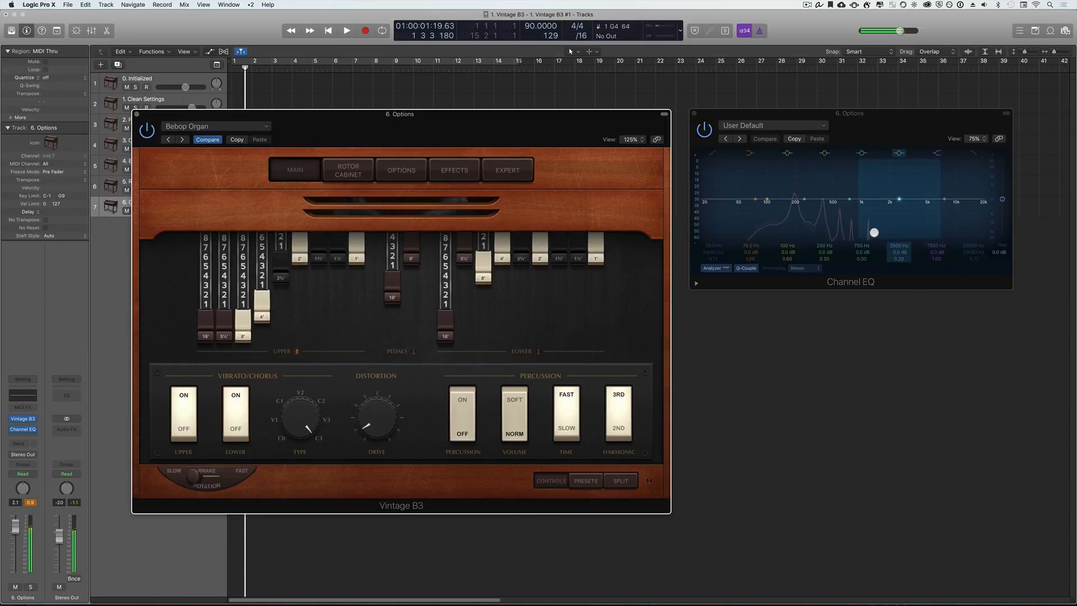
click(462, 415)
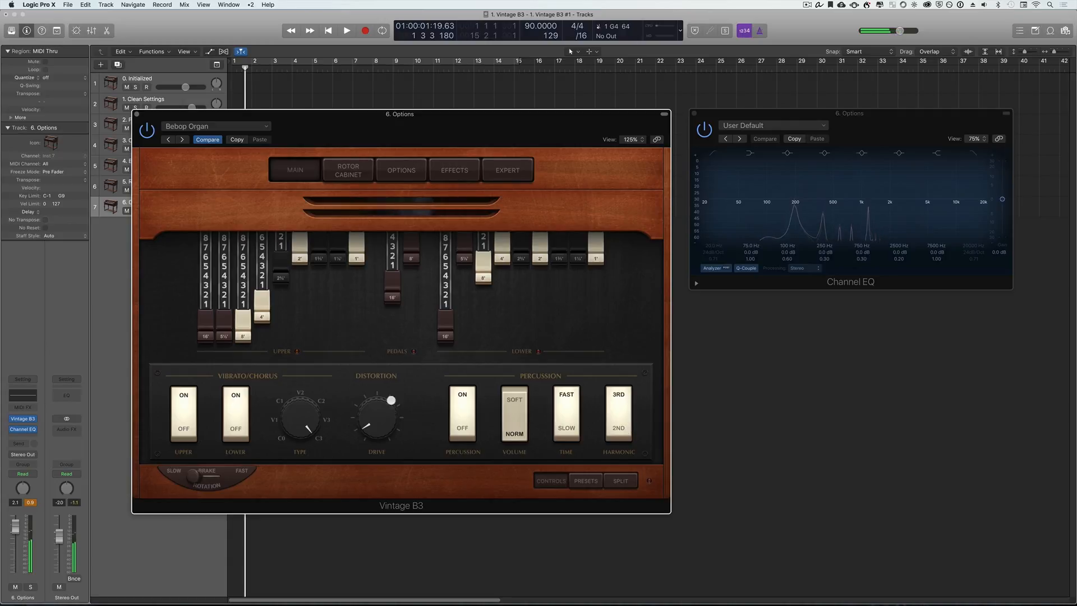
click(400, 170)
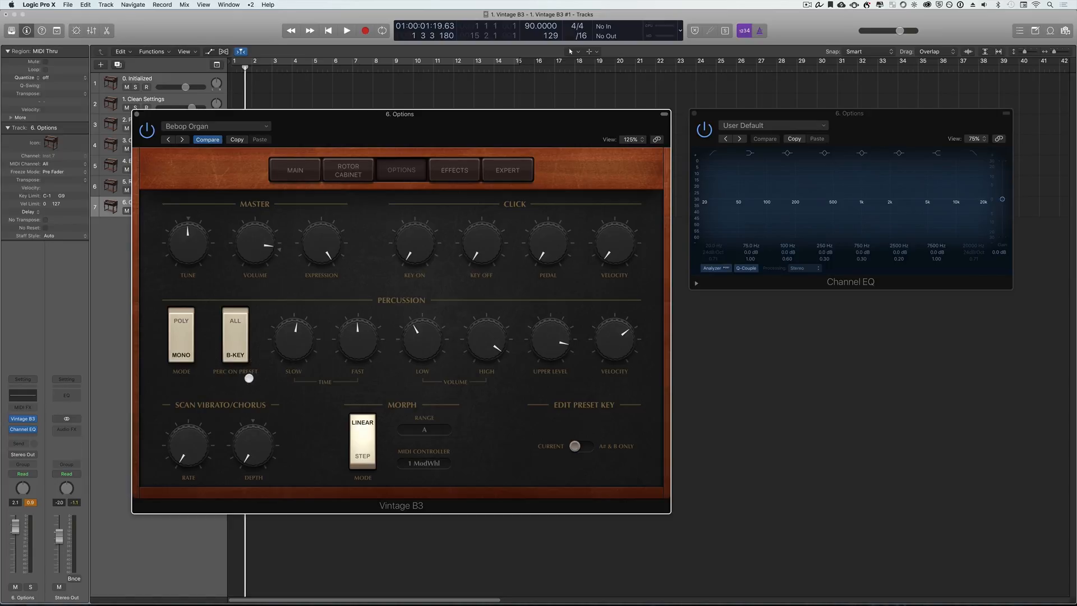
- Try two upper-manual drawbar presets on the Main page, then return to Options
click(299, 169)
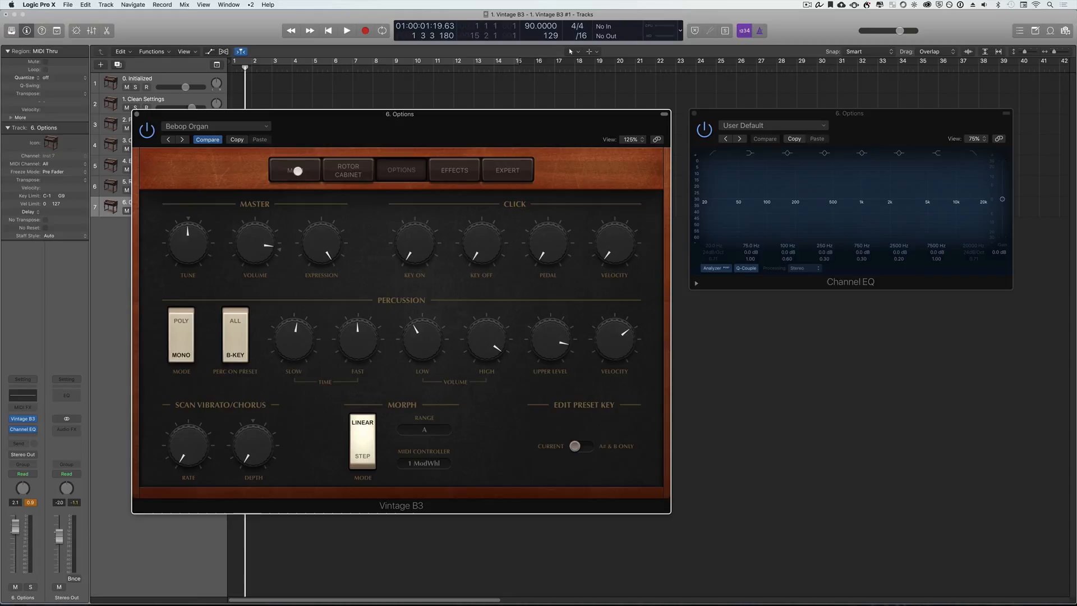
click(294, 169)
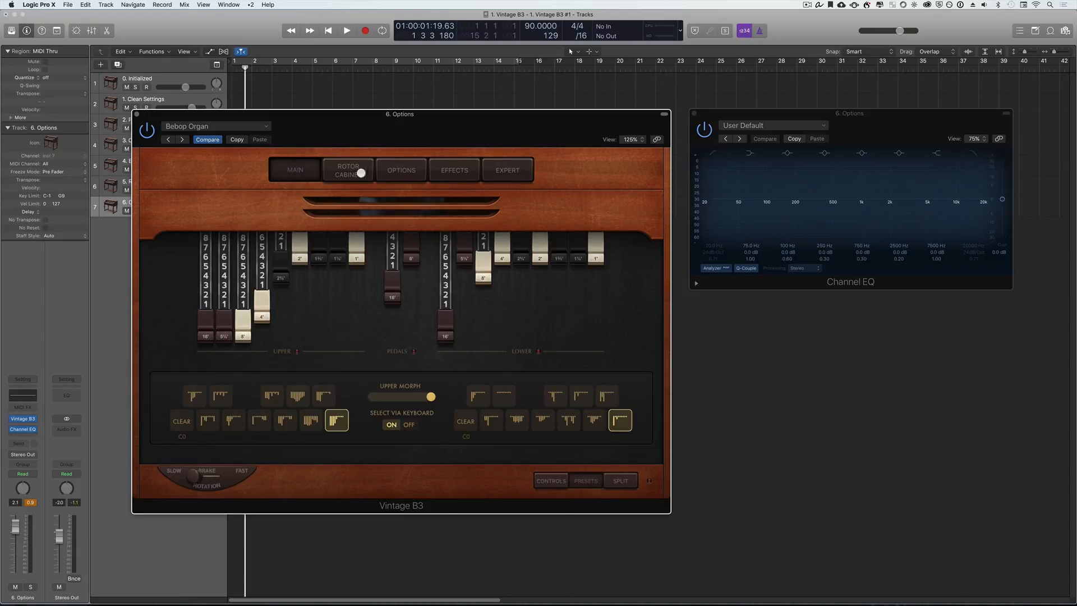
click(401, 169)
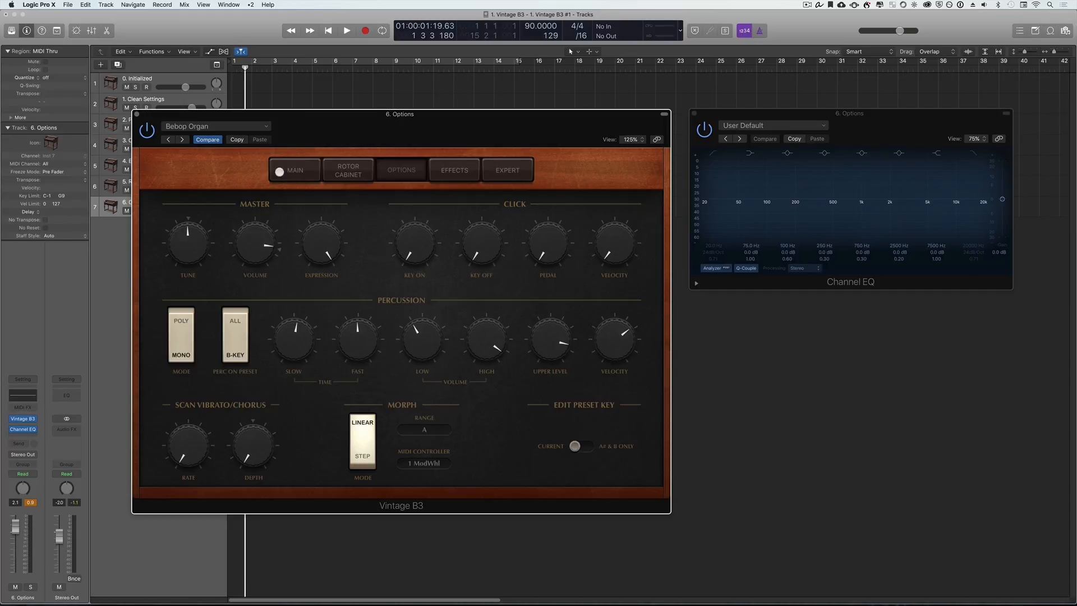
click(294, 169)
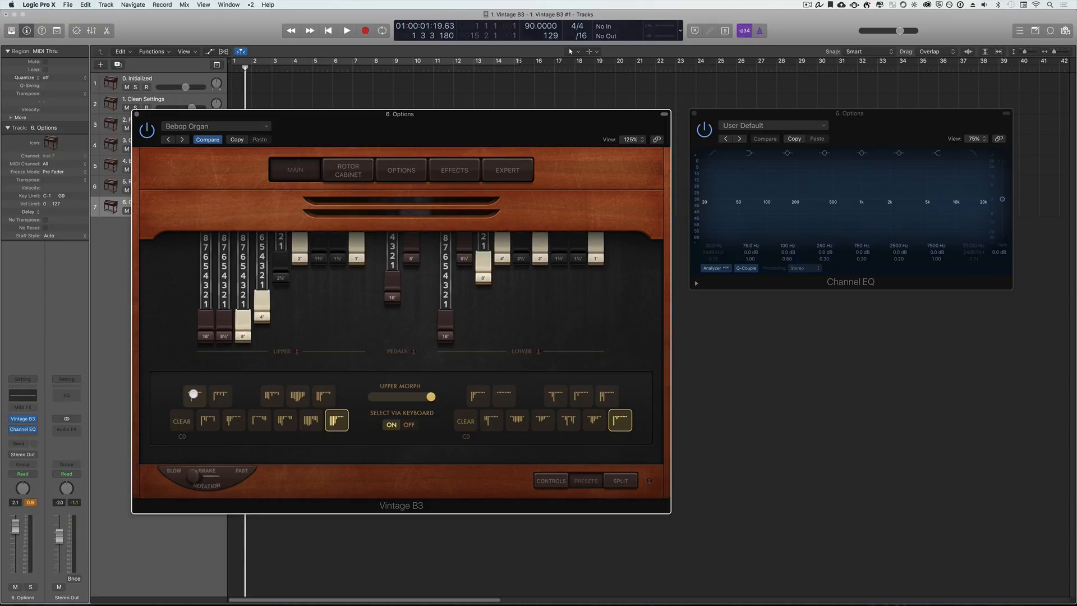
click(220, 395)
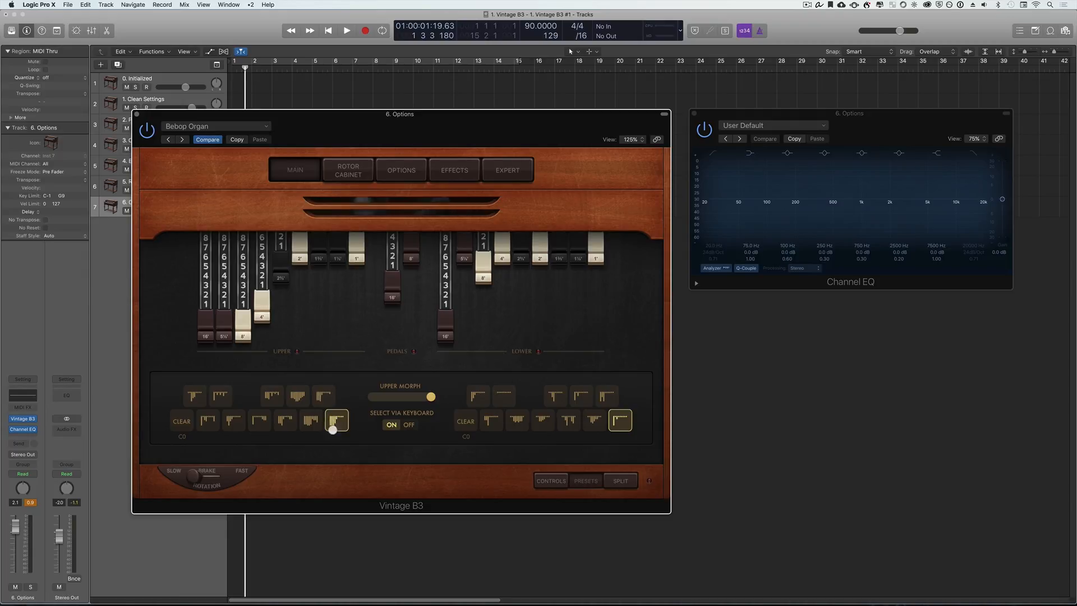
mouse_move(354, 447)
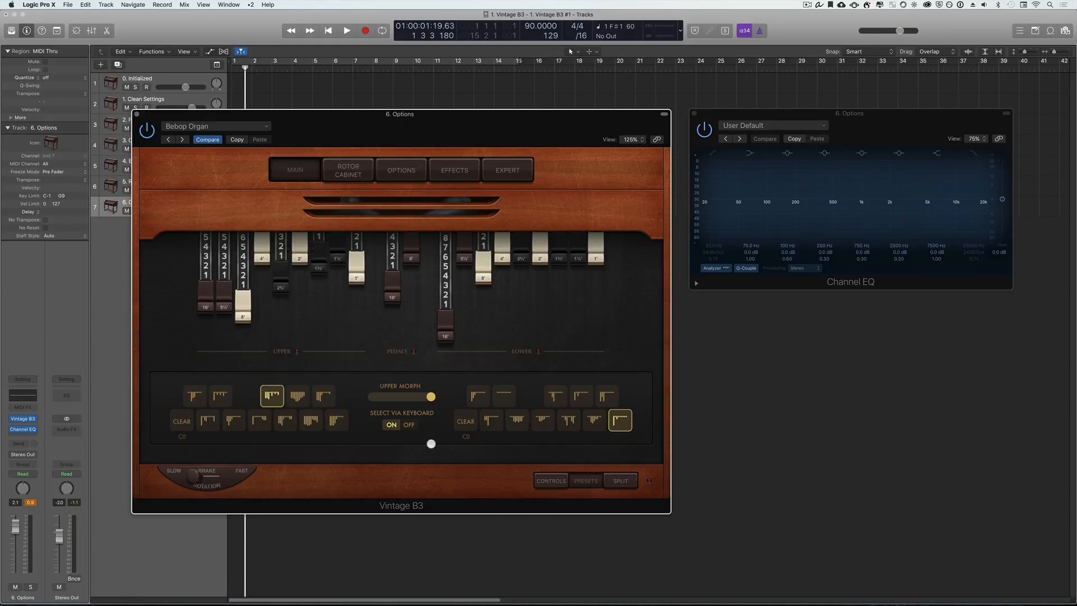
click(182, 420)
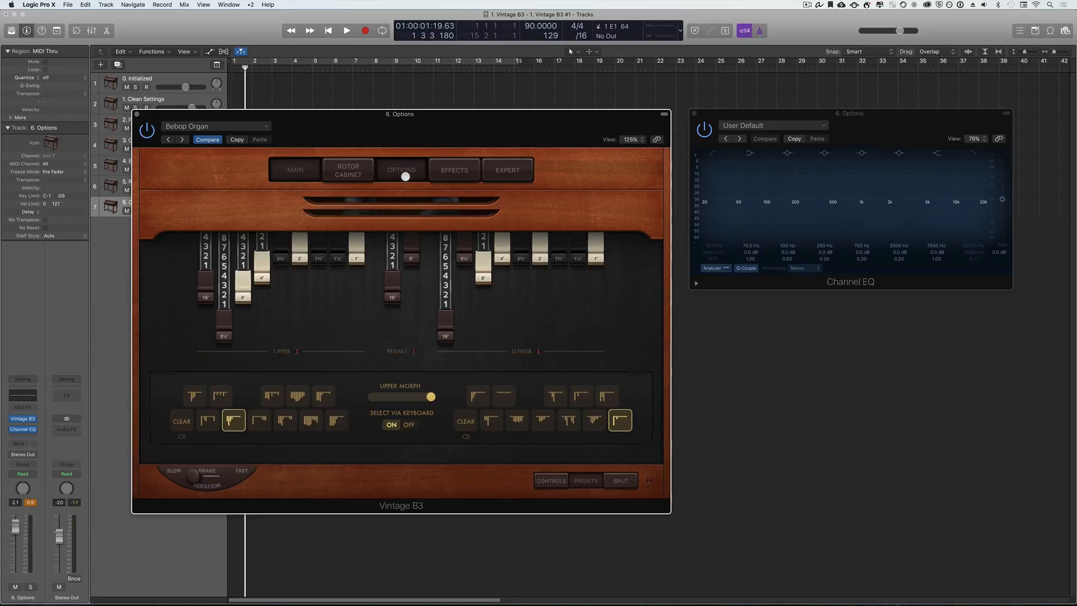
click(401, 170)
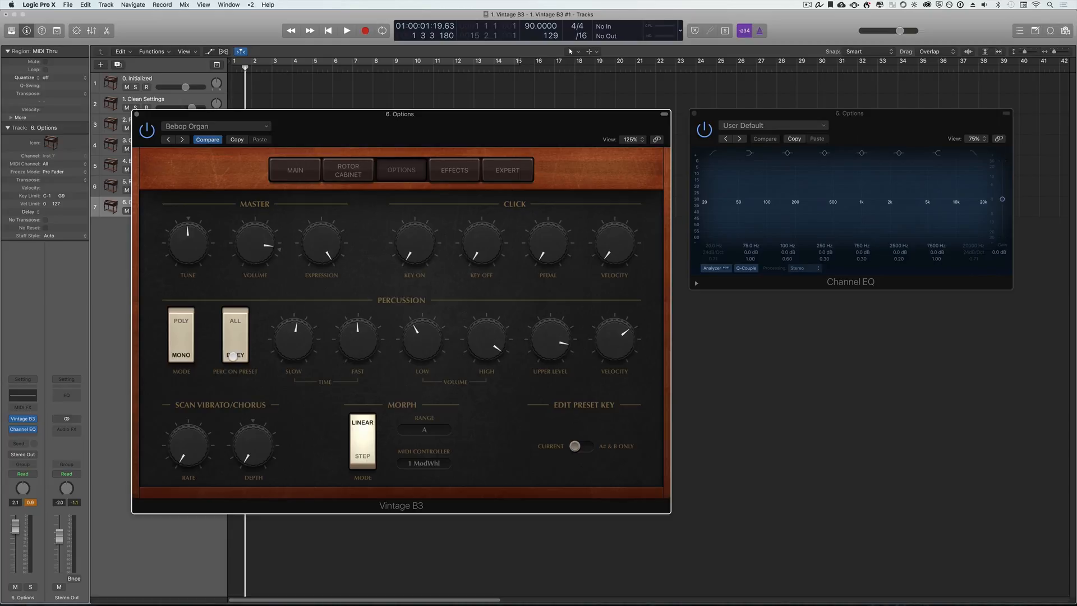
- Set Perc On Preset to ALL, then sweep the Upper Morph slider between drawbar presets
click(234, 338)
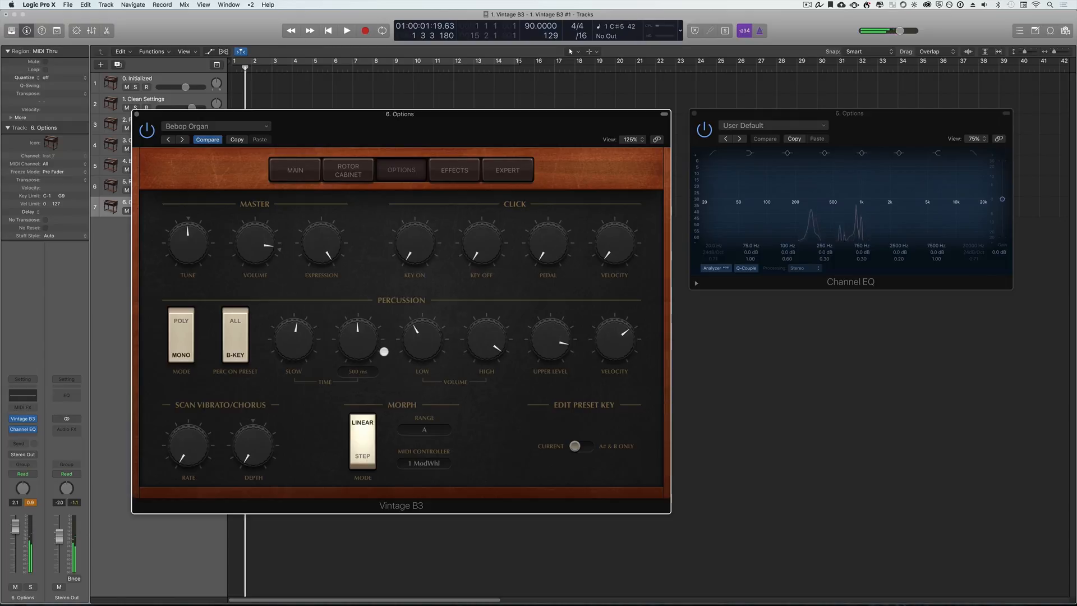
click(294, 169)
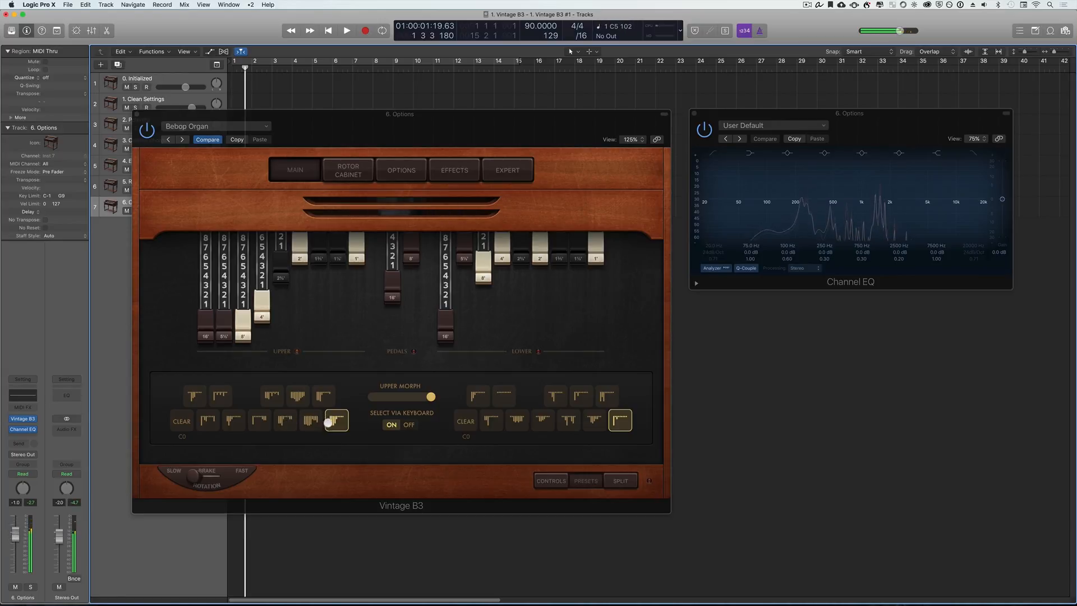
click(401, 170)
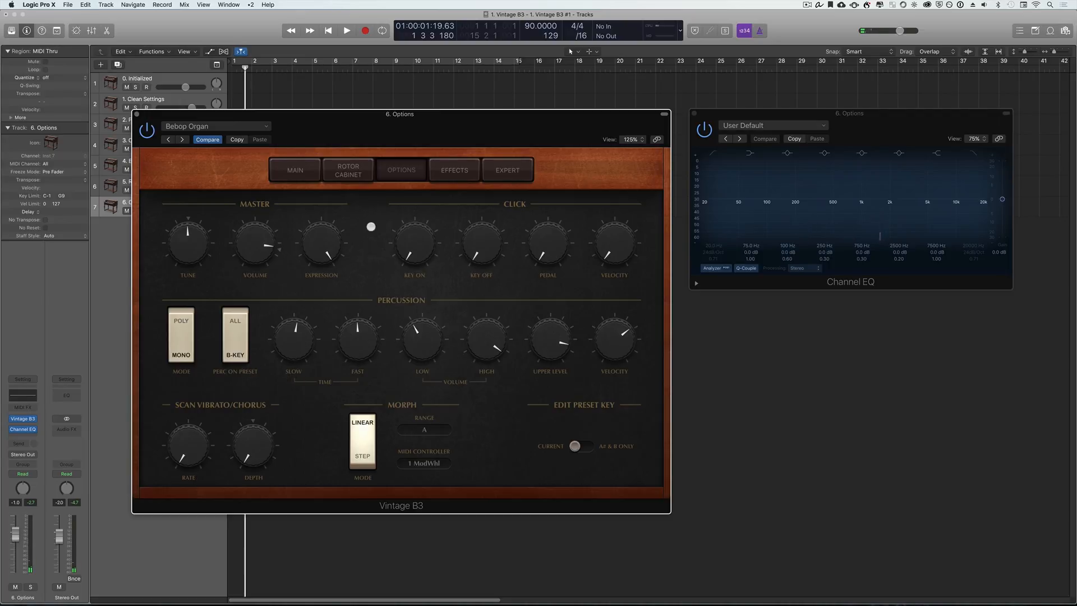
click(294, 169)
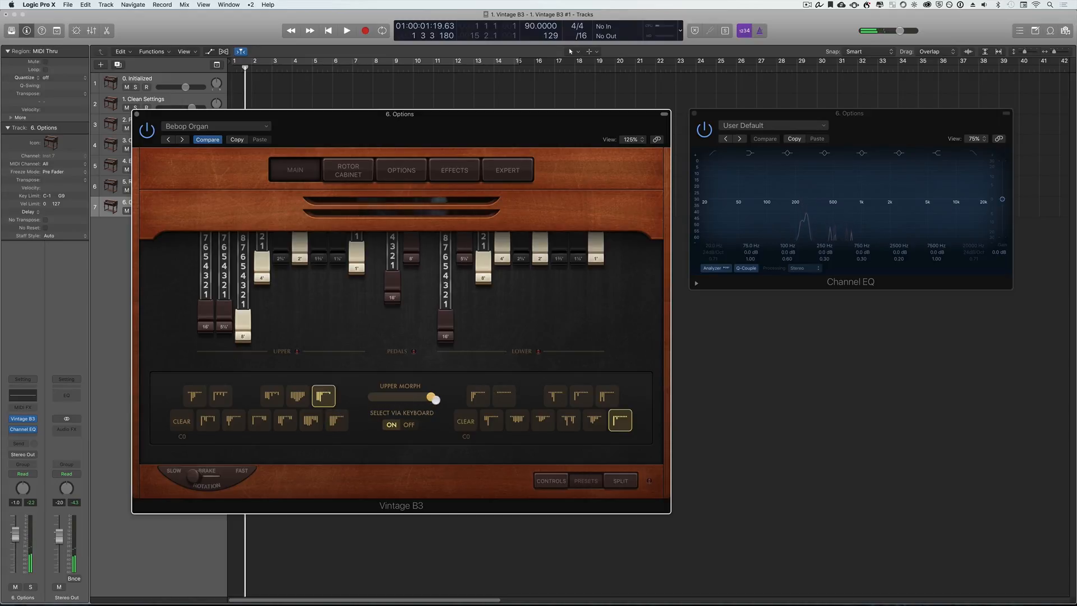
drag(435, 397, 419, 395)
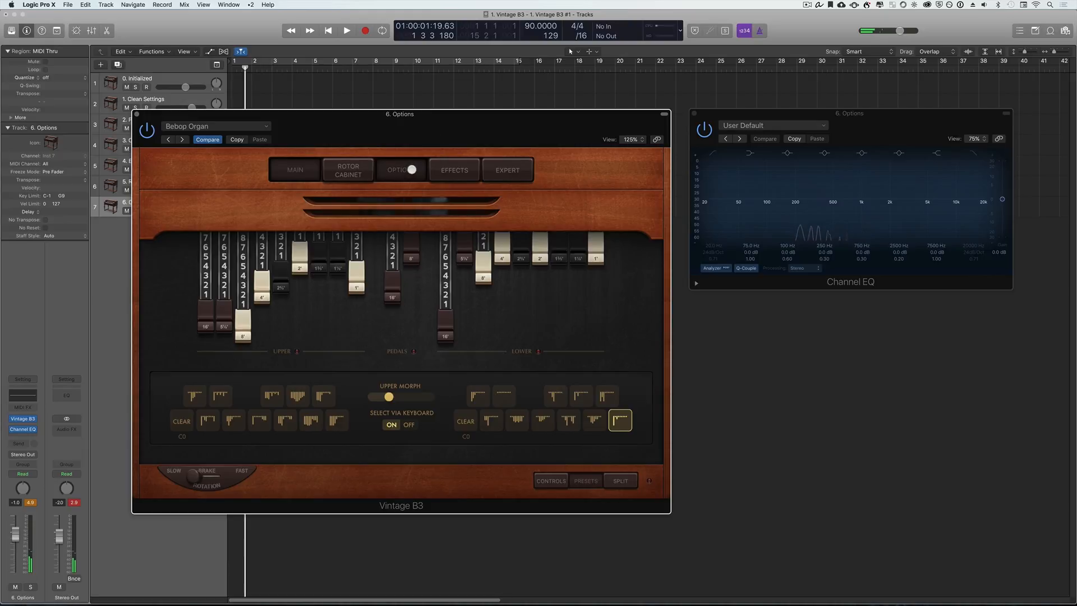
- Show the drawbar Presets panel on Main and return to the Options page
click(402, 171)
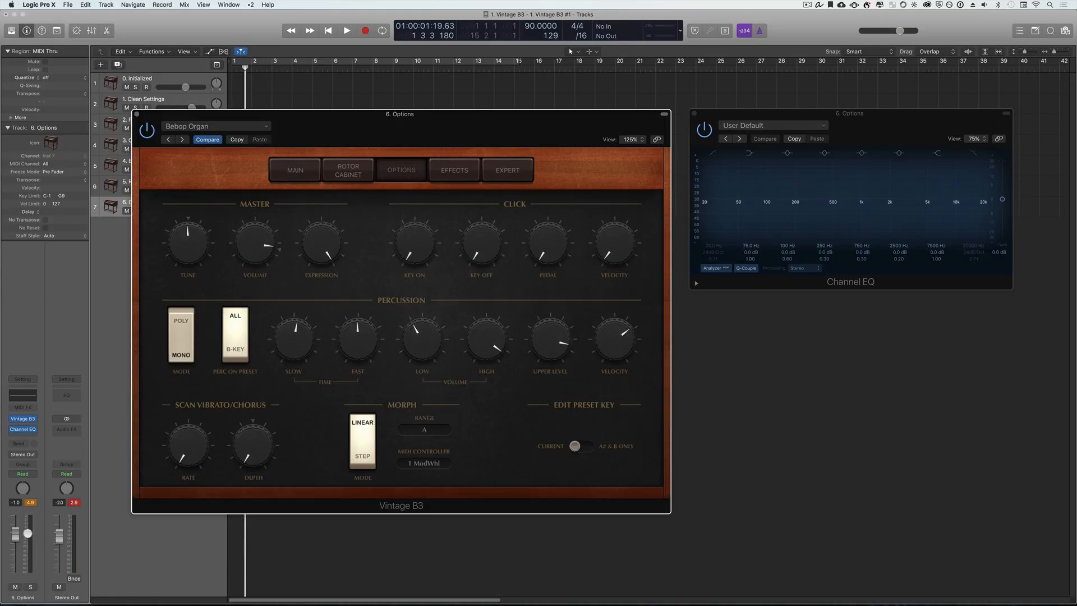
click(293, 169)
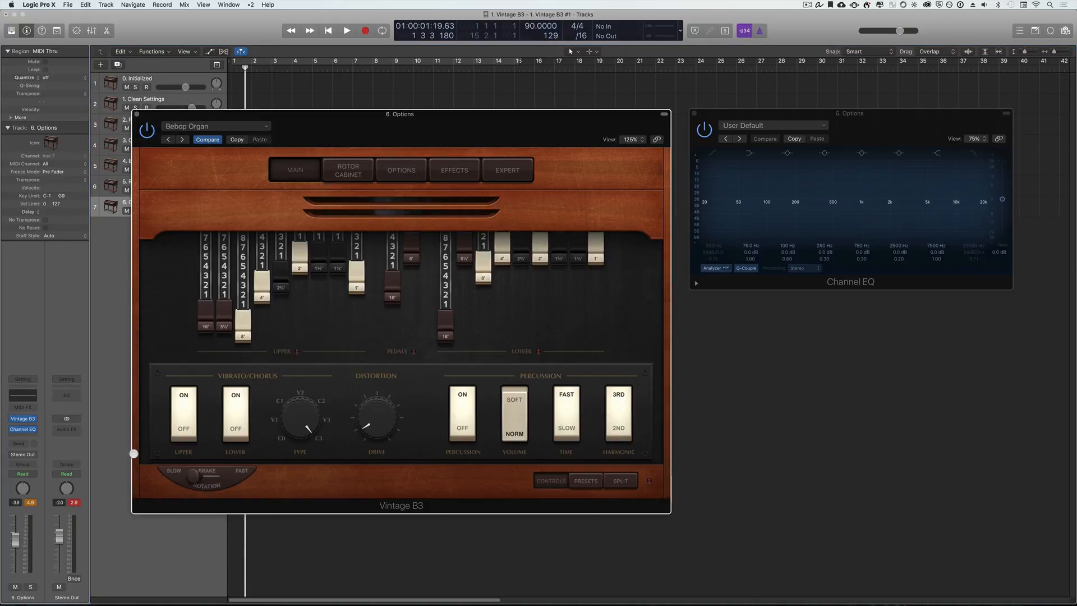
click(586, 480)
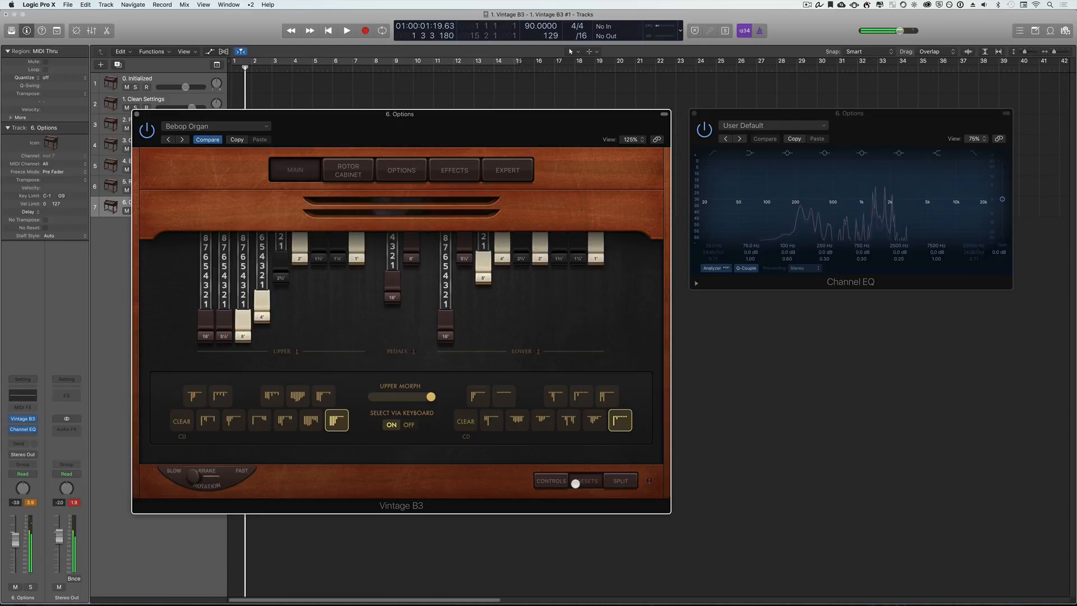
click(400, 170)
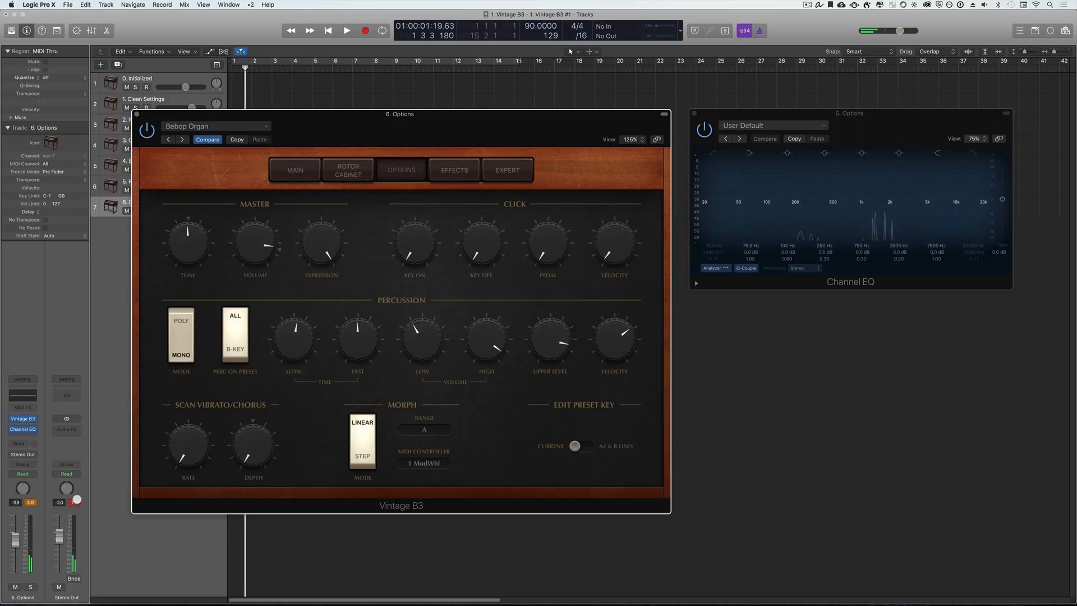
- Dial in the percussion slow and fast decay times, settling fast around 40 ms
drag(255, 244, 258, 233)
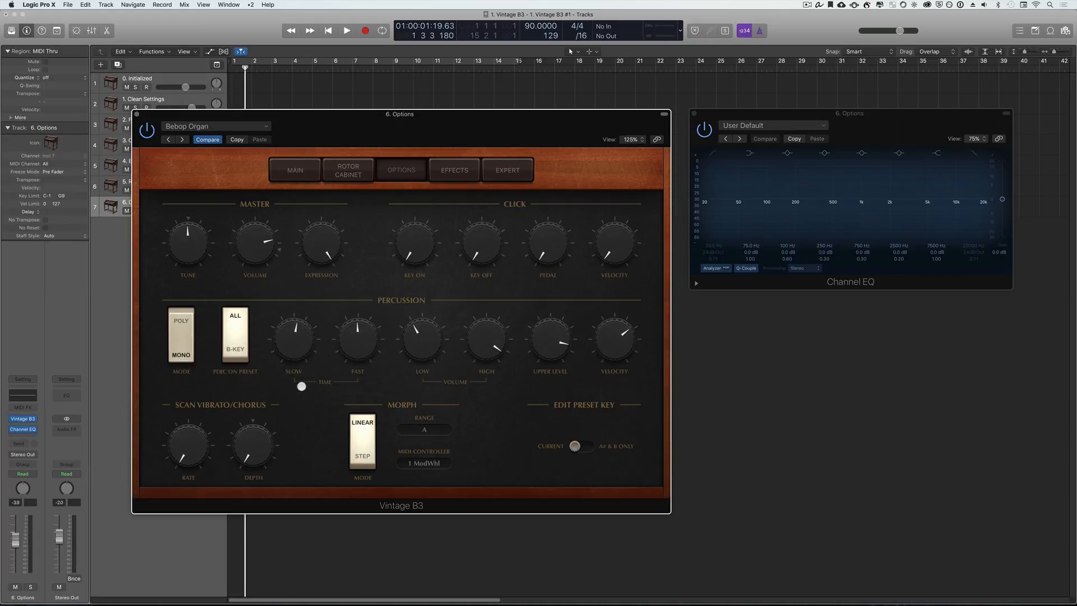
drag(301, 385, 325, 384)
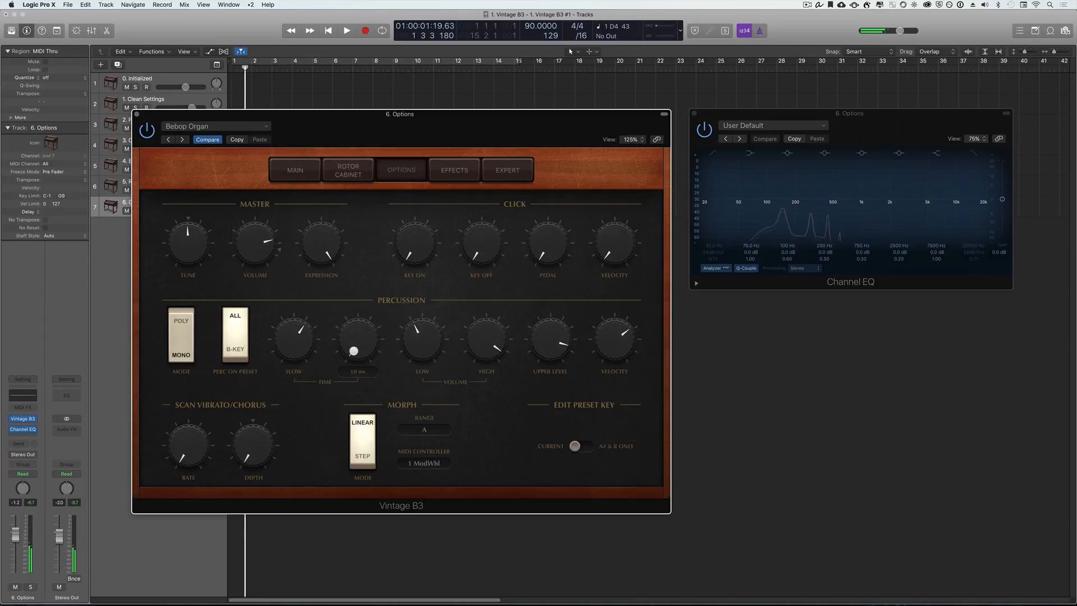
drag(353, 350, 356, 373)
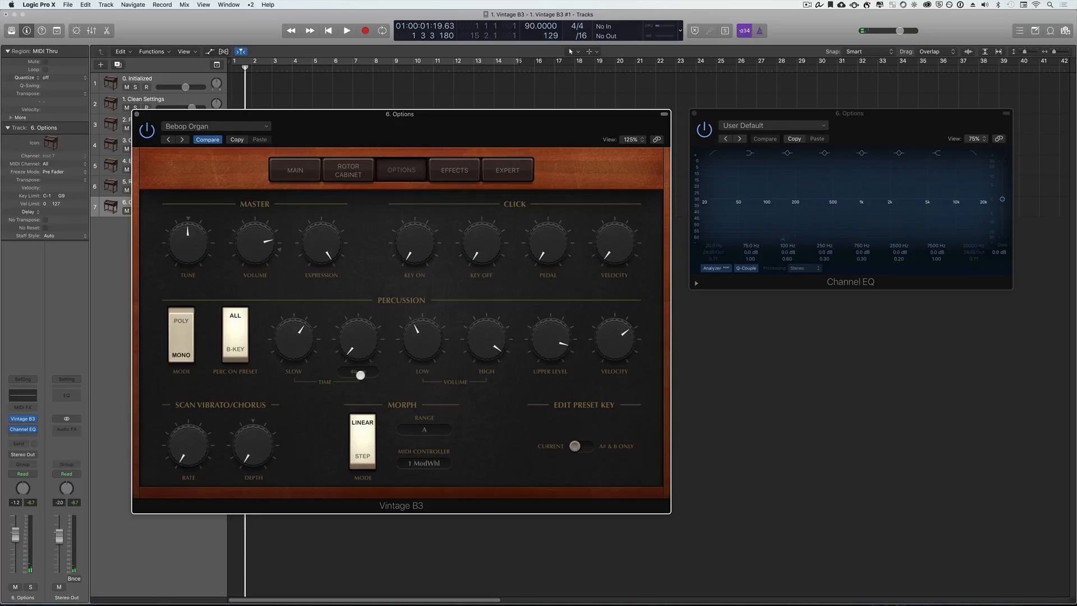
drag(358, 337, 360, 356)
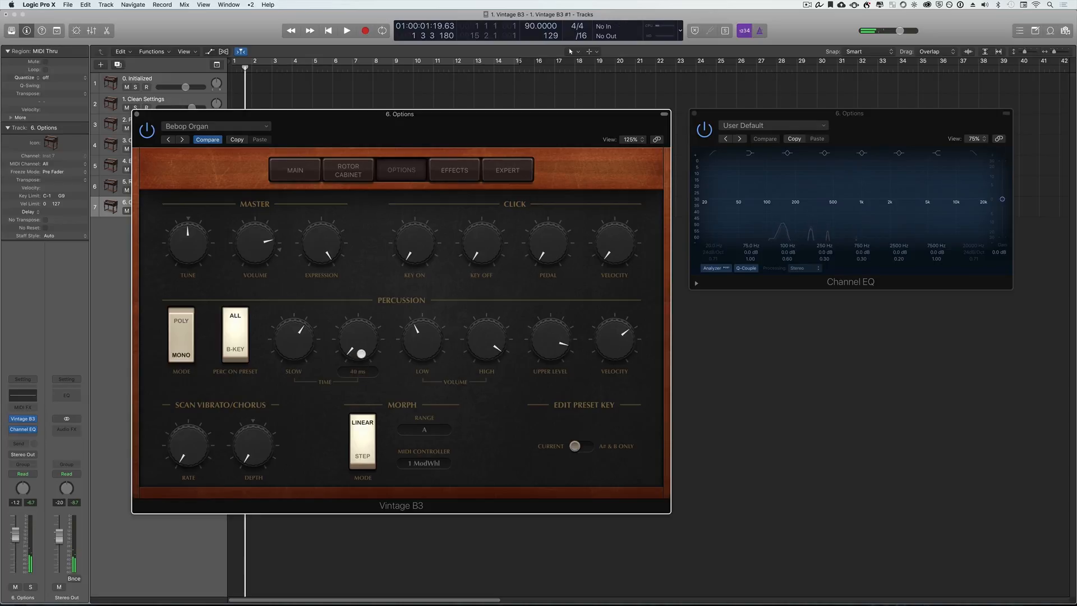
drag(359, 354, 363, 333)
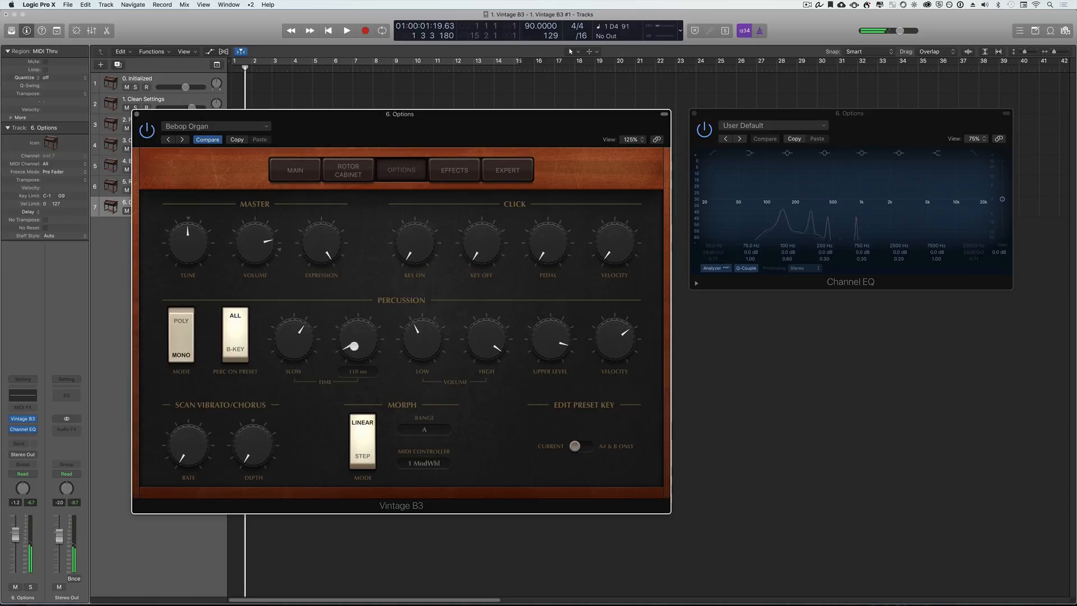
drag(357, 344, 377, 321)
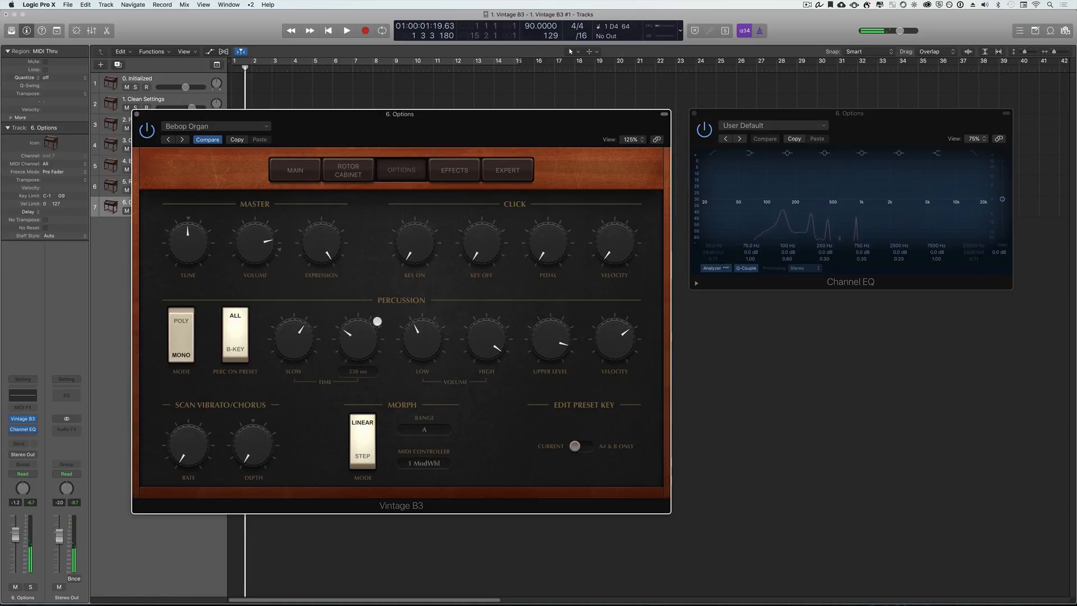
drag(357, 337, 353, 295)
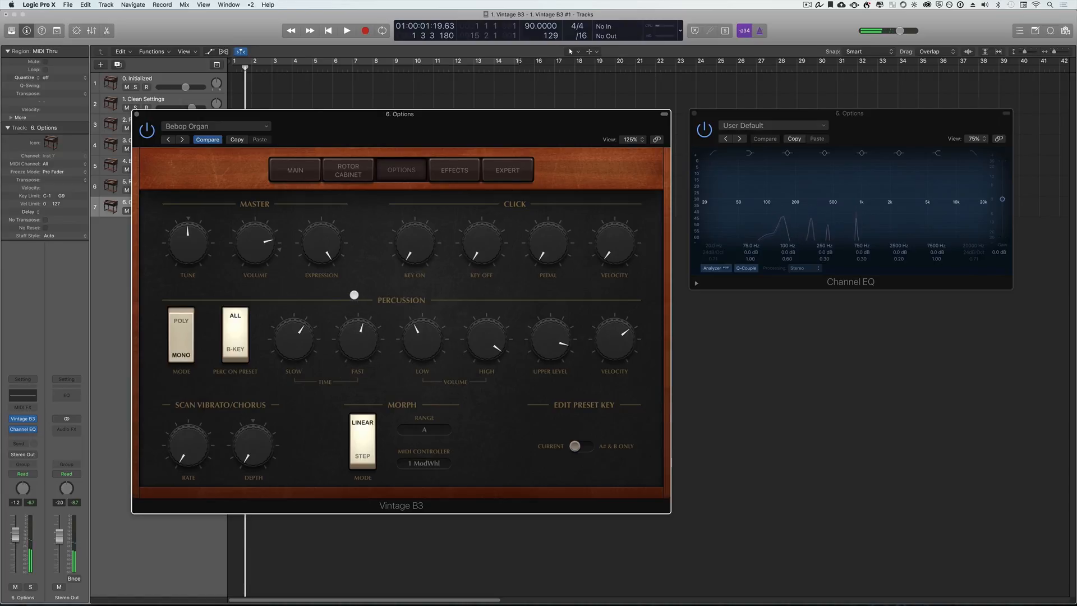
drag(485, 340, 482, 350)
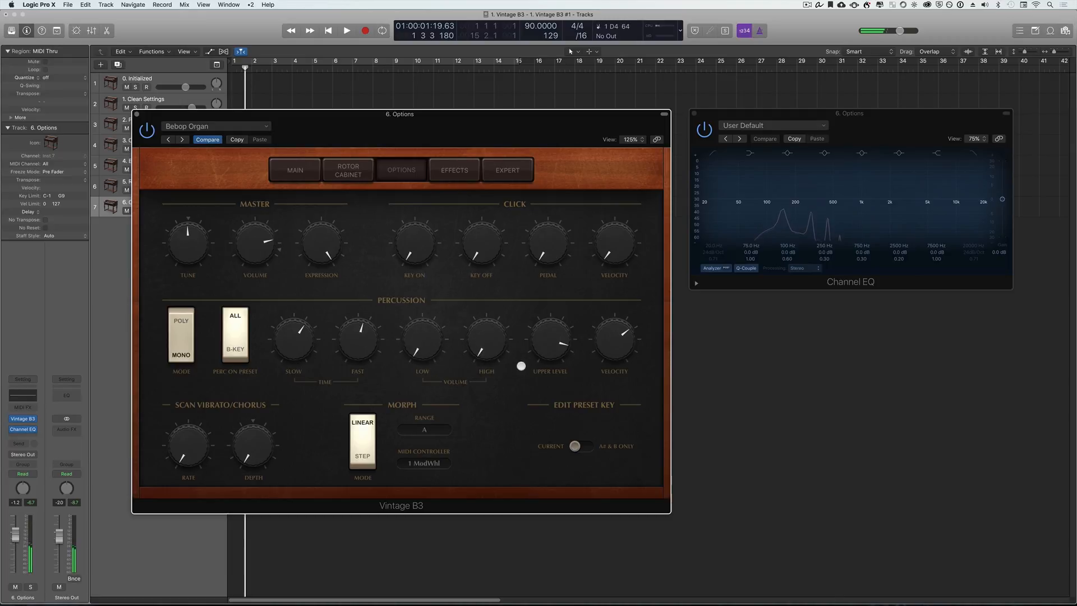
drag(357, 339, 357, 350)
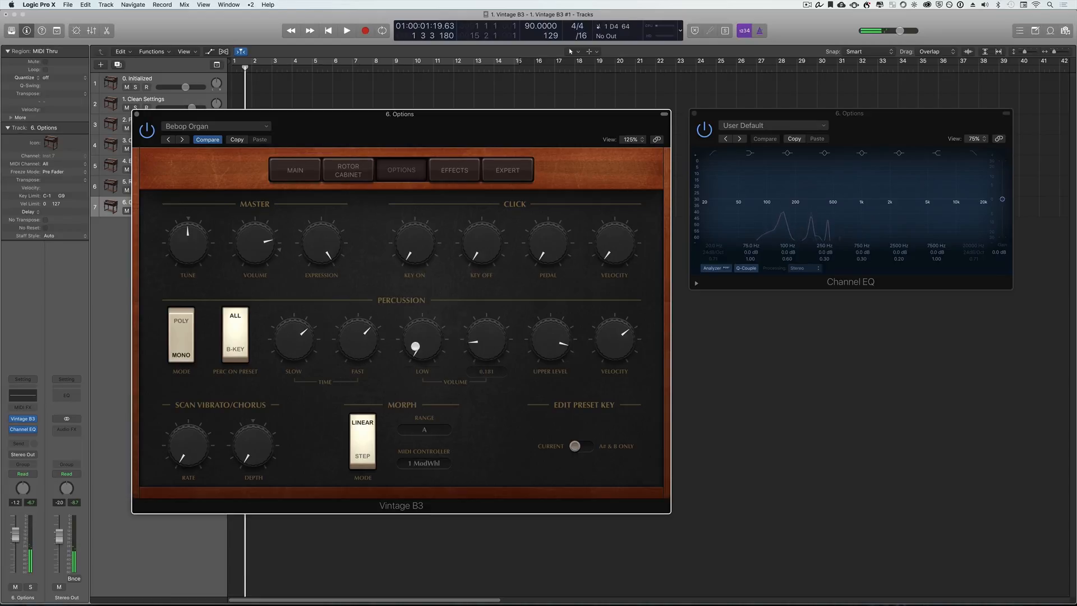
- Raise the percussion Low and High volume levels to near full
drag(486, 341, 502, 314)
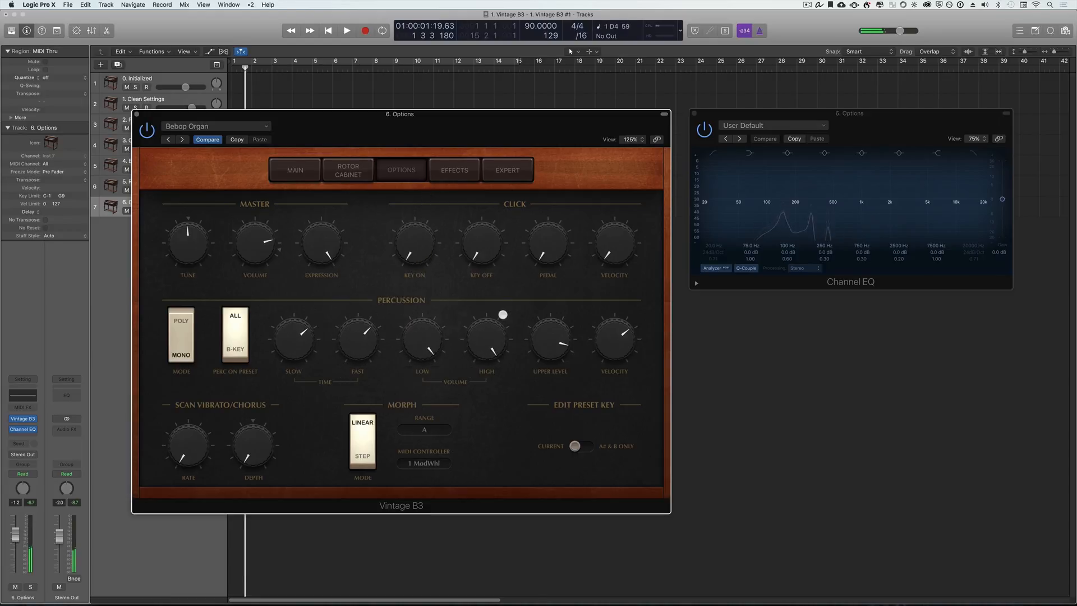
drag(485, 316, 479, 388)
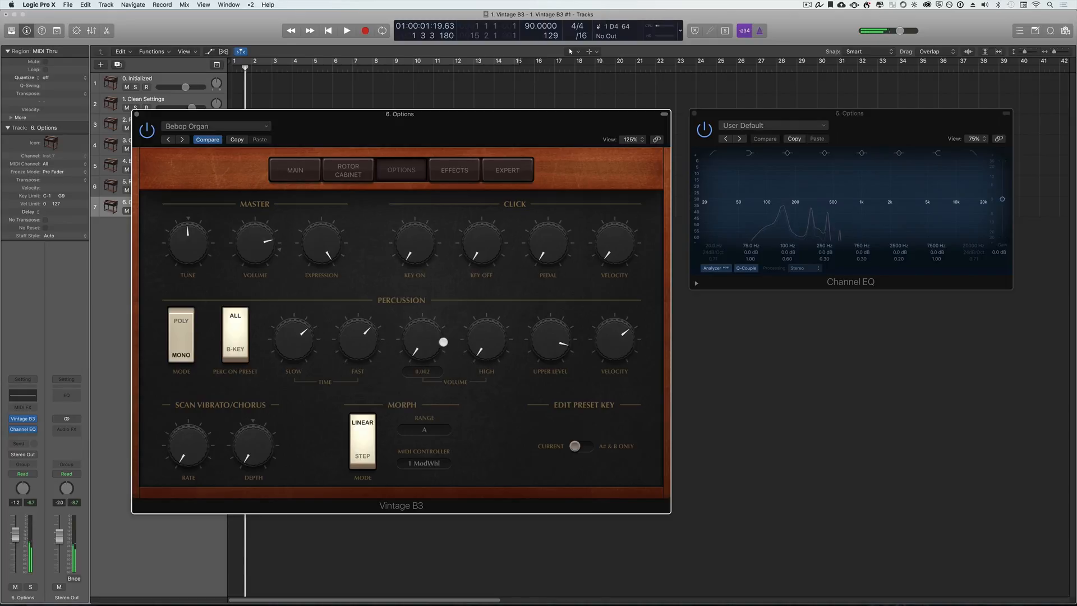
drag(443, 341, 498, 382)
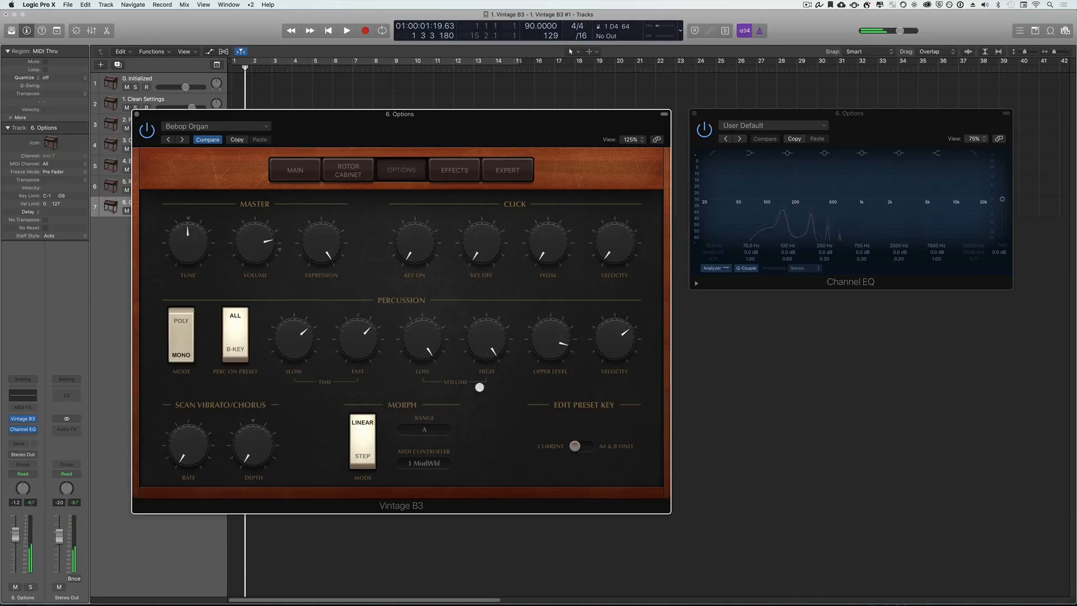
drag(479, 387, 476, 343)
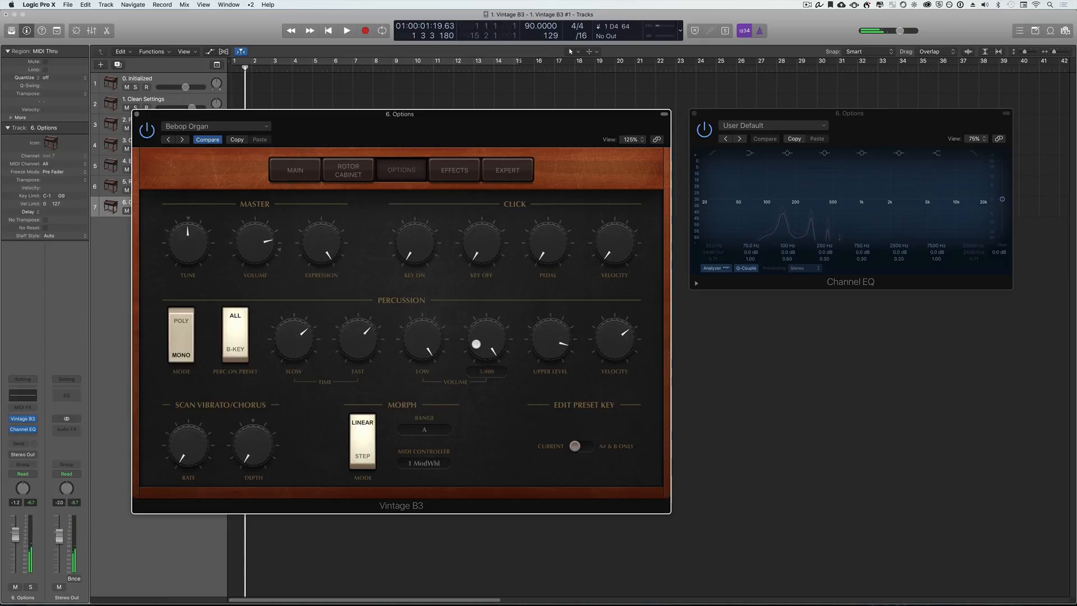
drag(486, 341, 506, 368)
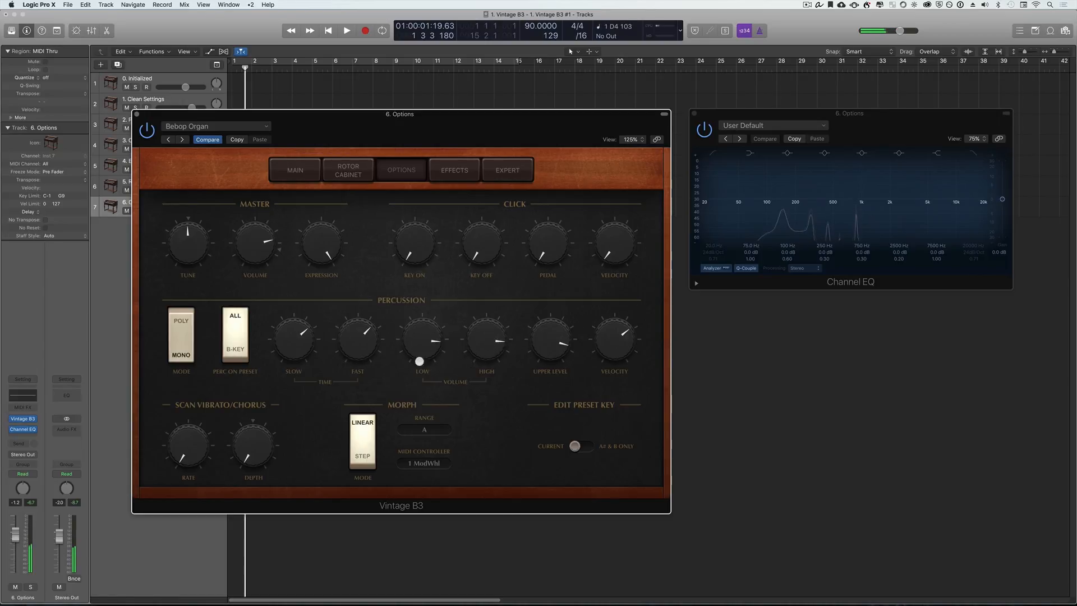
drag(550, 337, 550, 364)
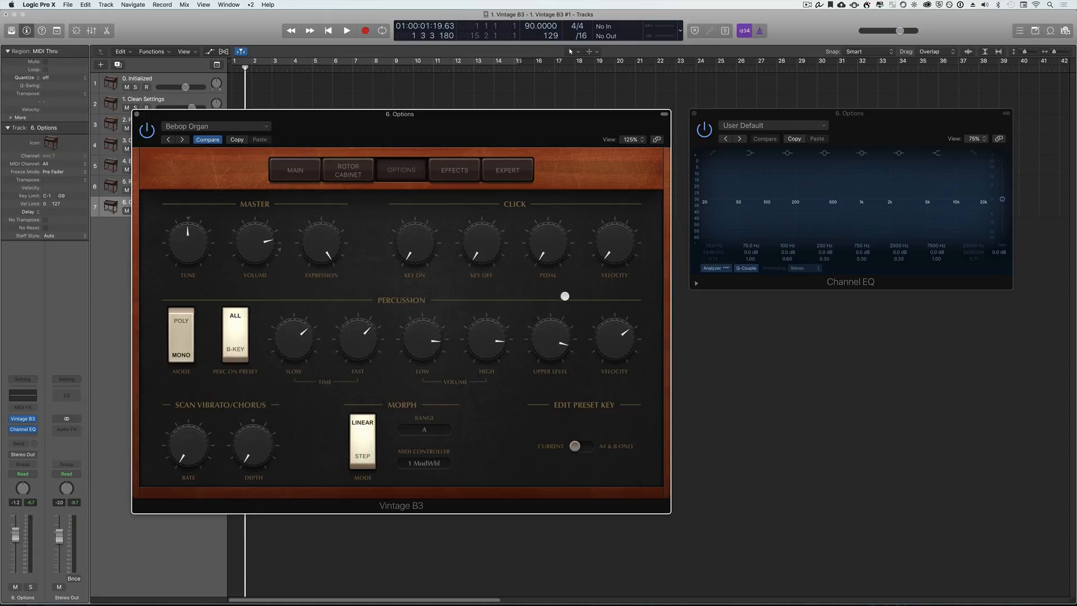
- Turn the Percussion Upper Level knob far down and switch Mode to POLY
drag(564, 296, 379, 301)
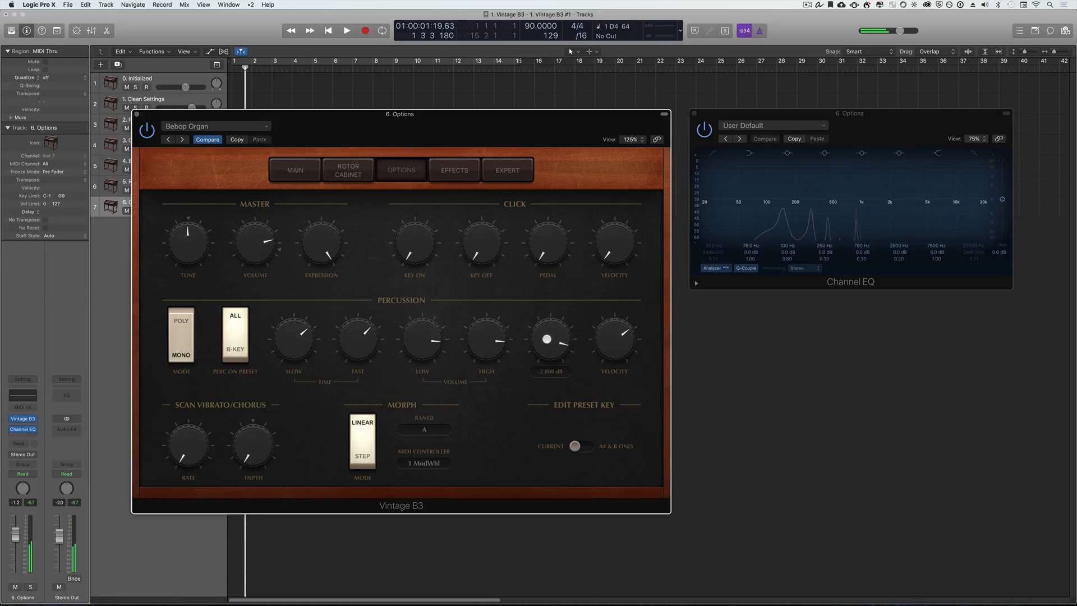
drag(548, 337, 548, 349)
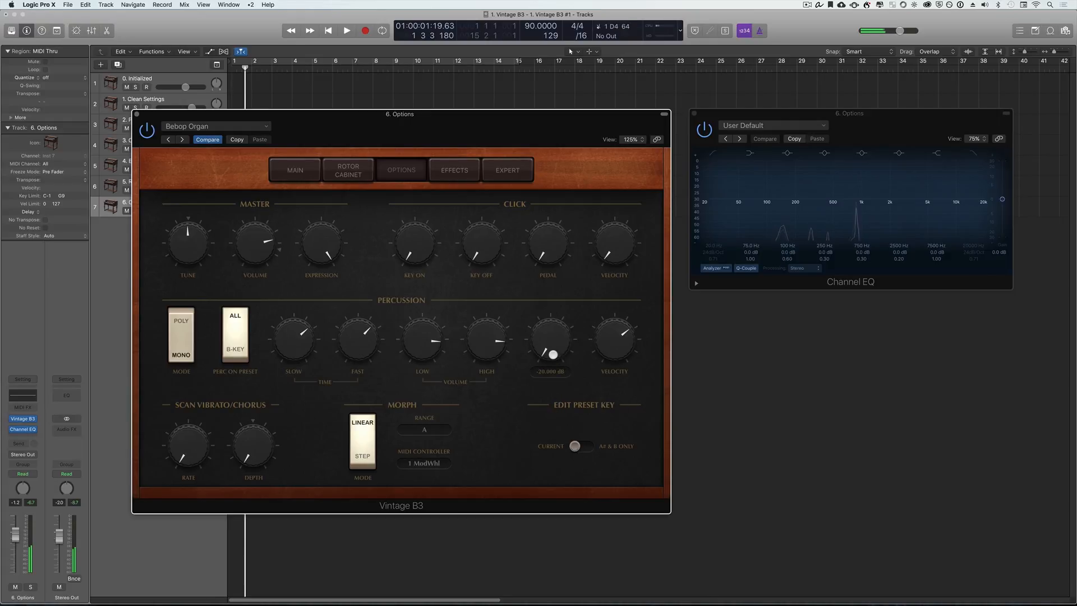
drag(551, 343, 562, 337)
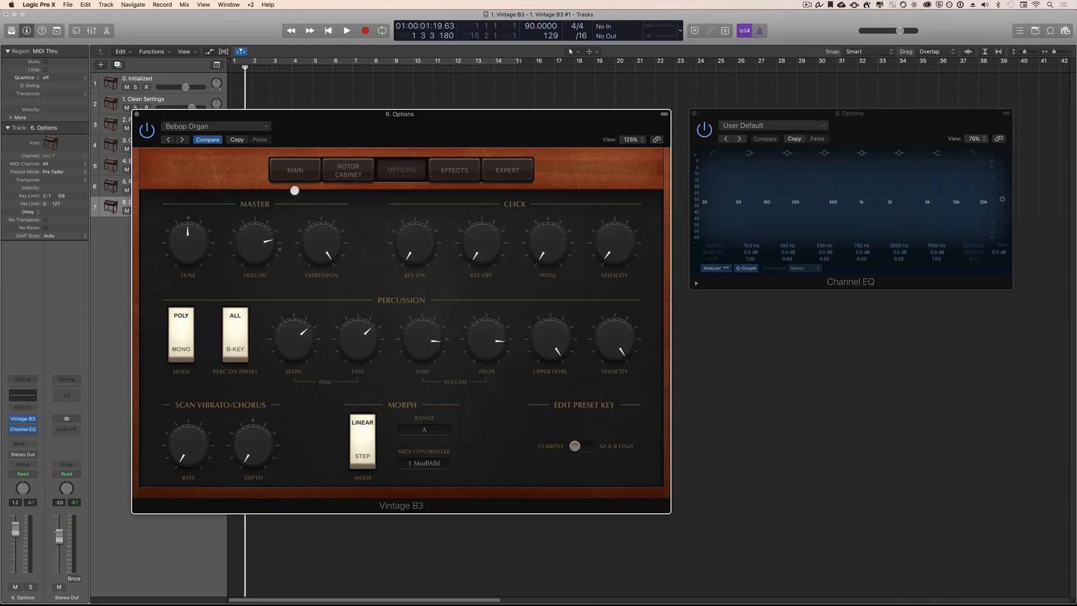
- Set the Scan Vibrato rate and depth and lower the master volume to about -4 dB
click(294, 170)
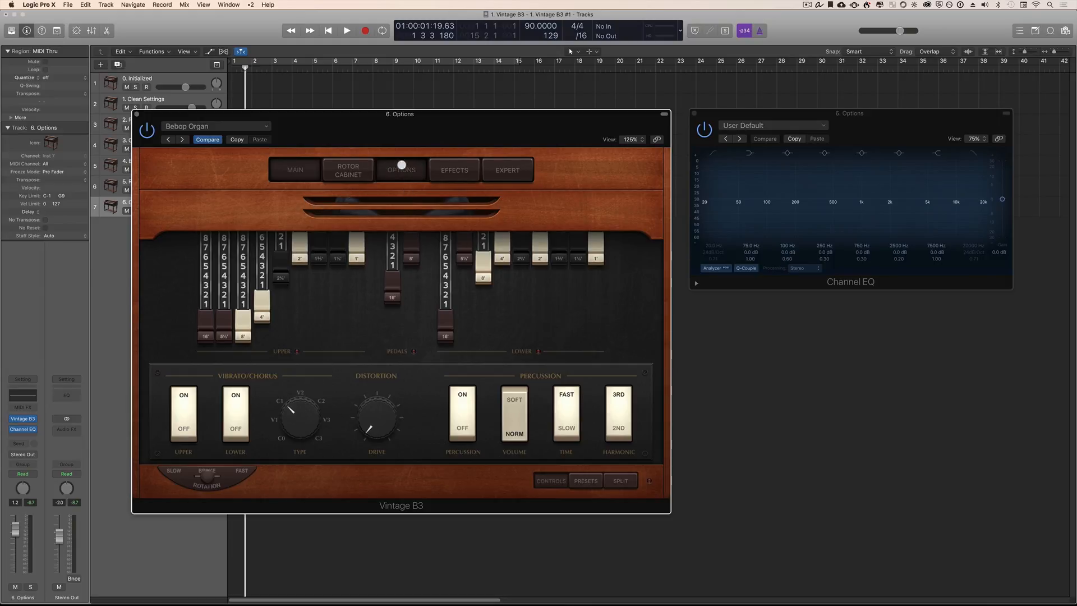
click(401, 170)
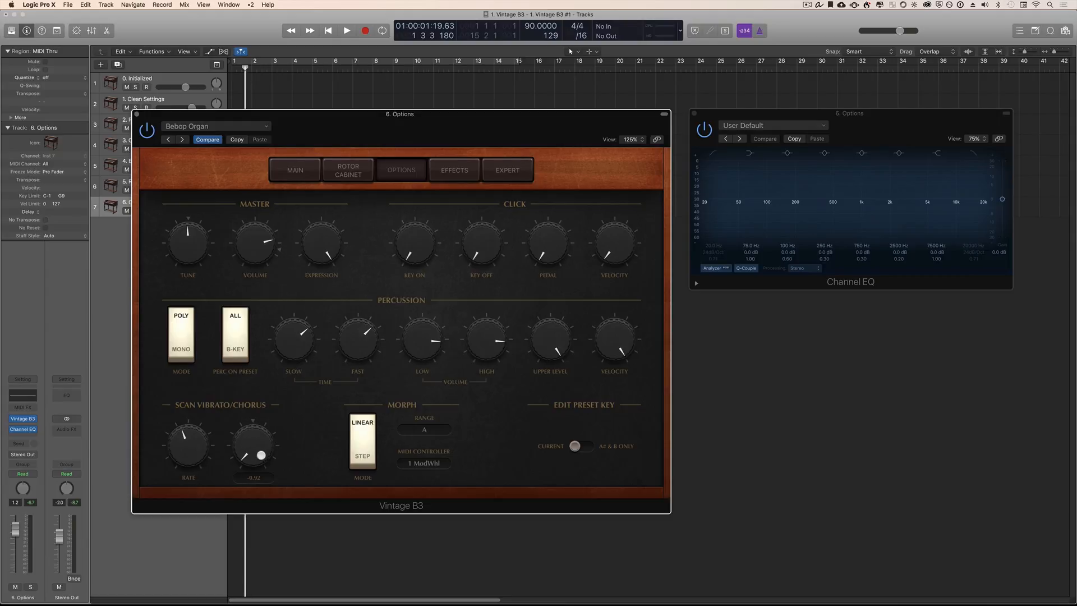
drag(261, 452, 252, 438)
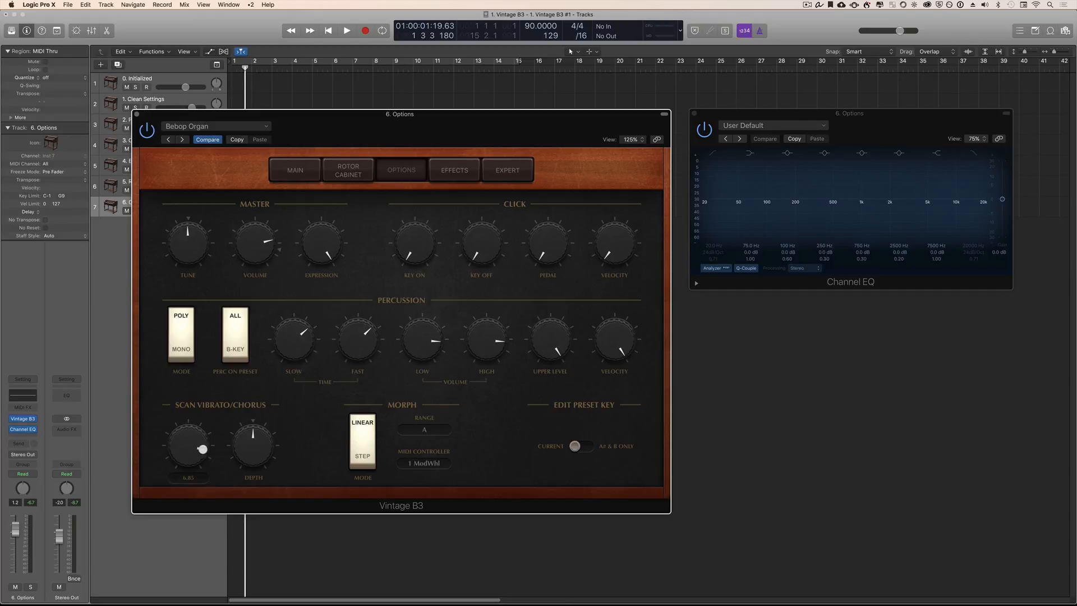
drag(188, 447, 210, 446)
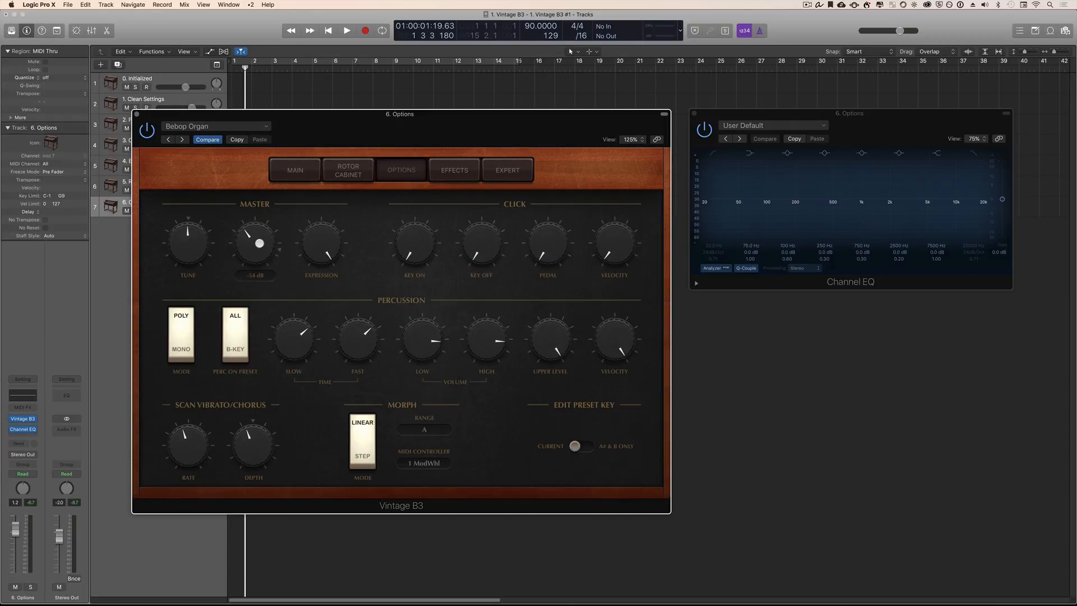
drag(254, 240, 254, 261)
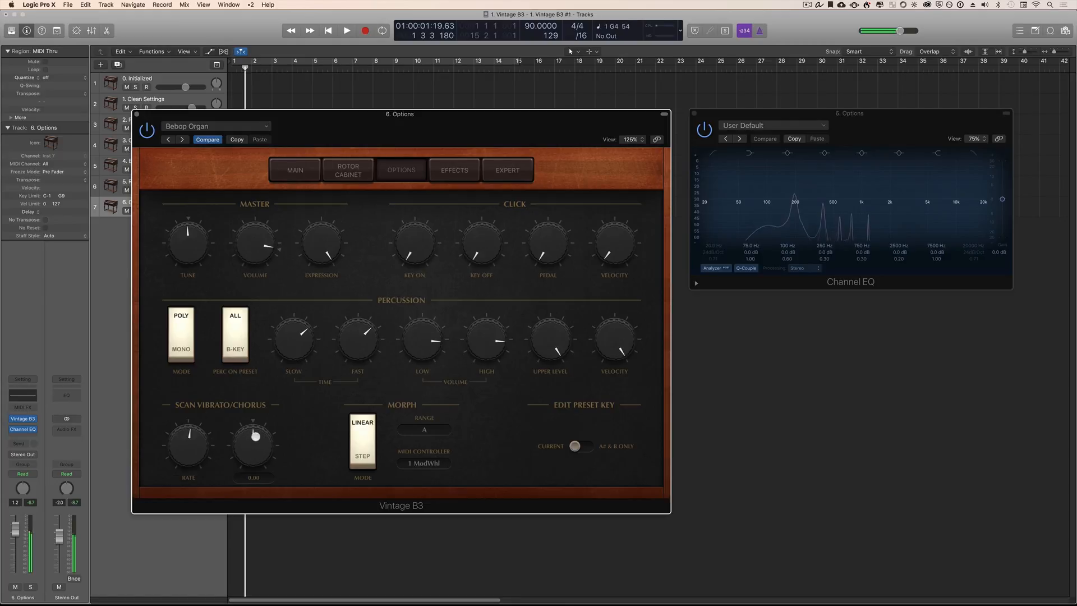
drag(187, 445, 192, 433)
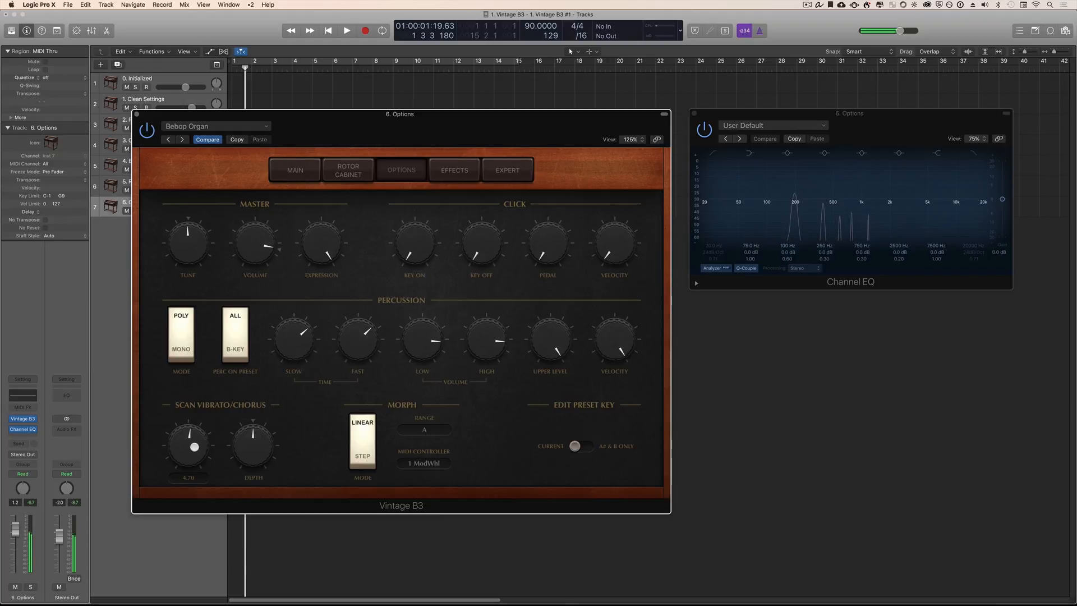
drag(187, 450, 200, 412)
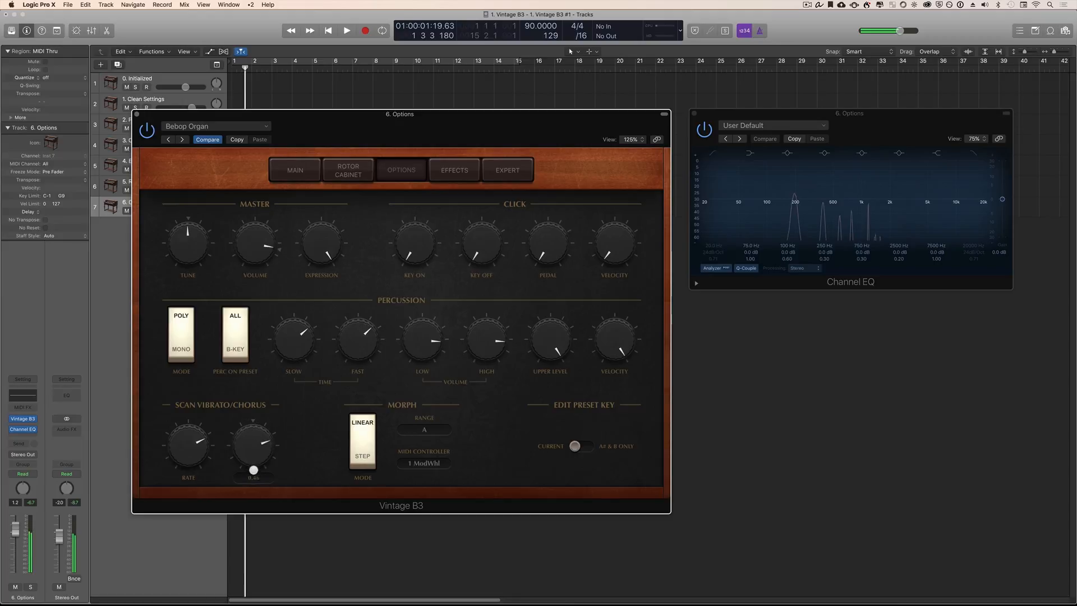
drag(252, 443, 254, 439)
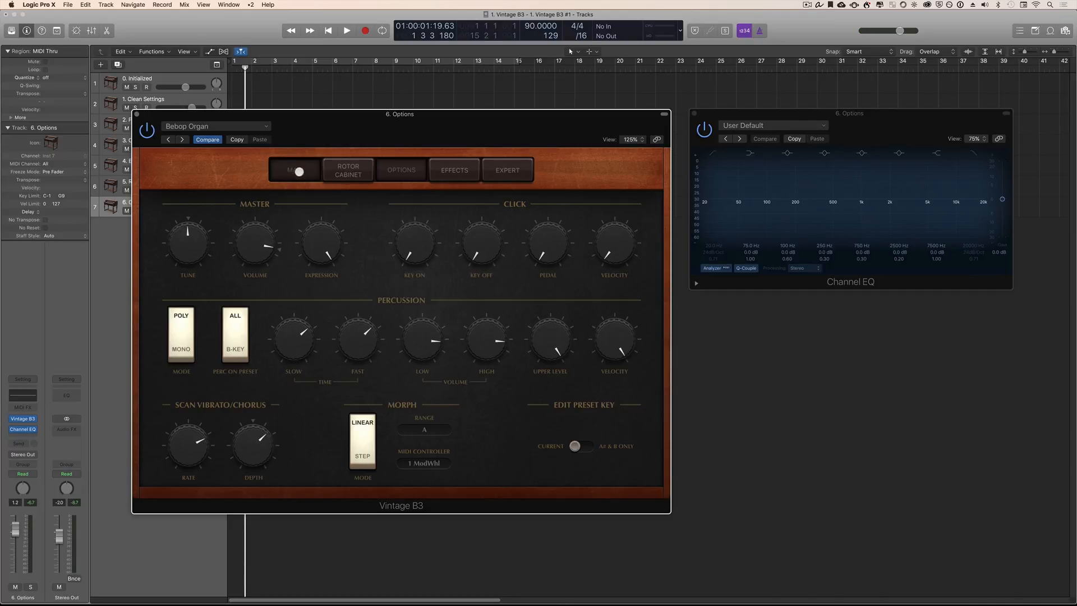
- Audition on Main, then readjust the Scan Vibrato rate and depth and check again
click(294, 171)
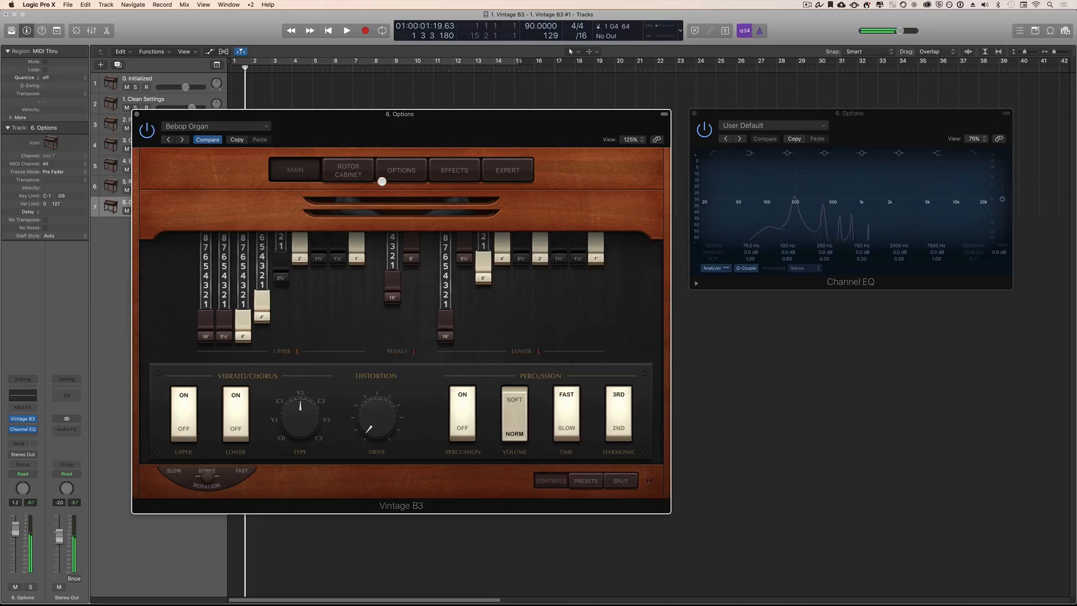
click(401, 170)
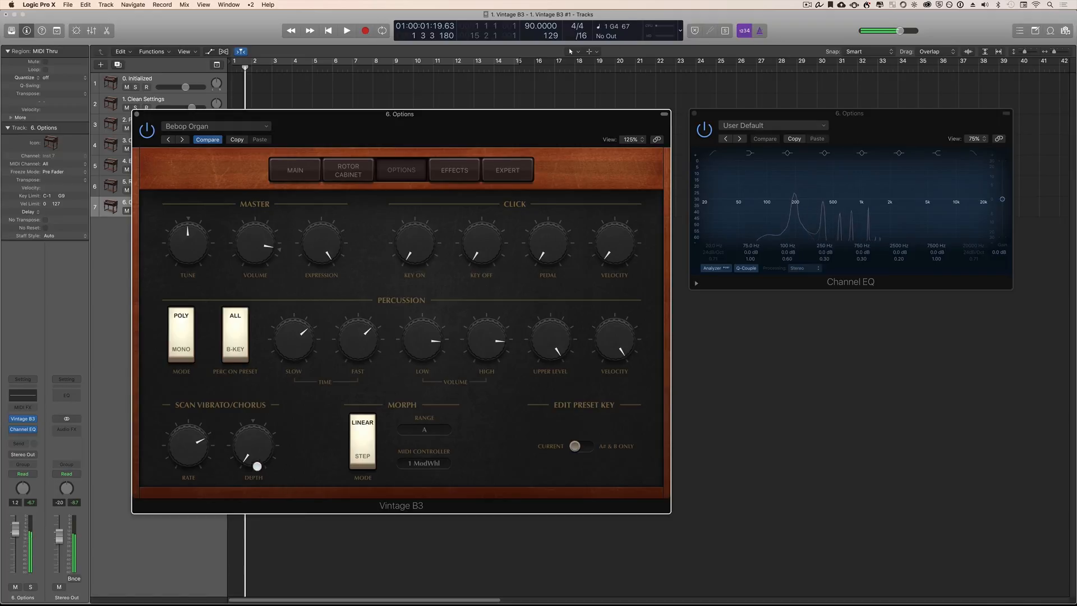
drag(253, 446, 253, 474)
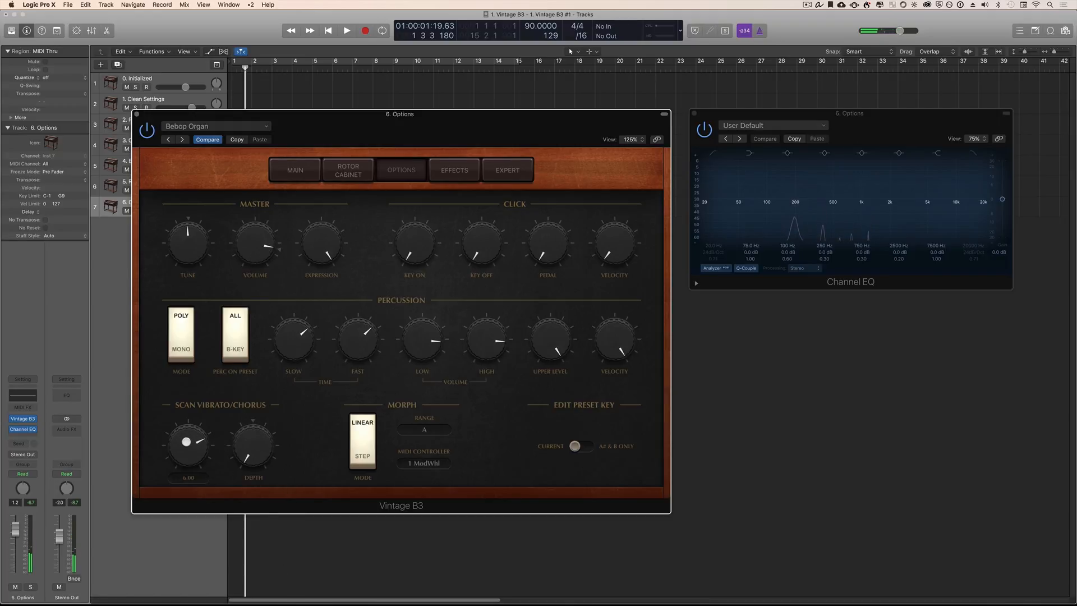
drag(186, 442, 199, 485)
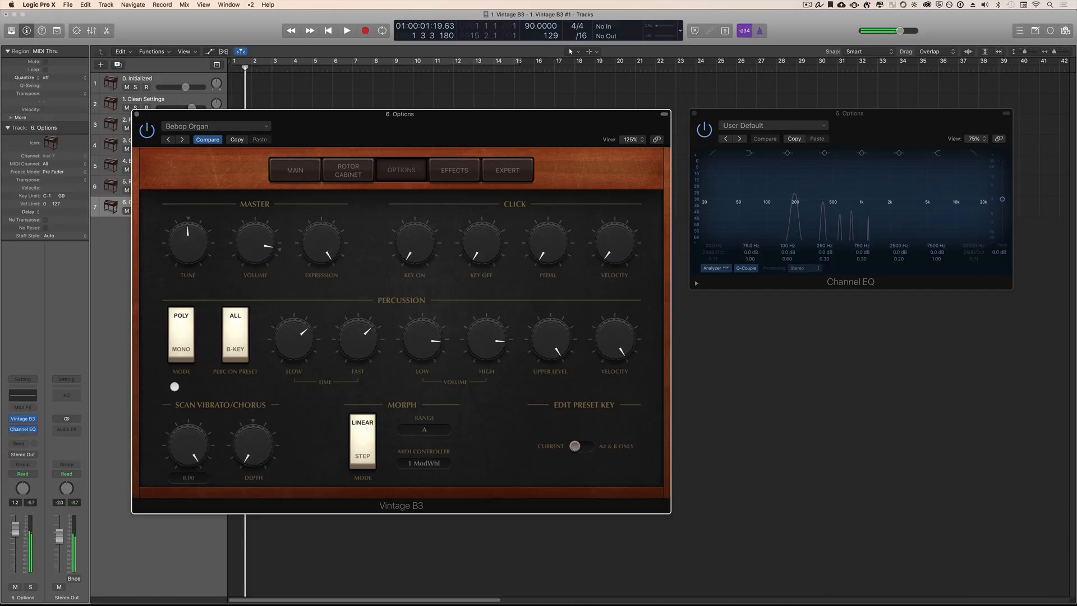
click(294, 169)
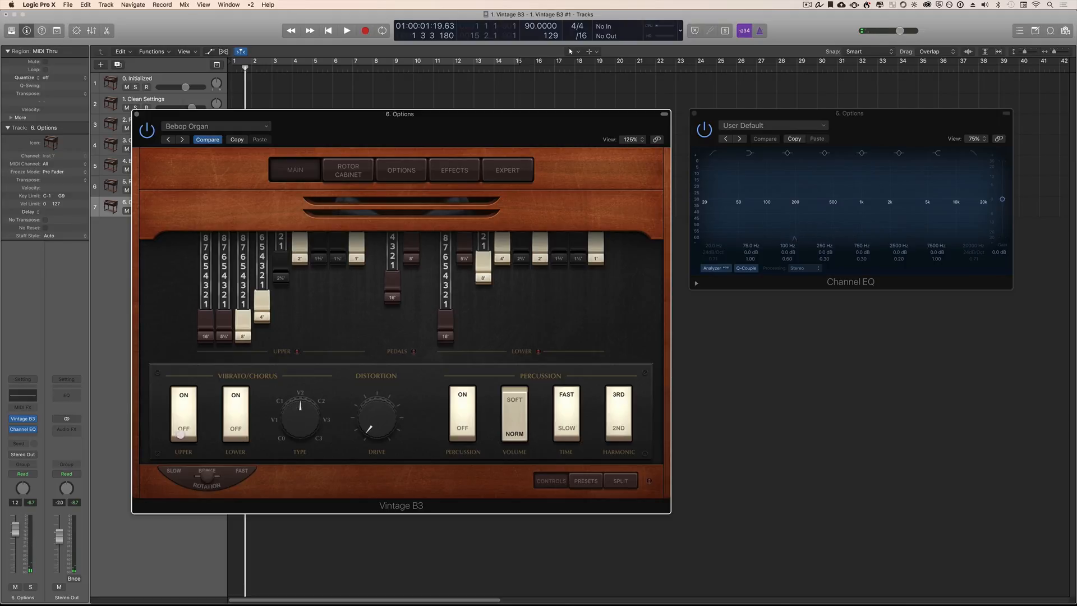
click(400, 169)
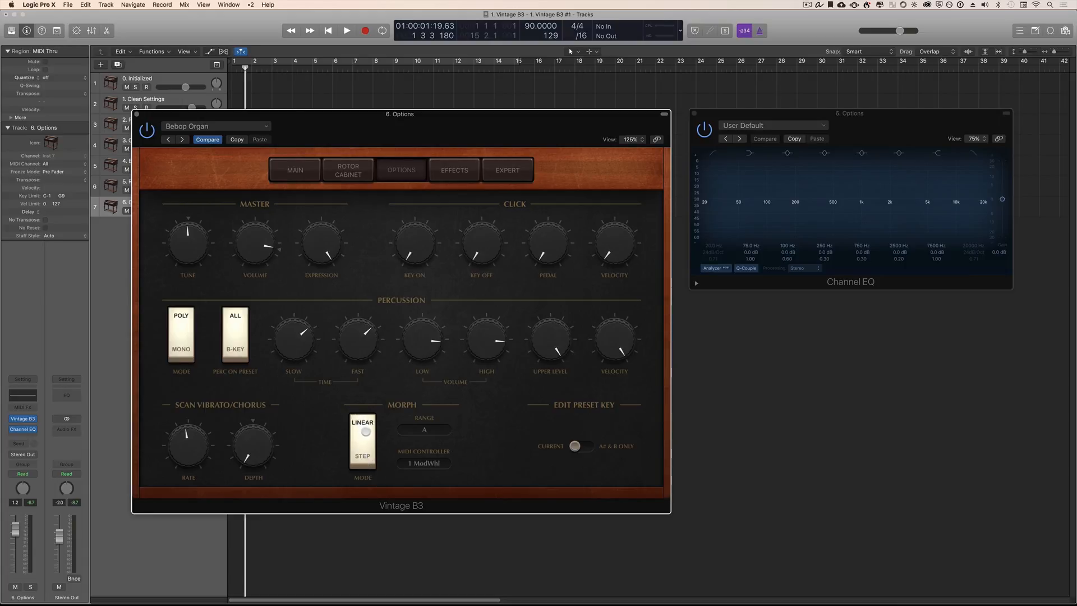
- Set Morph Mode to Step and drag the Upper Morph slider fully to the last preset
click(294, 170)
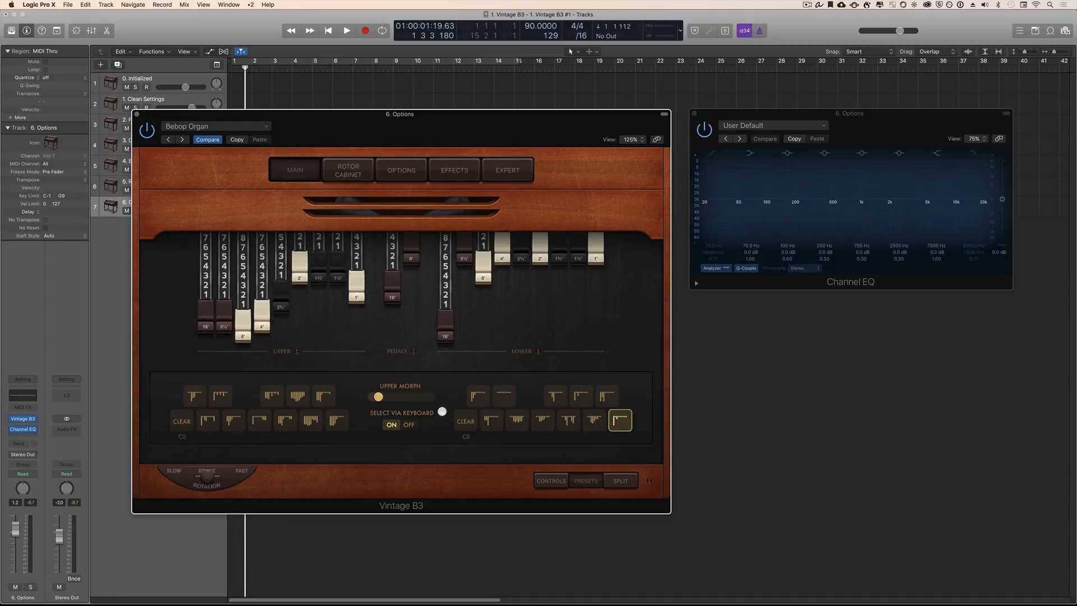
drag(377, 395, 415, 396)
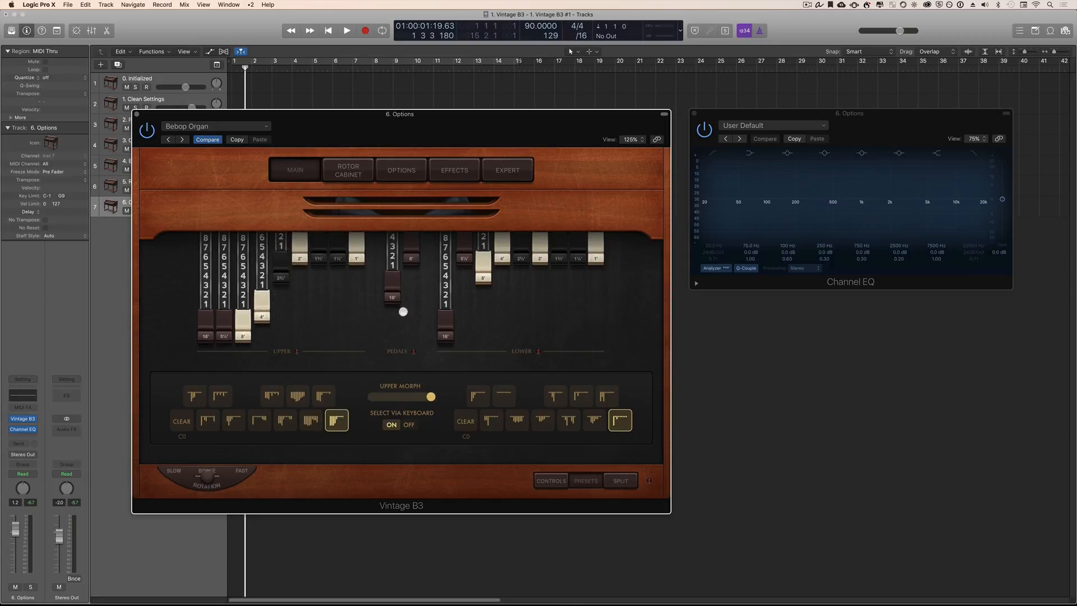
drag(402, 312, 393, 282)
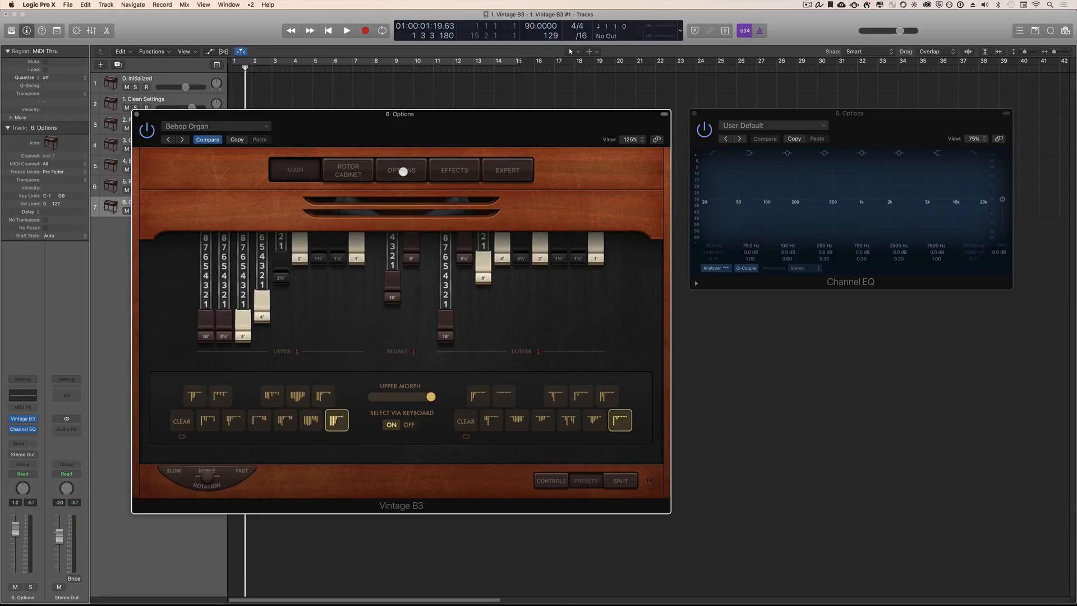
click(401, 170)
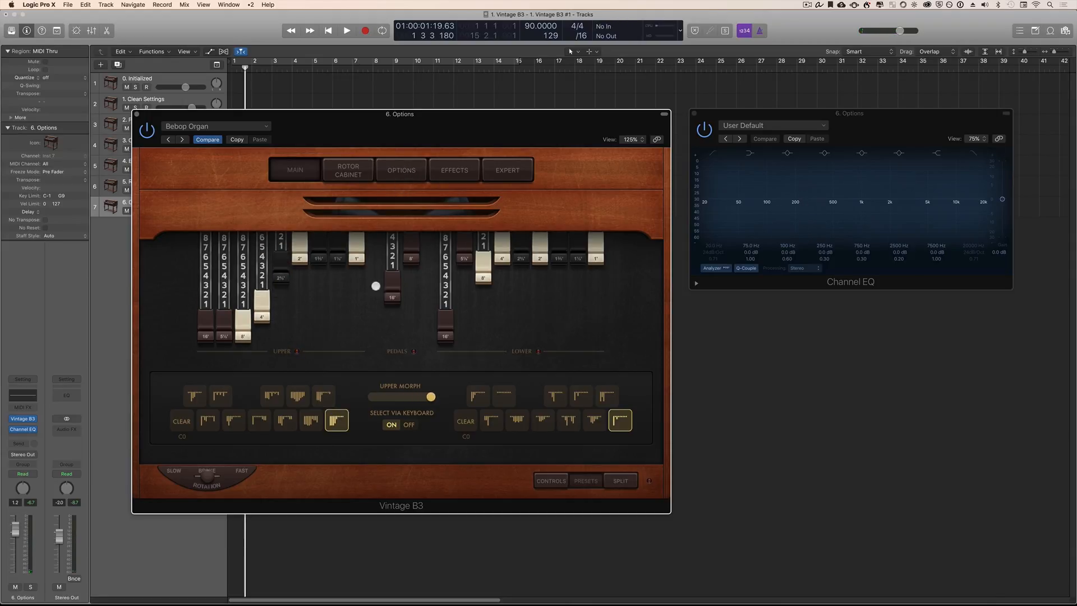
- Recall an upper preset and sweep the Upper Morph slider fully right to the last preset
click(297, 396)
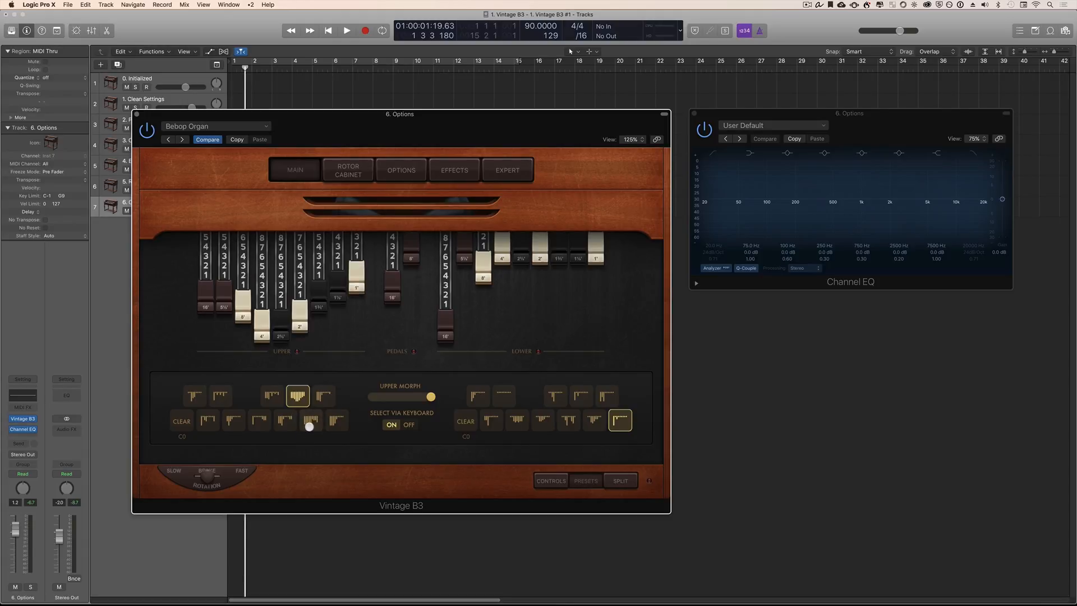
click(400, 170)
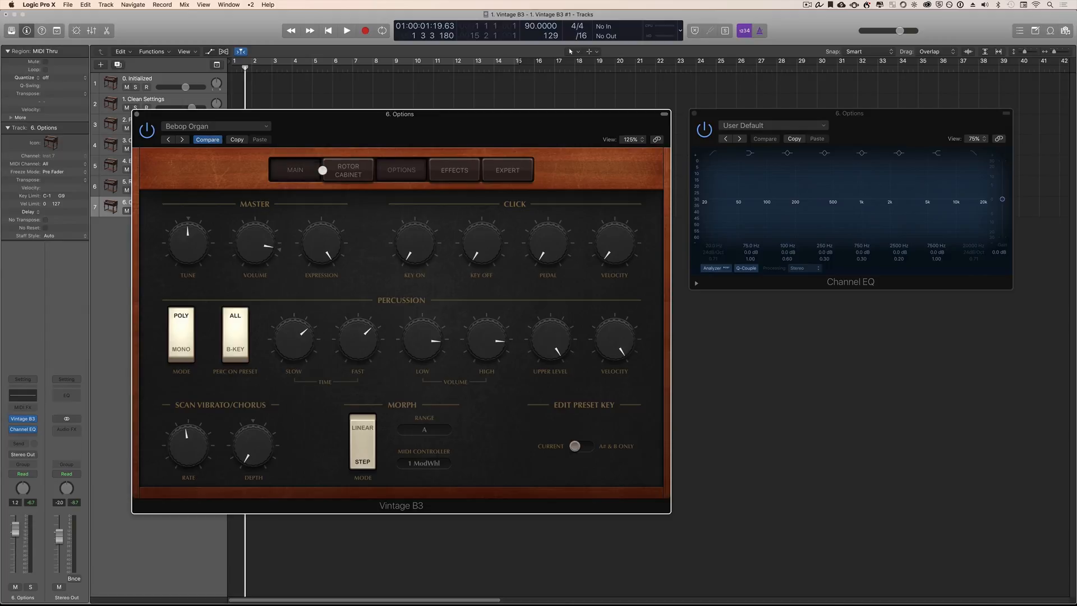
click(294, 169)
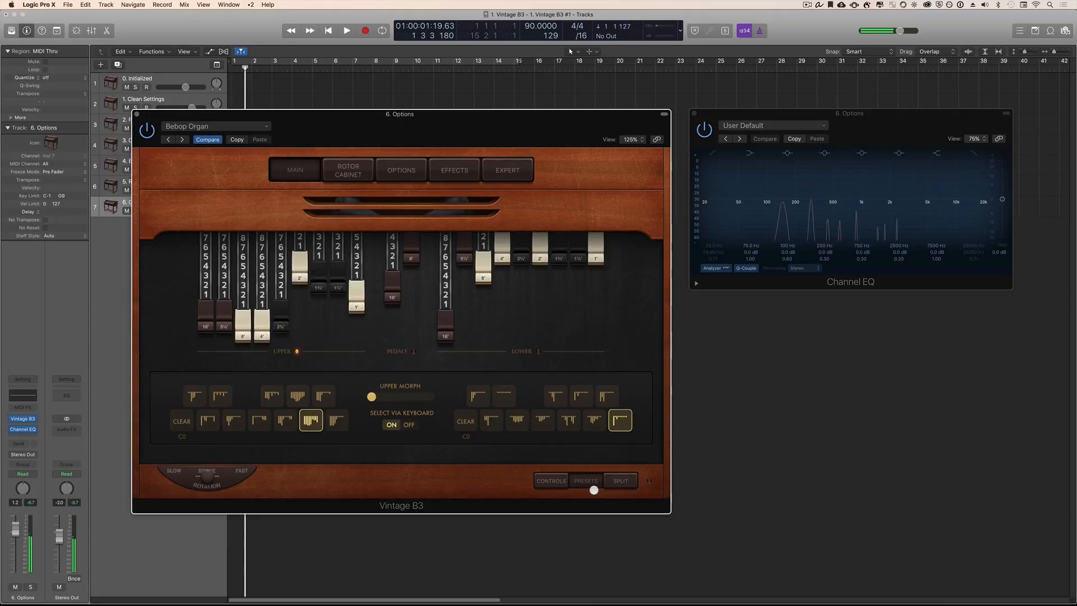
drag(371, 396, 430, 396)
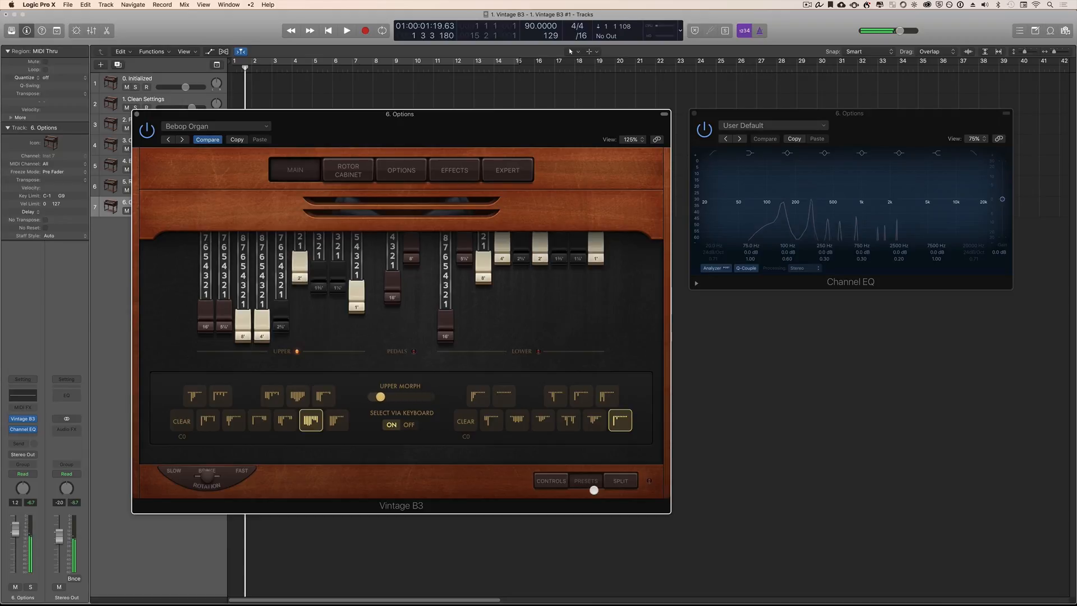
drag(380, 396, 431, 396)
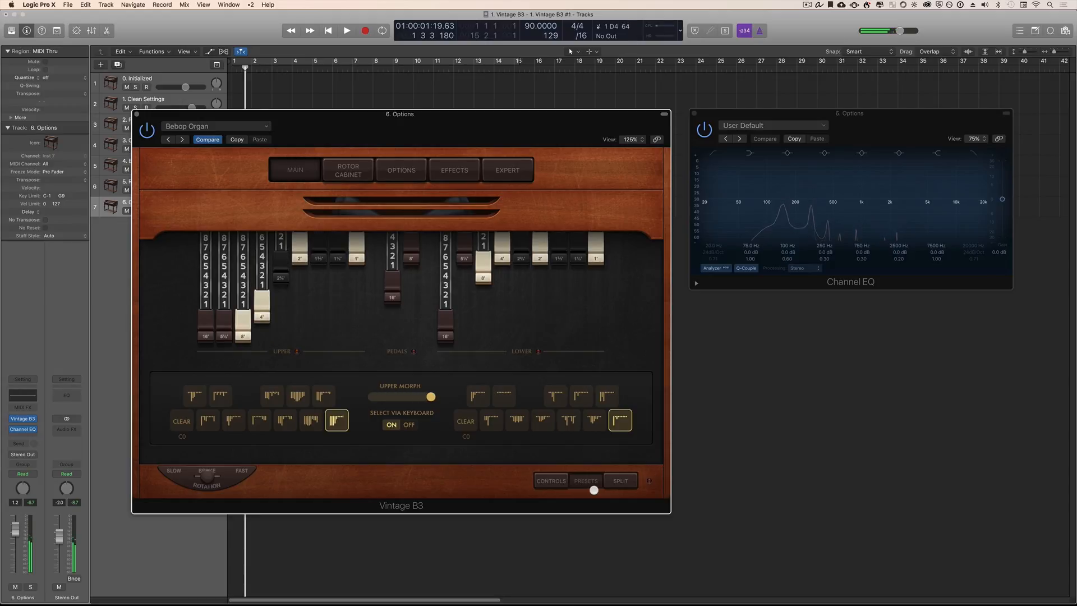
- Check the Options page and return to the Main drawbar page
click(400, 170)
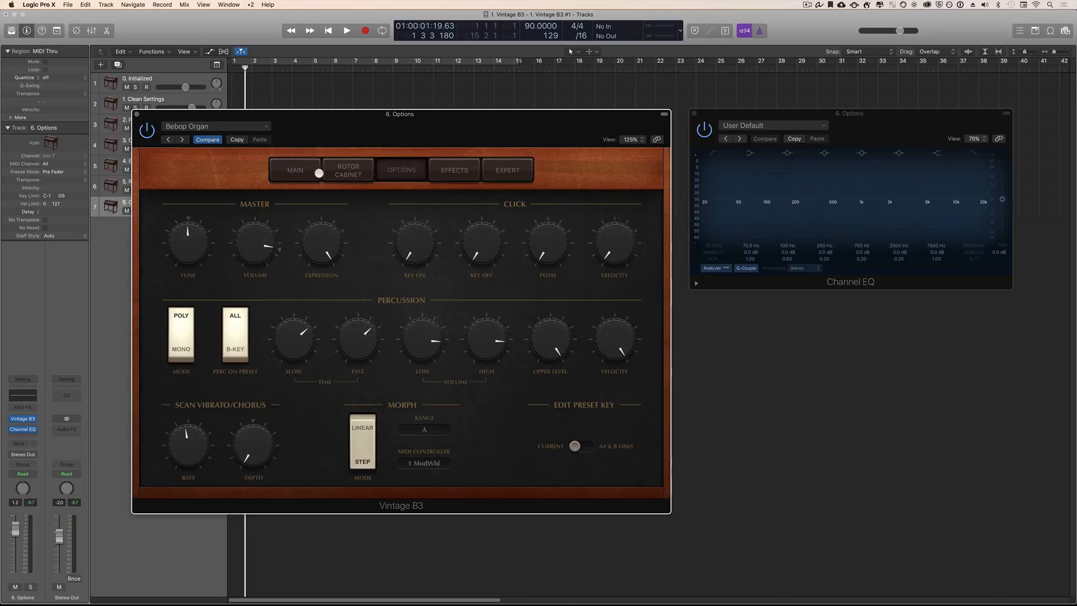
click(294, 170)
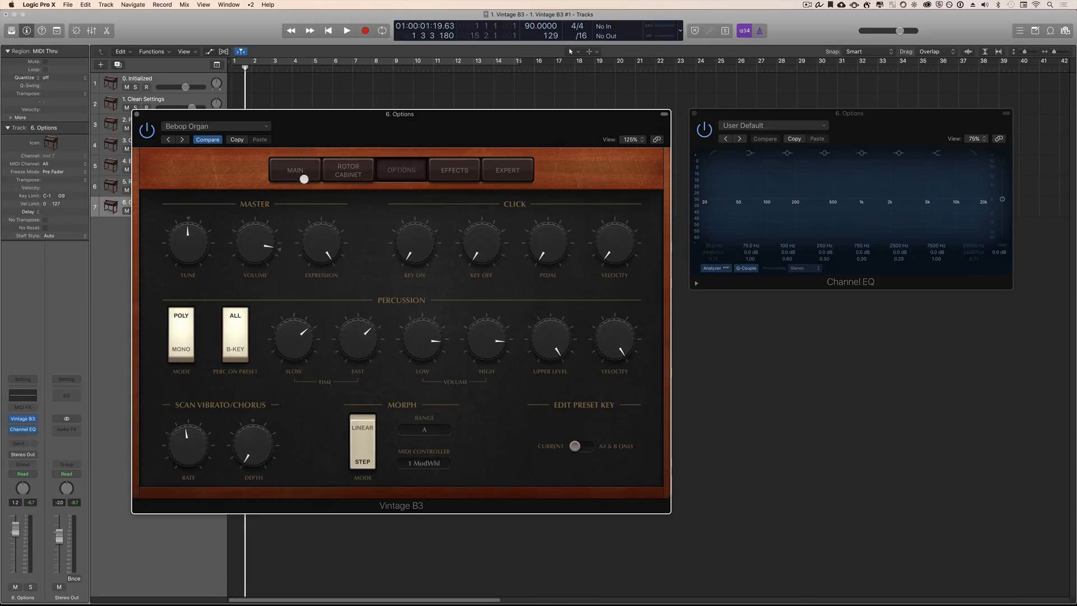
click(293, 170)
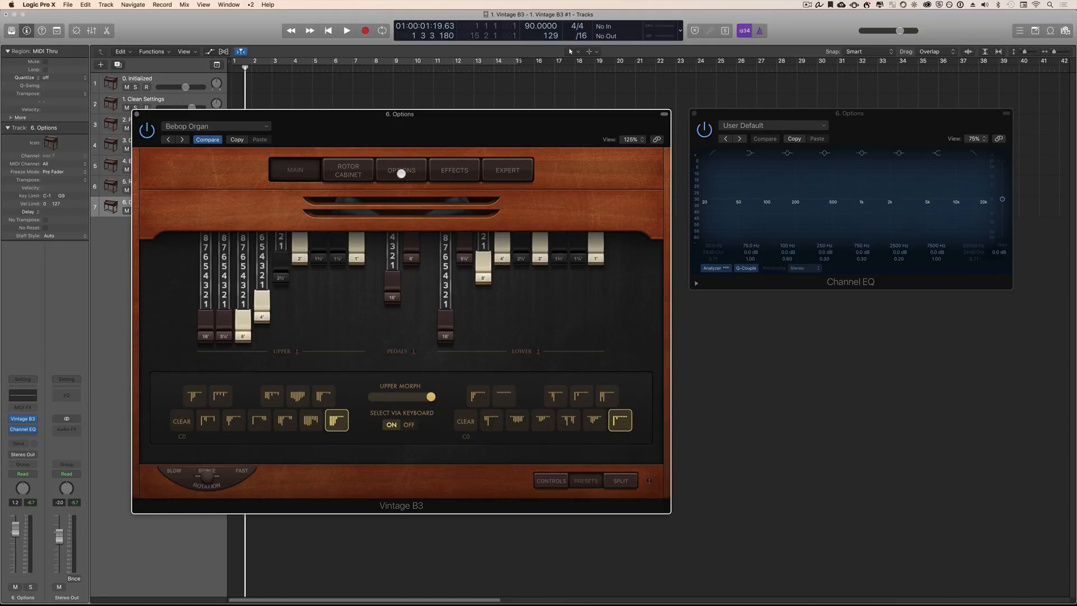
- Set the Morph Range pop-up to C# on the Options page and return to Main
click(400, 169)
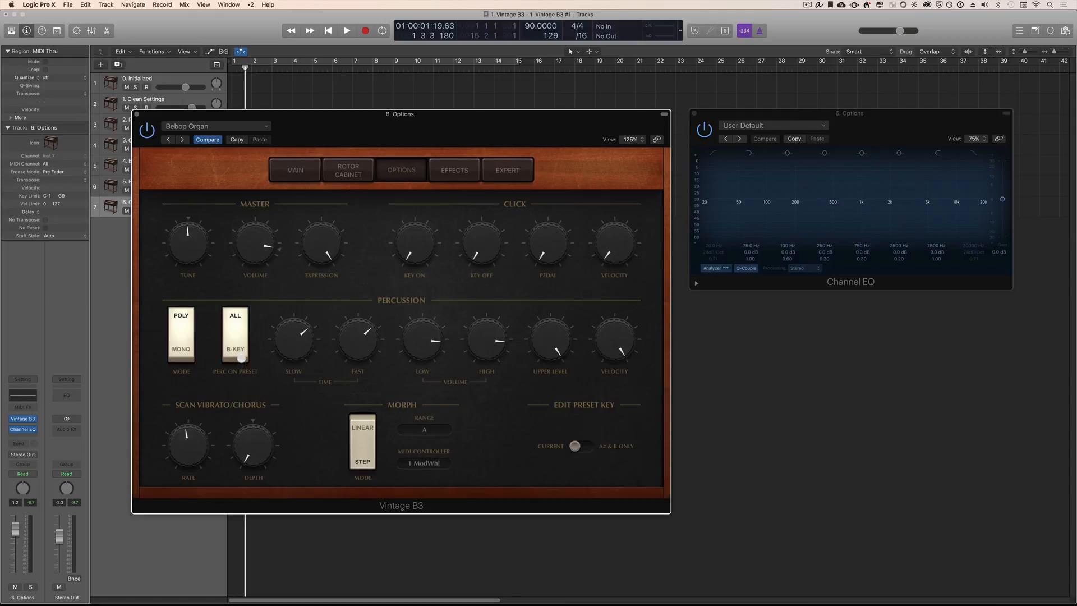
click(424, 429)
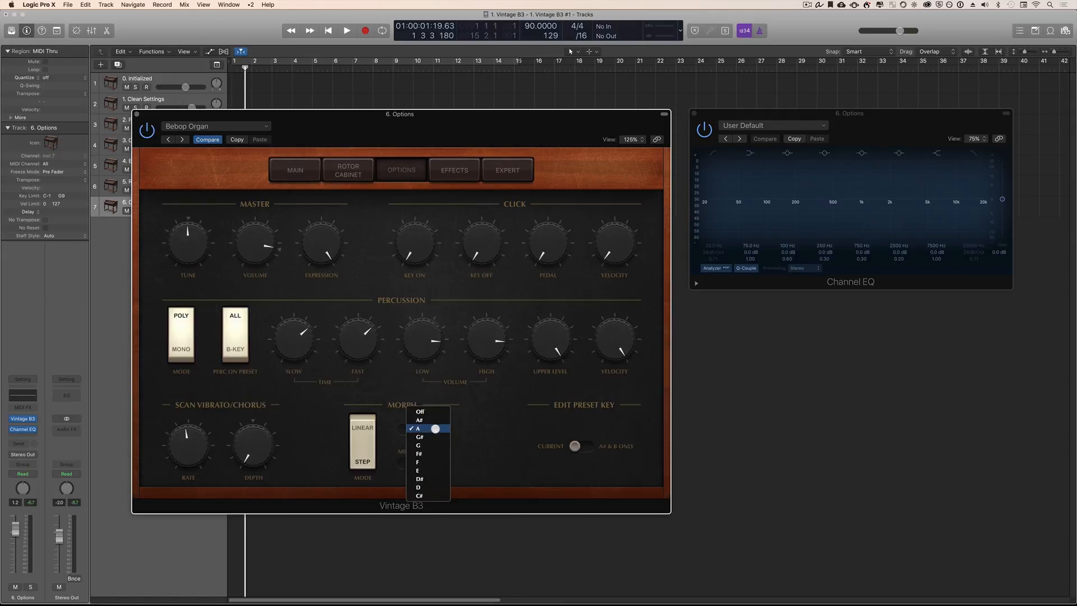
click(418, 428)
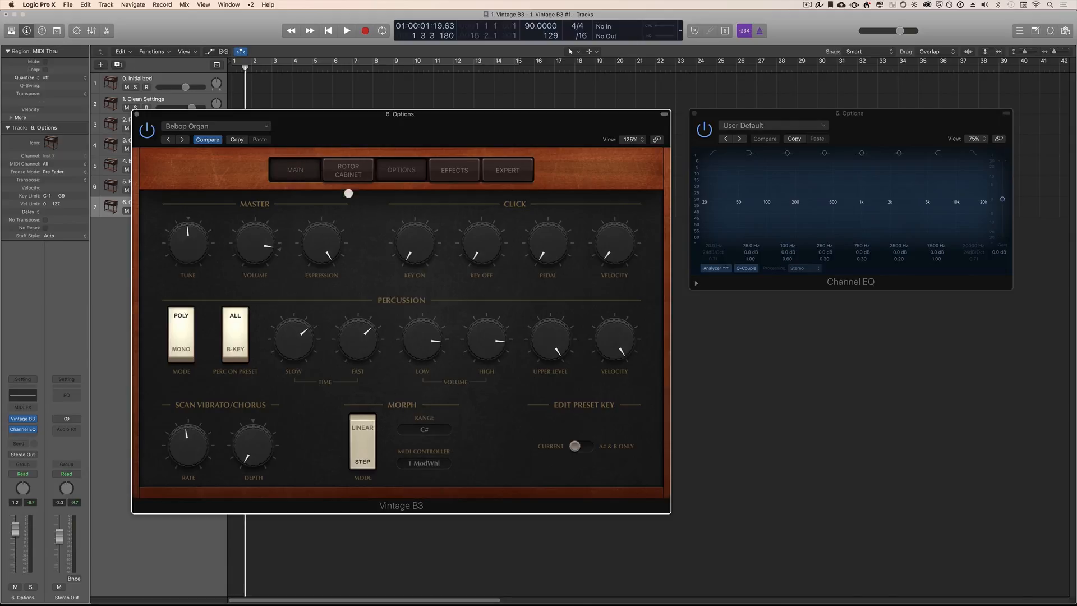
click(294, 169)
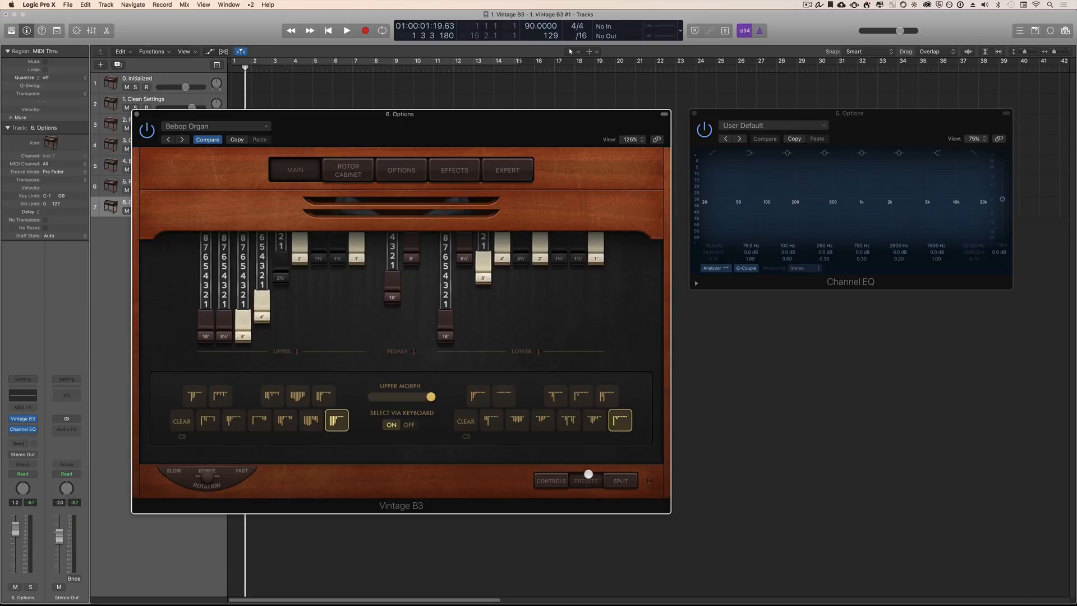
- Try recalling several upper drawbar presets with the new C# range
click(297, 396)
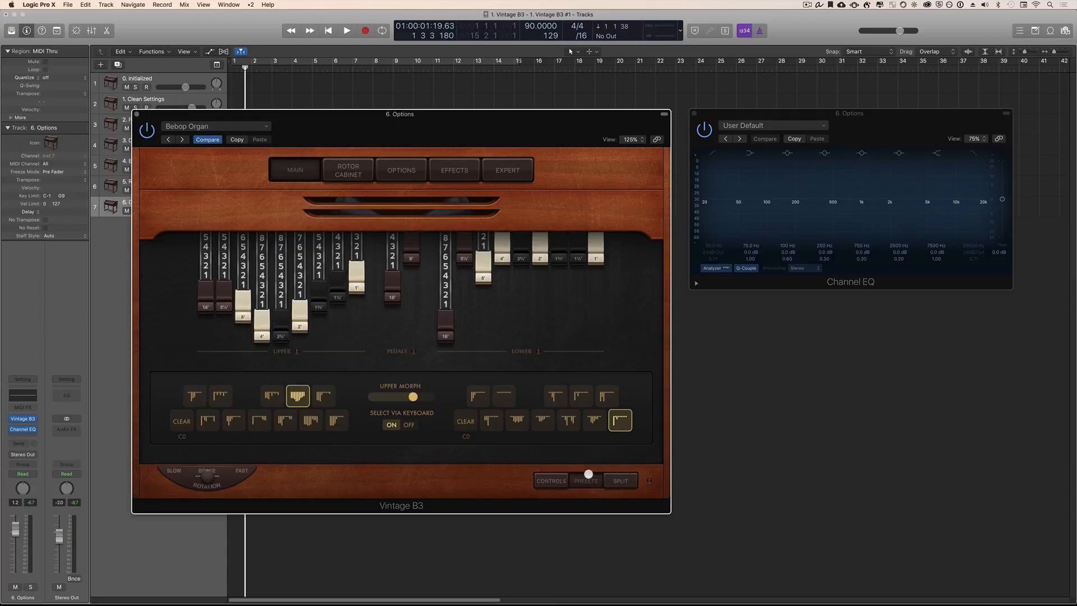
click(207, 420)
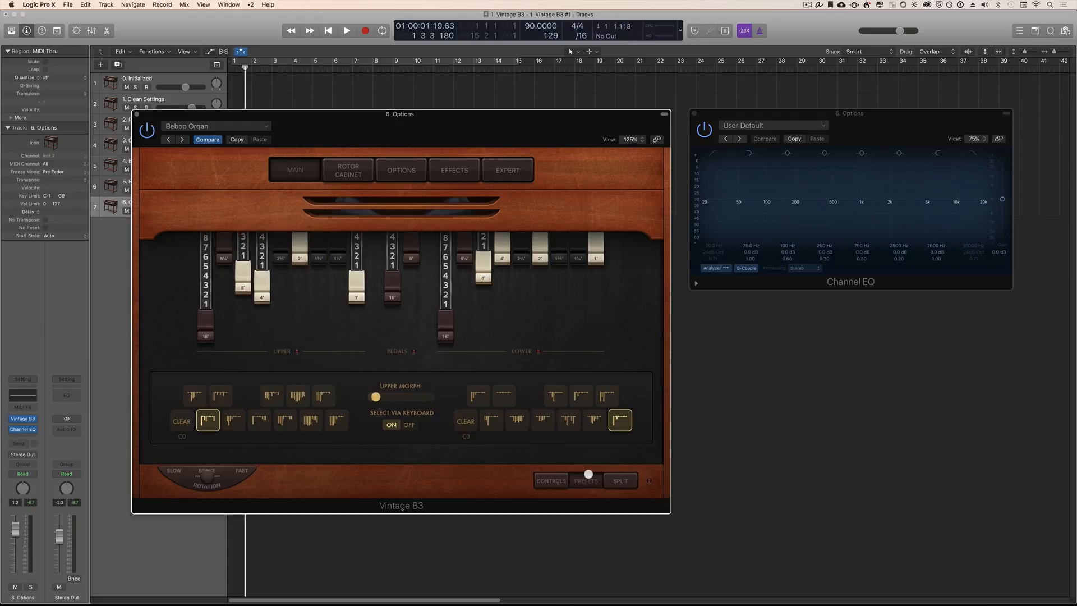
click(194, 396)
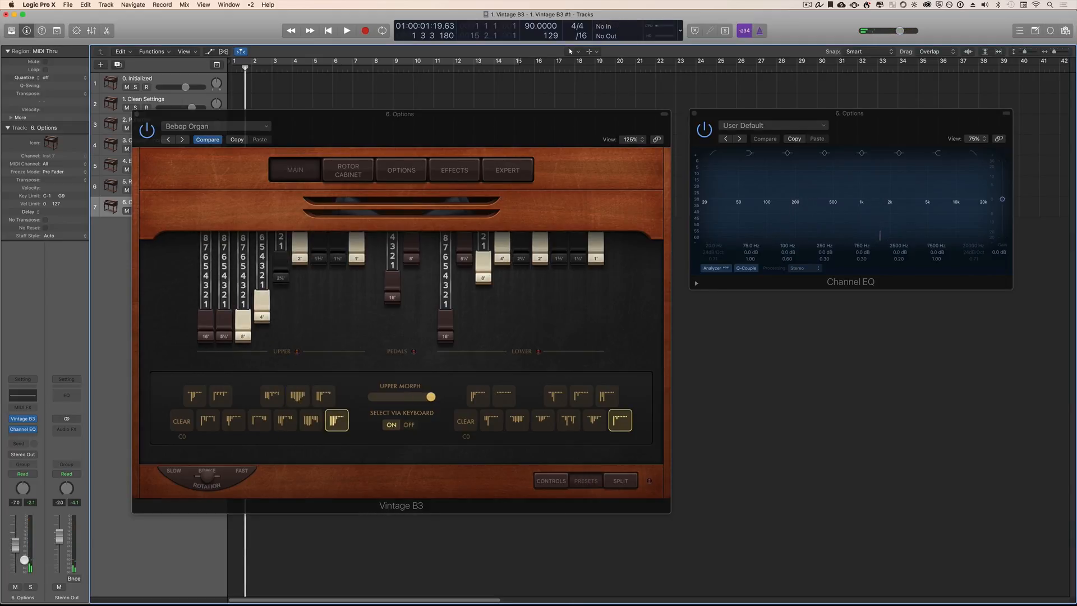
mouse_move(25, 561)
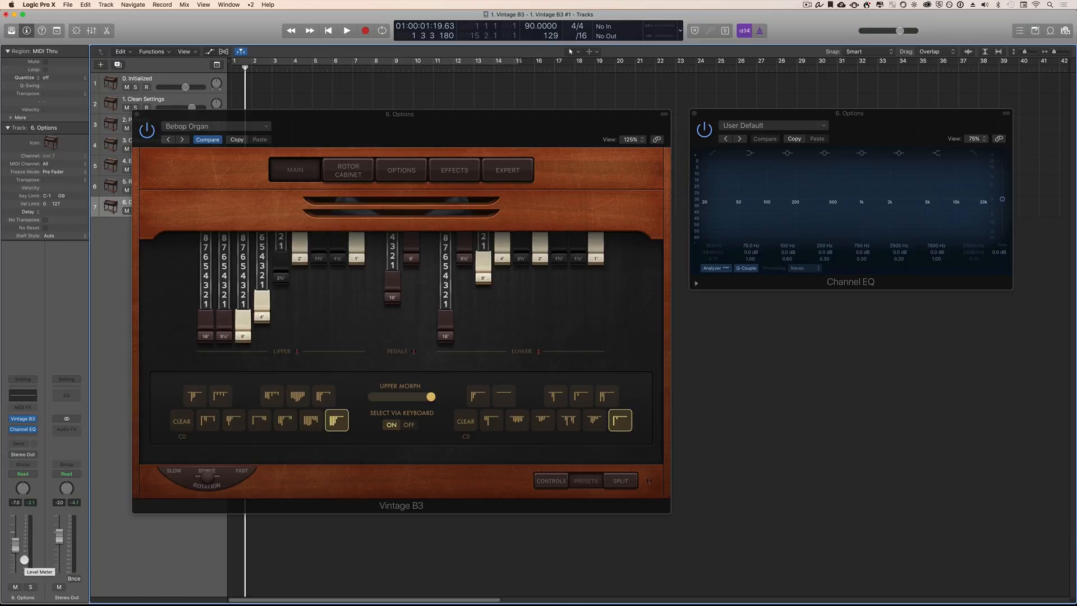
click(297, 394)
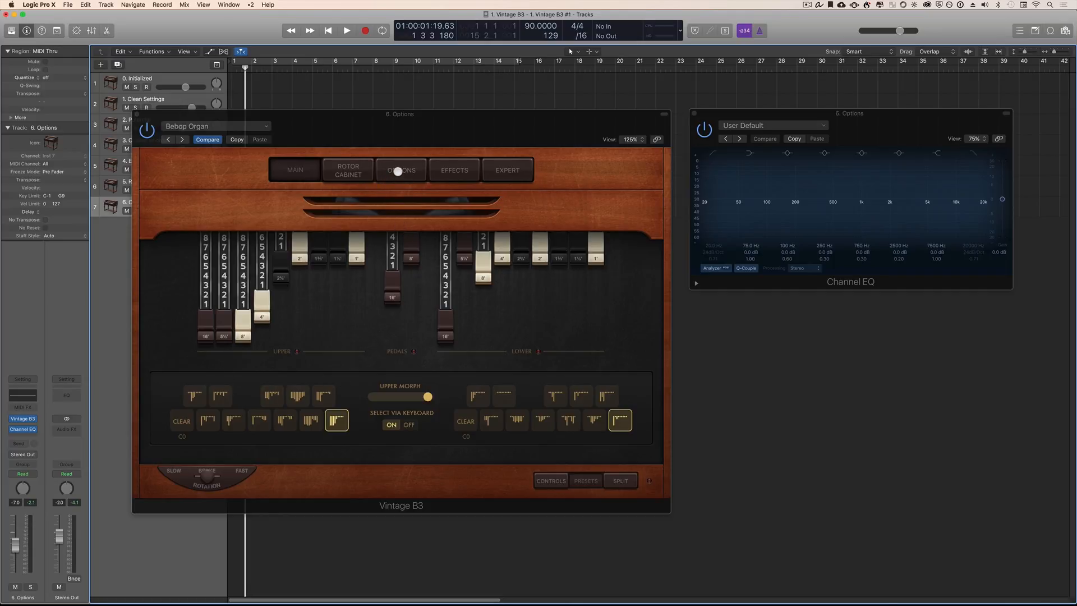
- Keep 1 ModWhl as the morph MIDI controller on the Options page
click(401, 170)
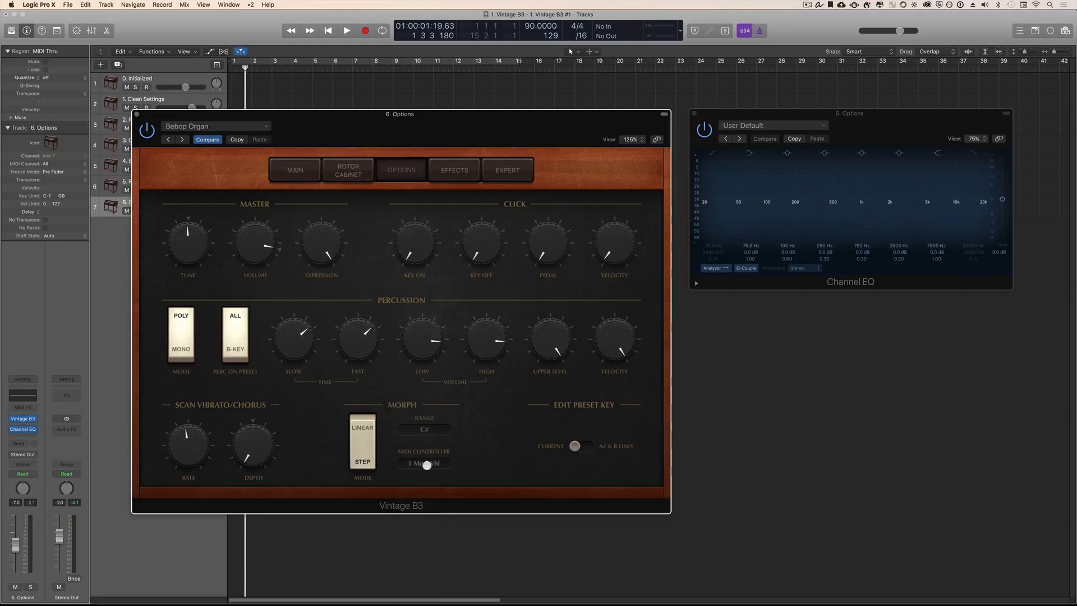
click(423, 463)
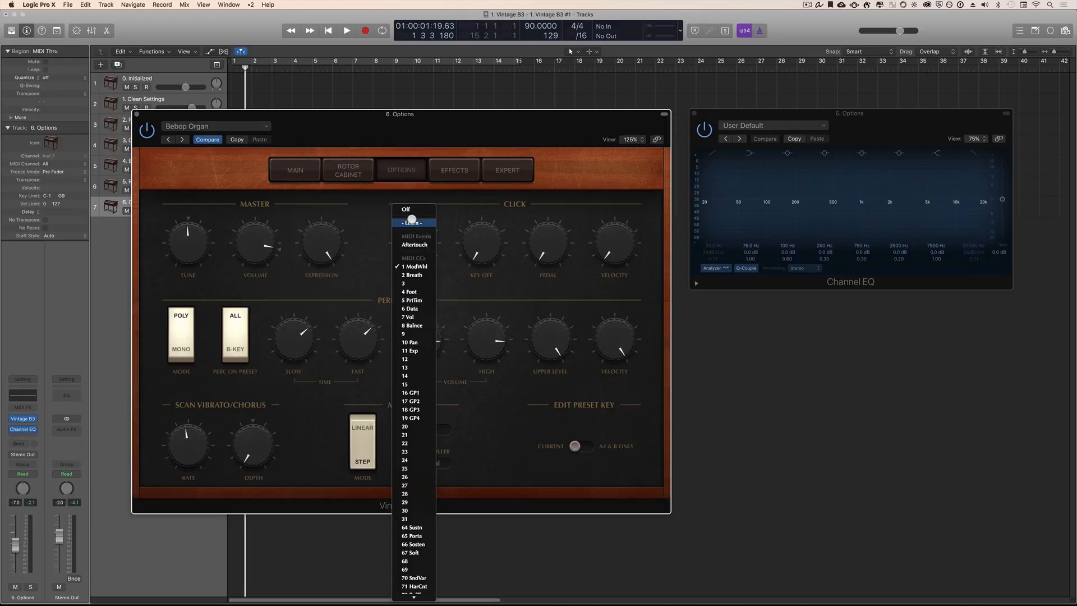
click(414, 265)
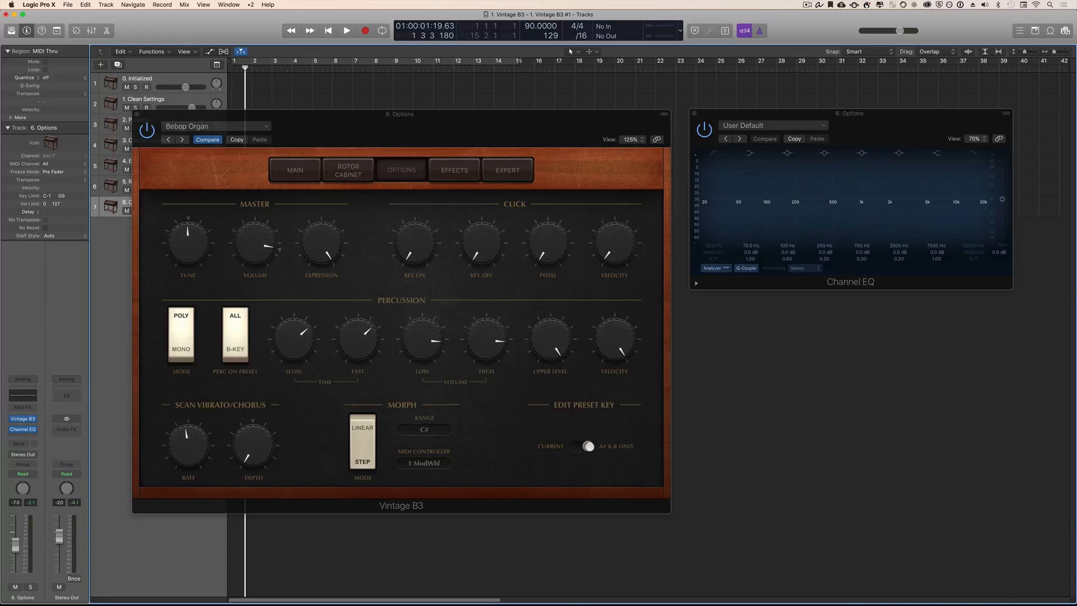
click(581, 446)
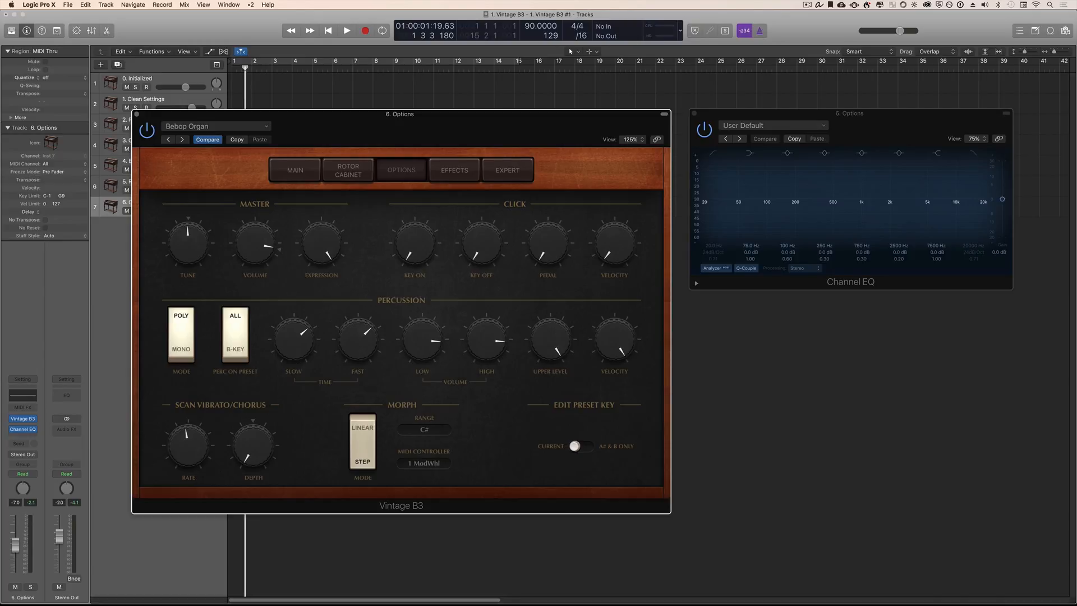
click(581, 446)
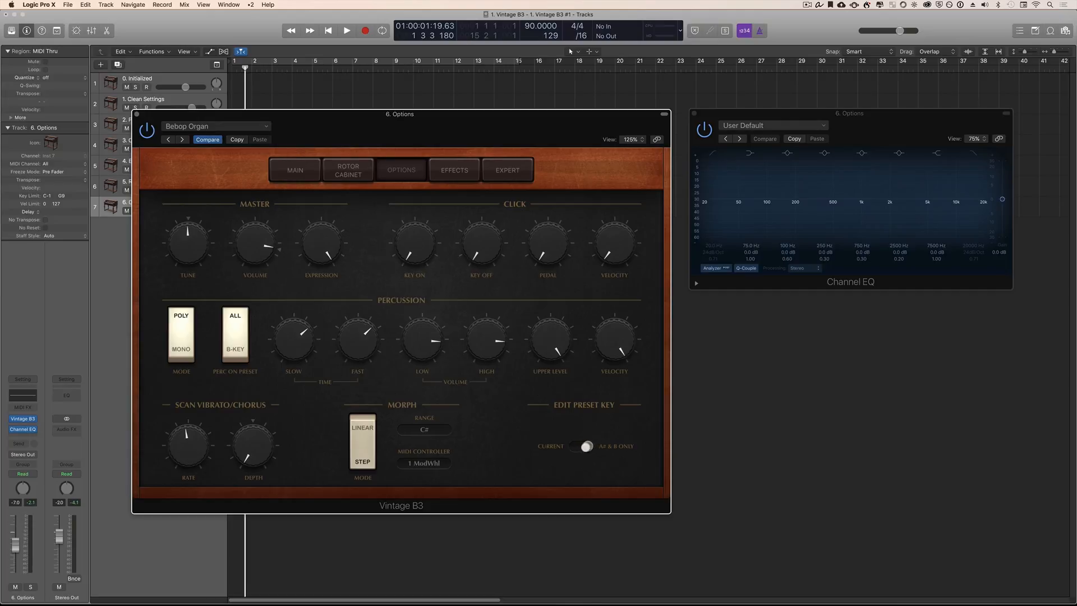
click(581, 447)
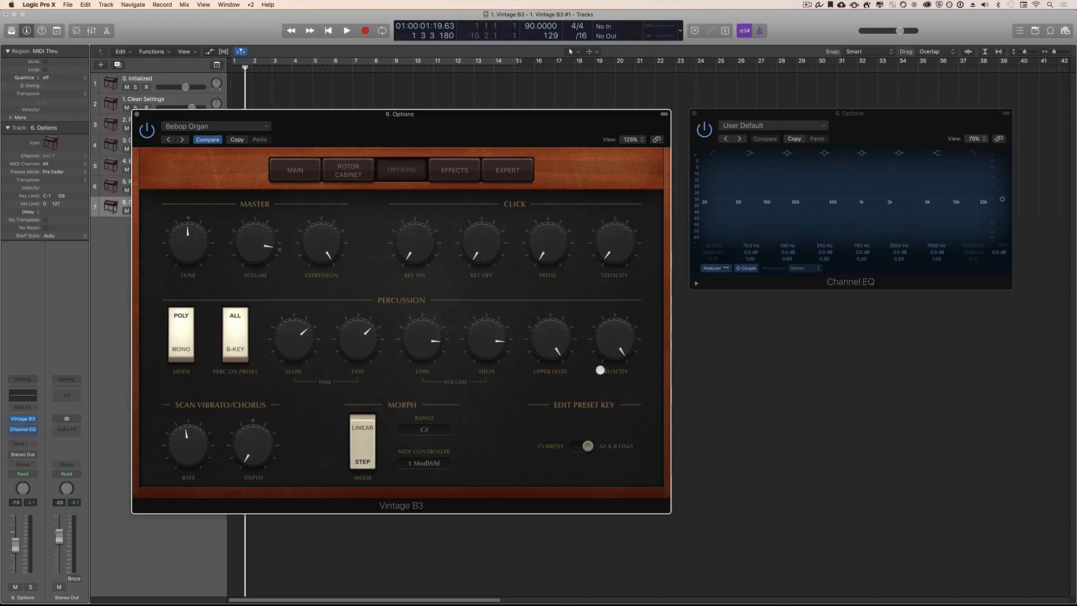
click(294, 170)
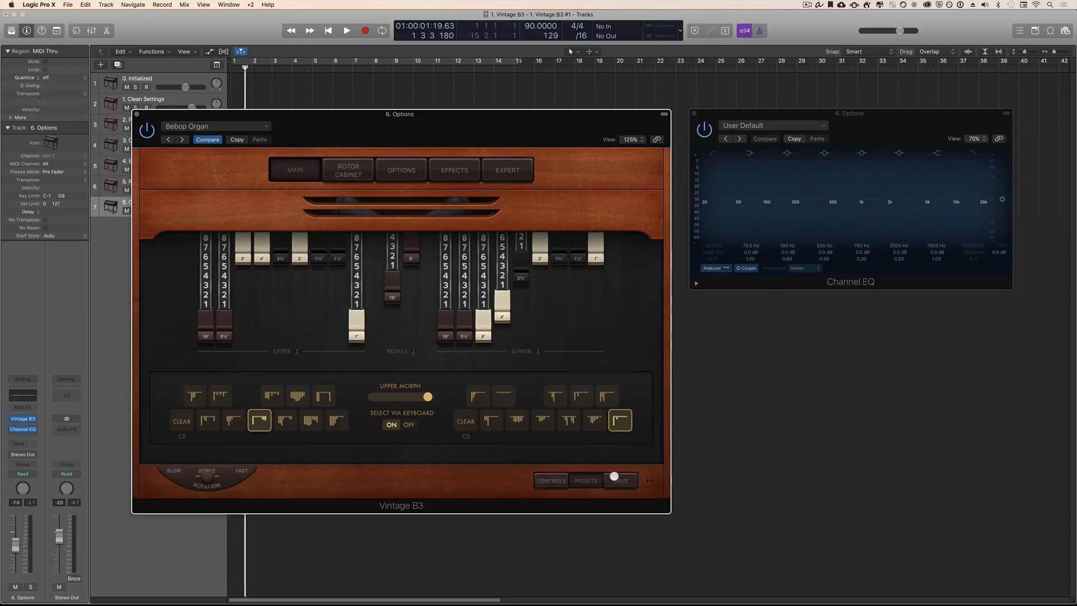
click(336, 420)
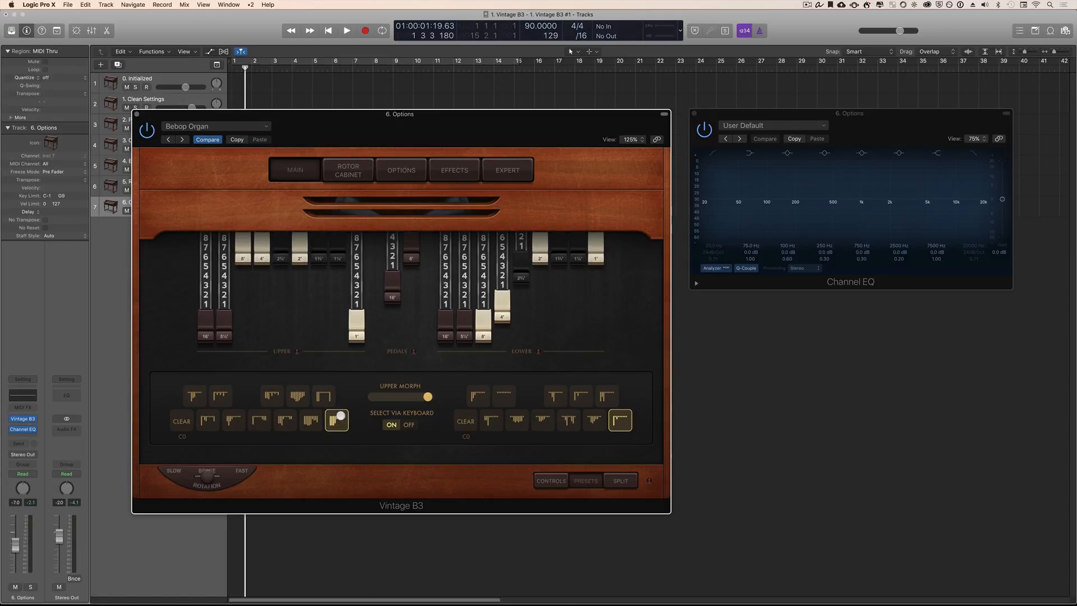
click(323, 394)
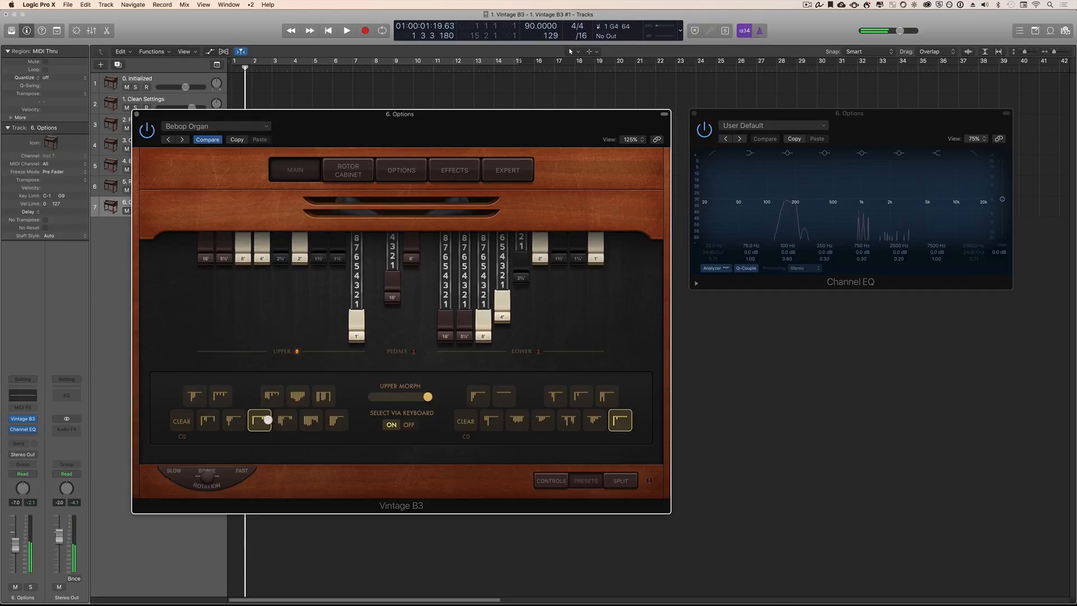
click(207, 420)
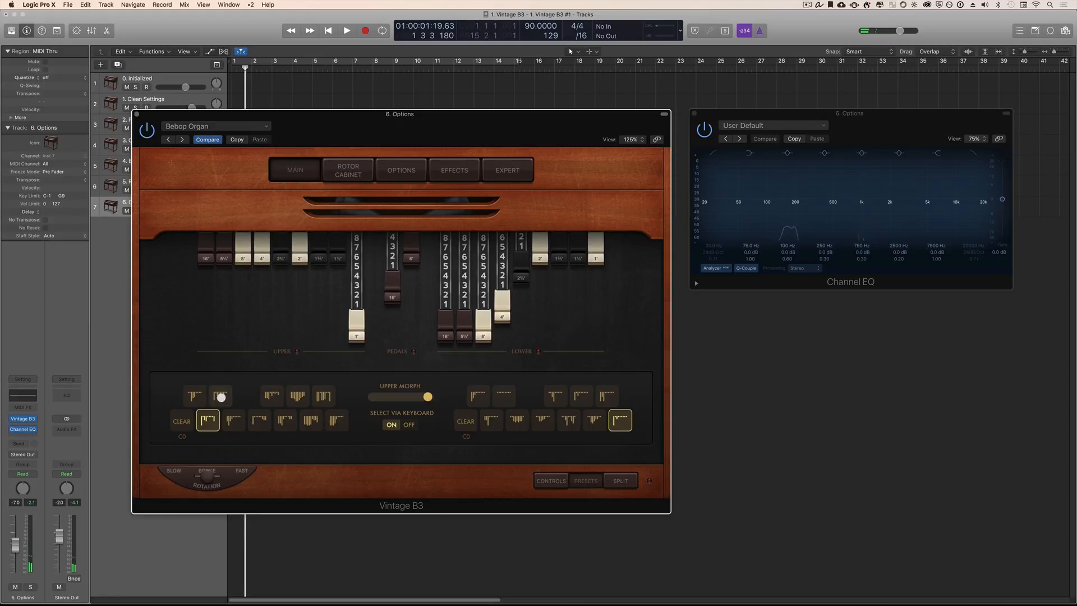
click(311, 419)
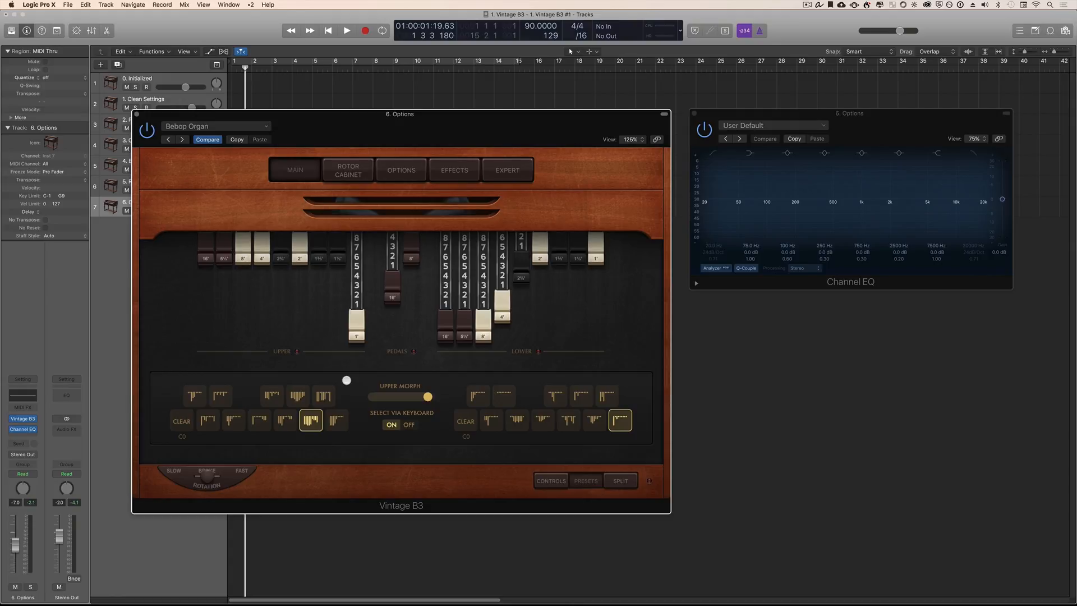
click(401, 169)
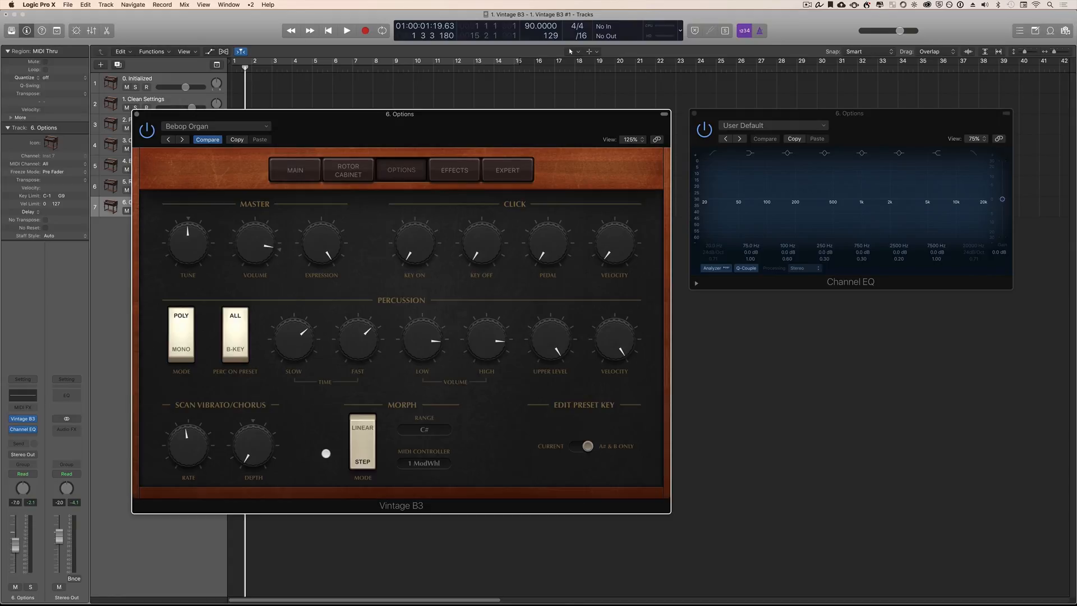